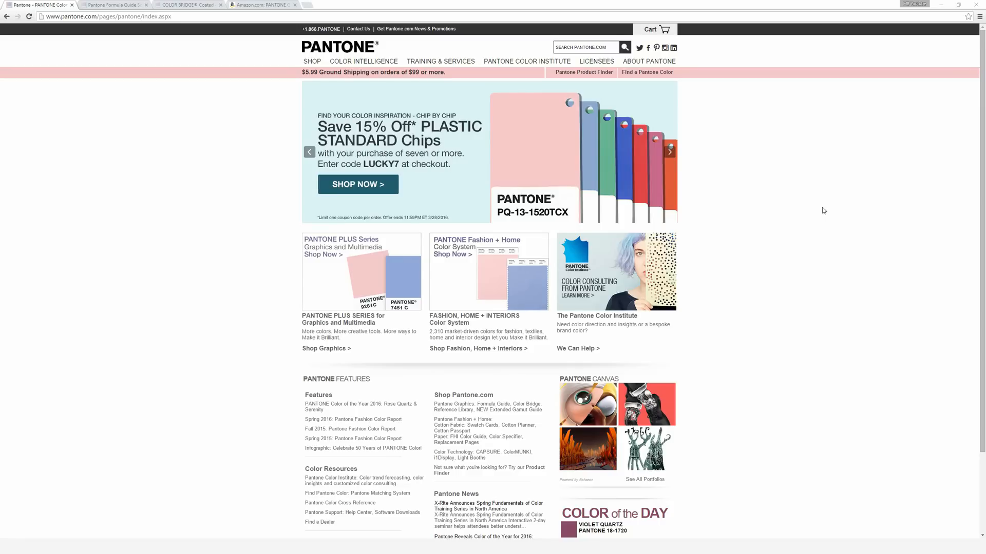
Reach the Graphic Designers > PANTONE MATCHING SYSTEM shop page and scroll to the product grid.
left_click(668, 152)
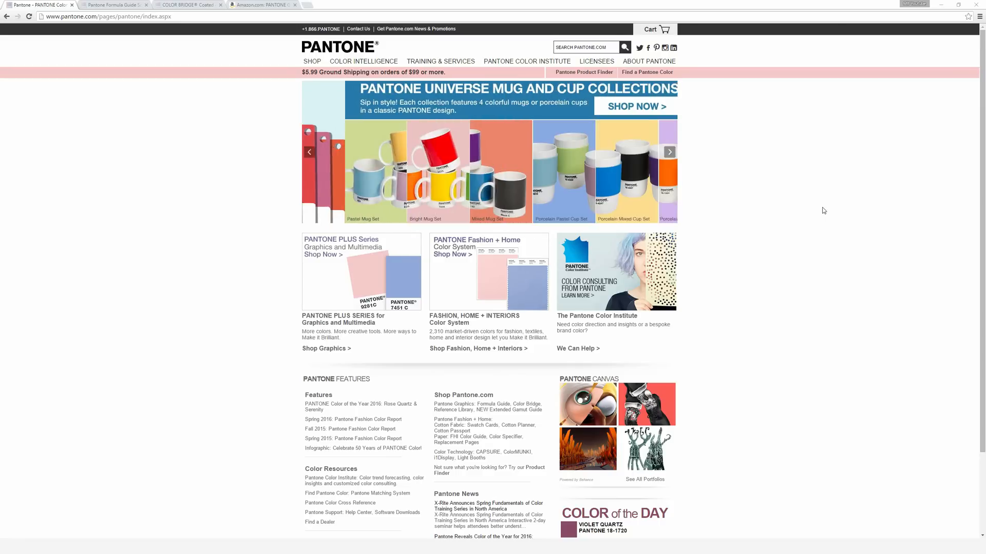
left_click(669, 152)
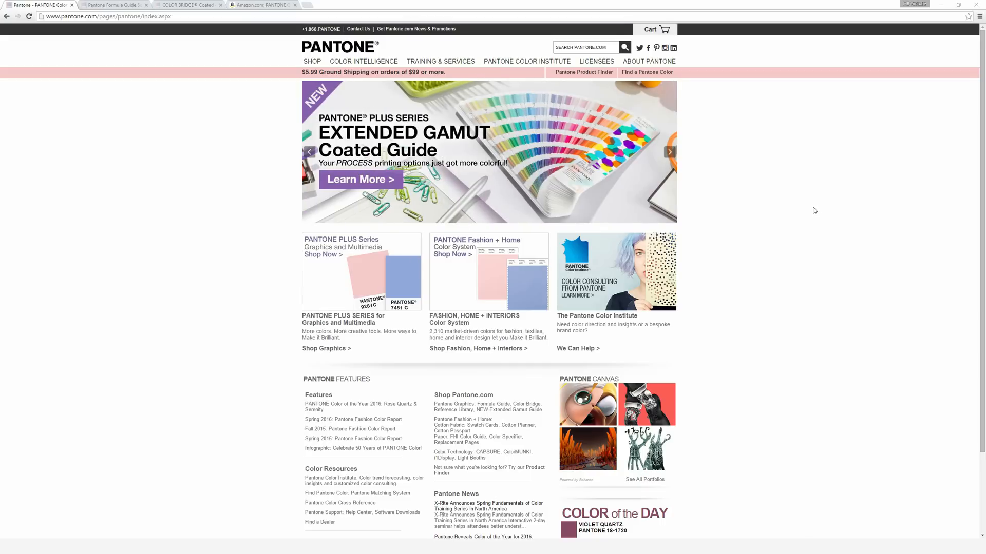
left_click(668, 152)
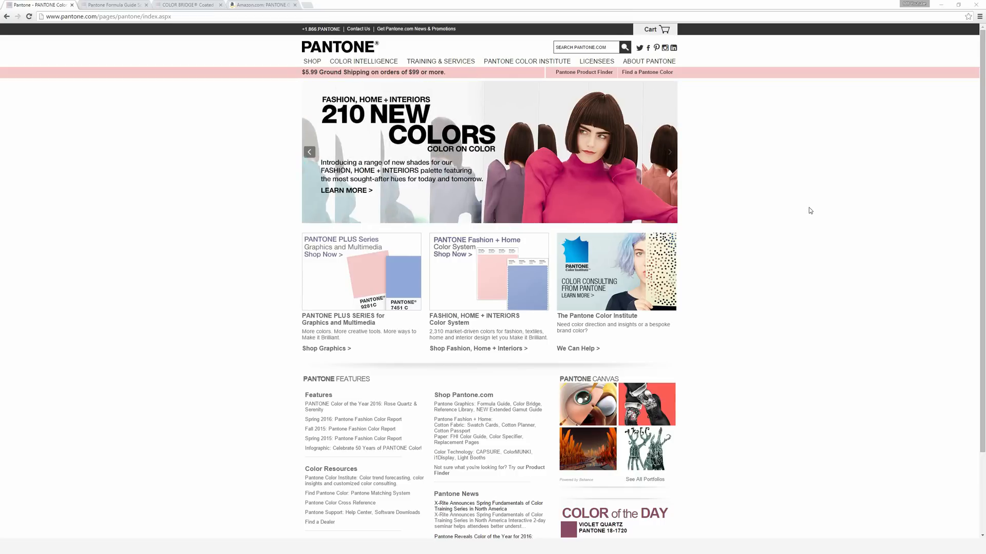
mouse_move(805, 203)
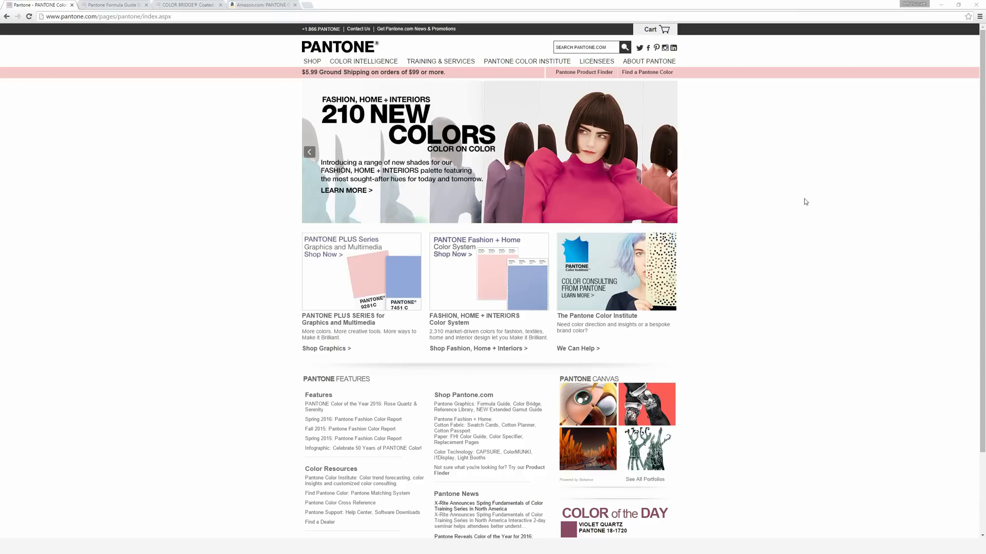
left_click(669, 152)
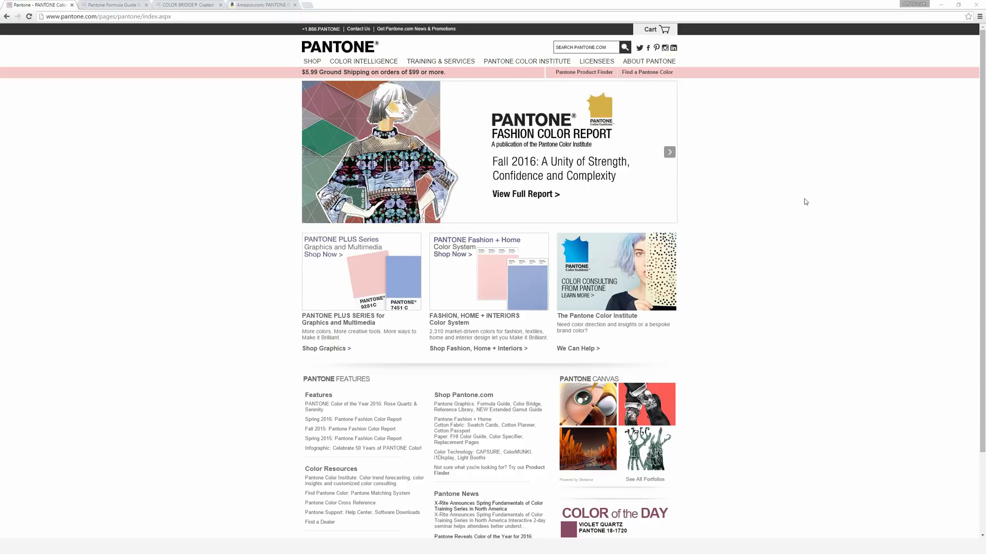
left_click(670, 152)
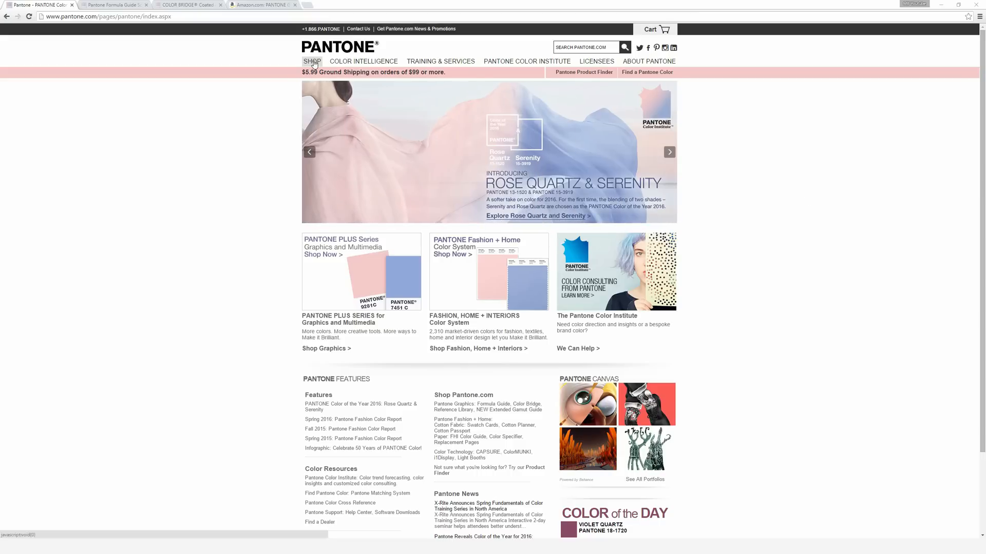
left_click(313, 61)
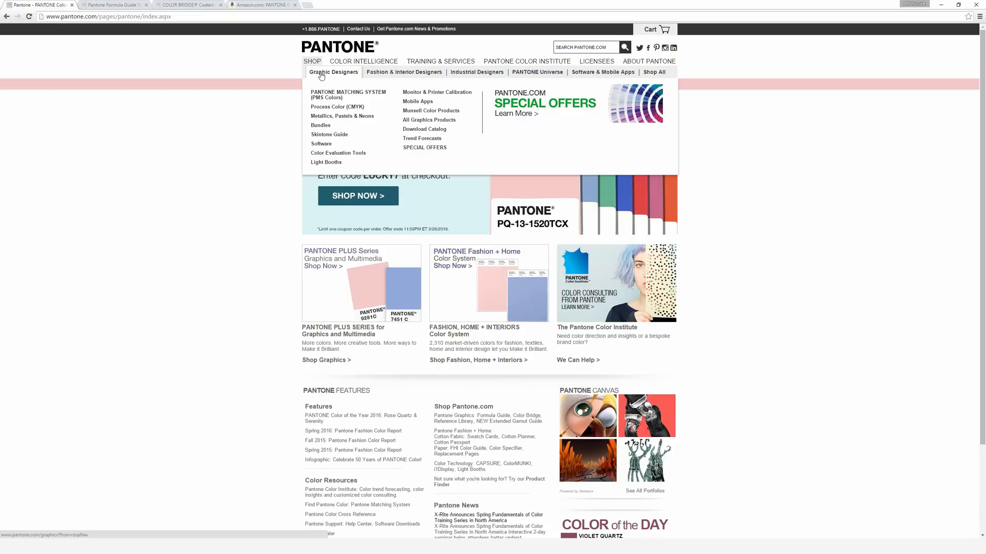
mouse_move(324, 106)
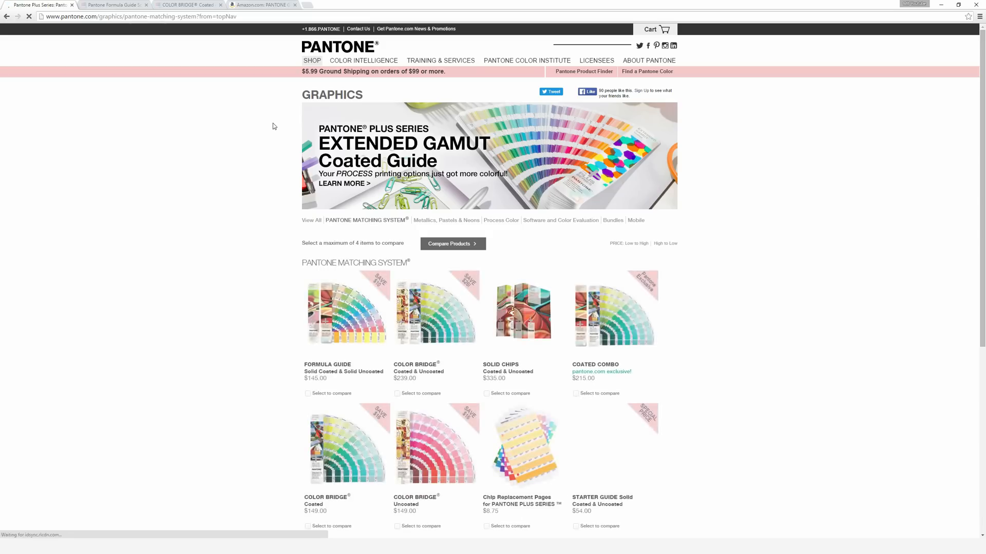
scroll("down", 3)
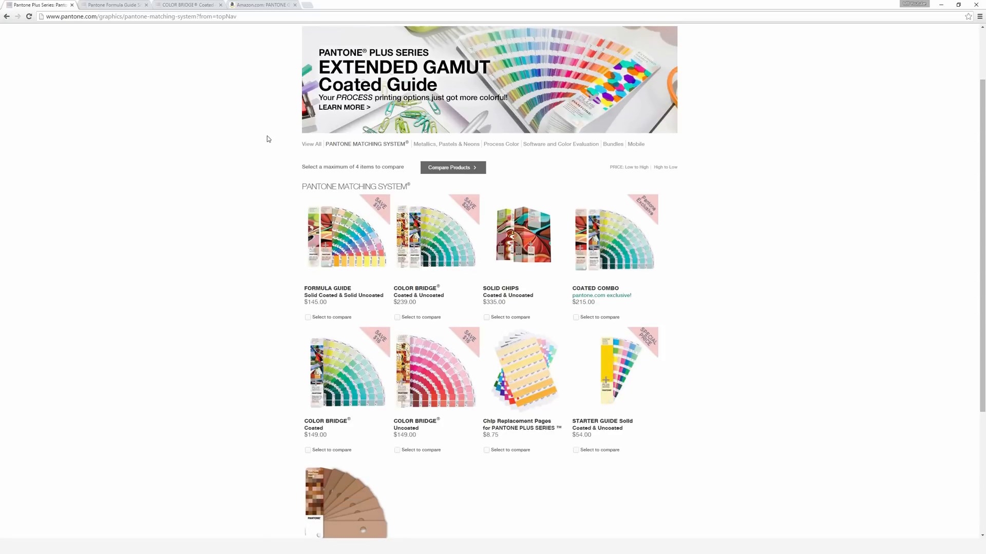
mouse_move(264, 170)
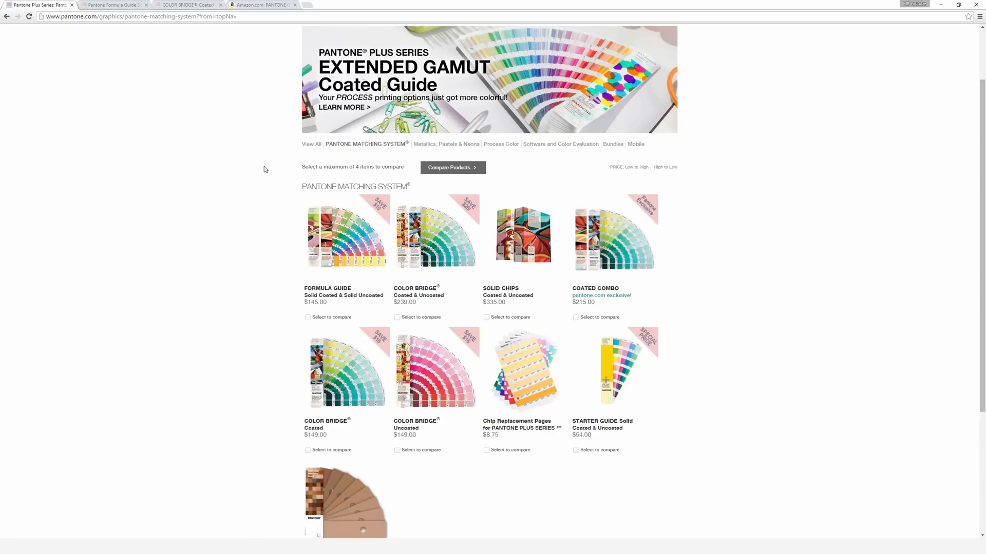
mouse_move(319, 296)
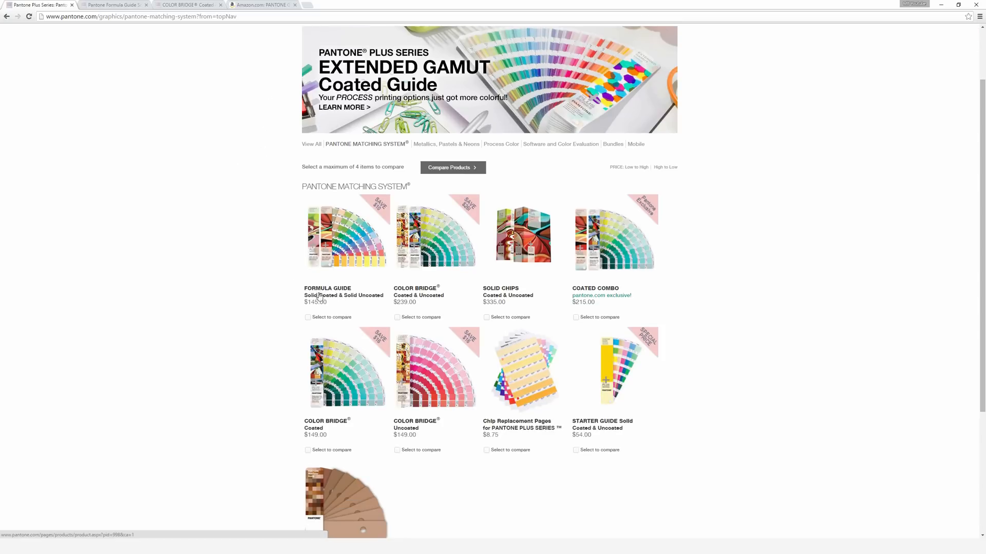
mouse_move(412, 301)
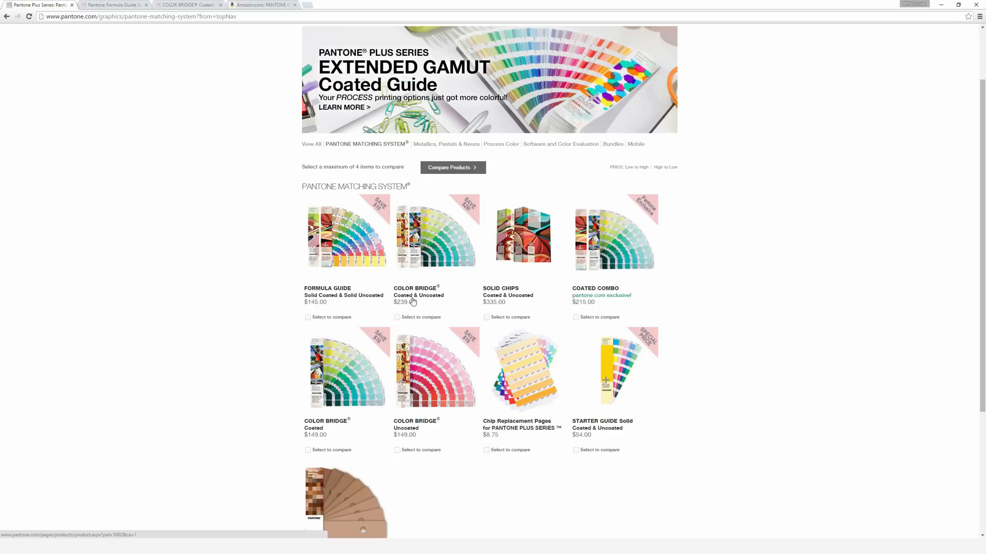
mouse_move(346, 298)
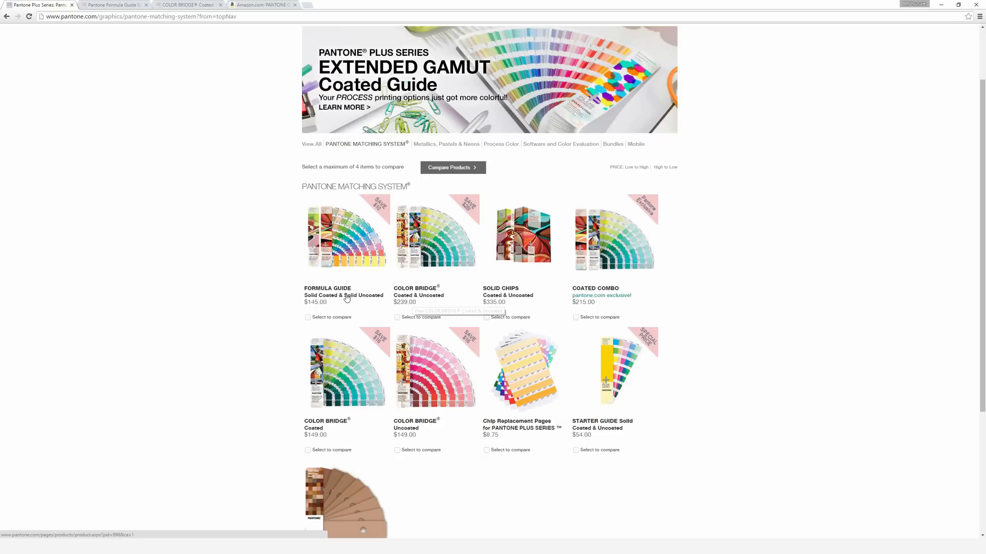
mouse_move(373, 301)
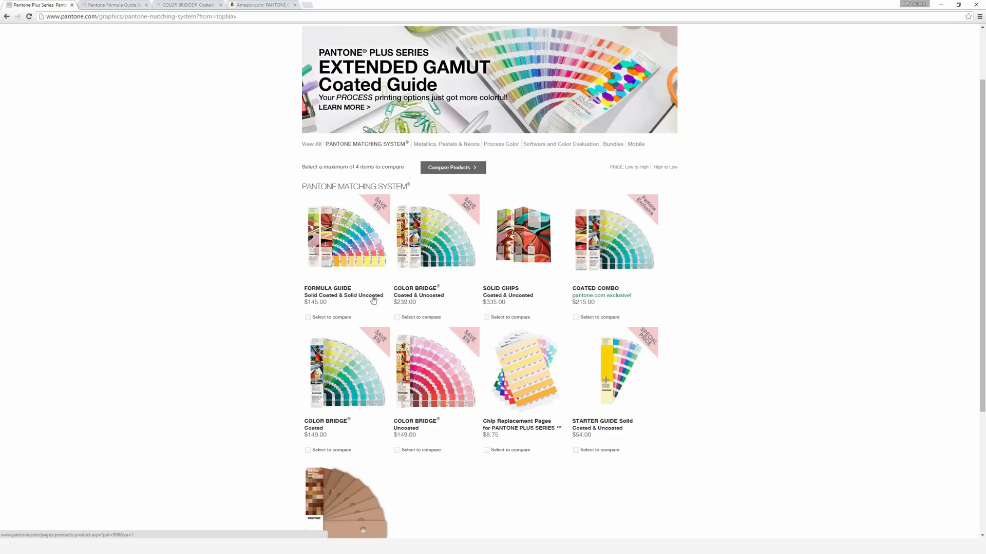
mouse_move(133, 12)
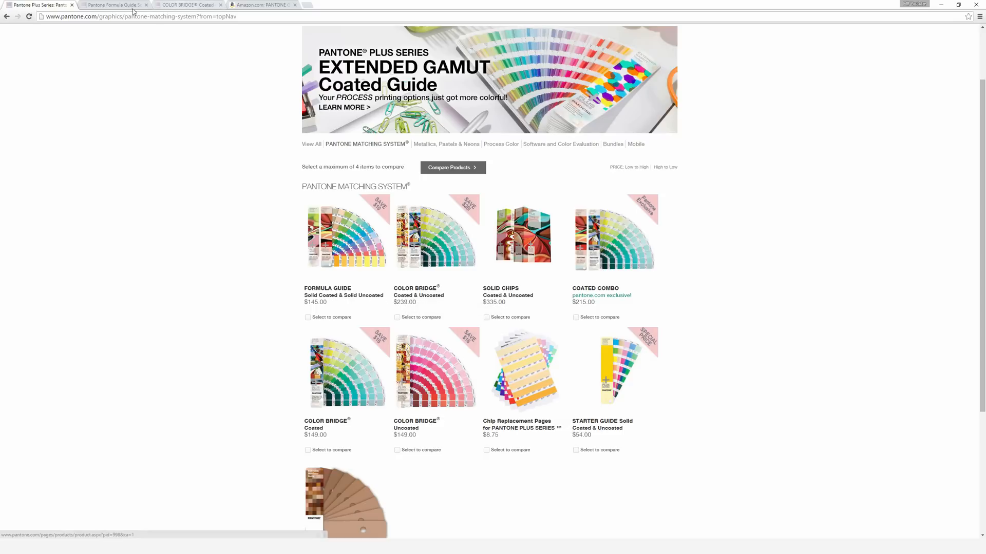
Show the Formula Guide Solid Coated & Solid Uncoated product page priced $145.00.
left_click(345, 236)
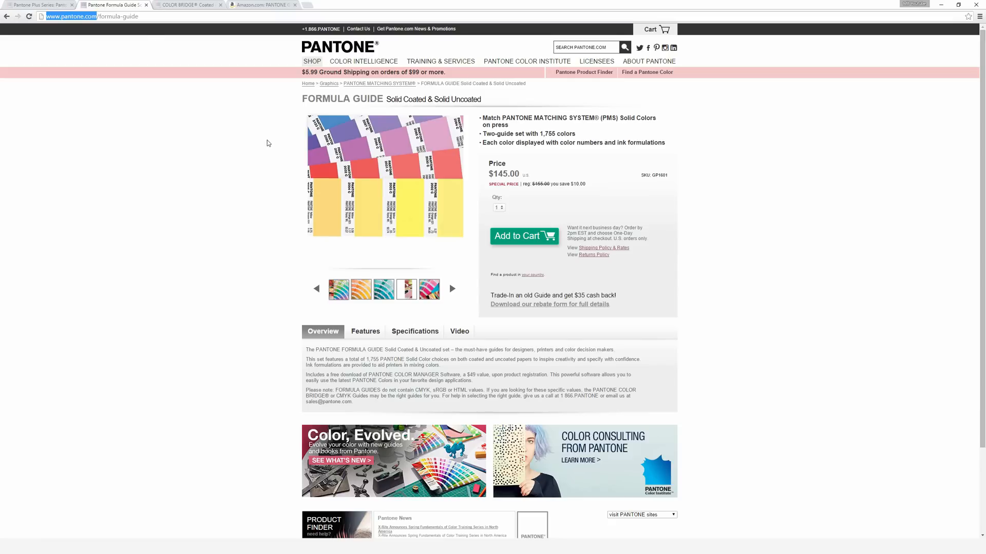
mouse_move(357, 187)
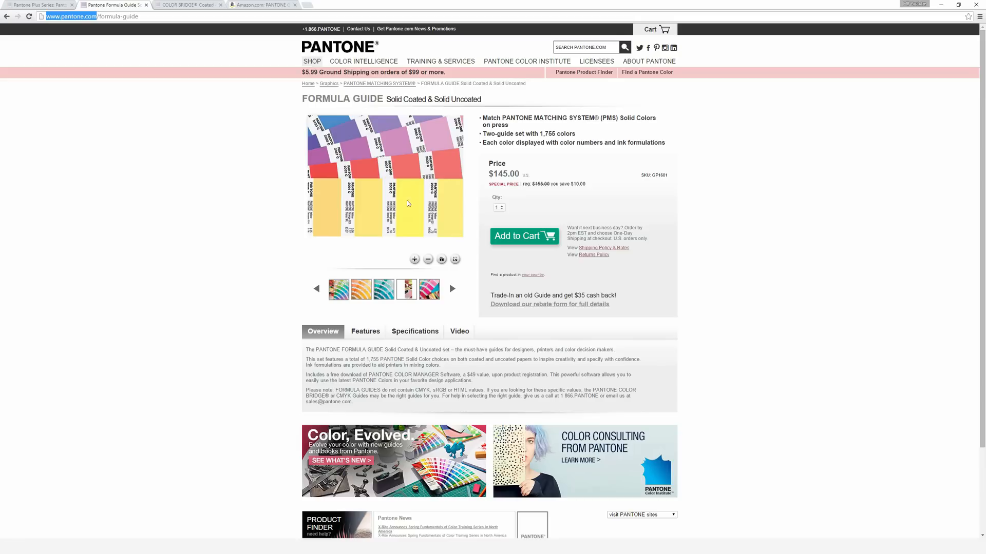
mouse_move(395, 197)
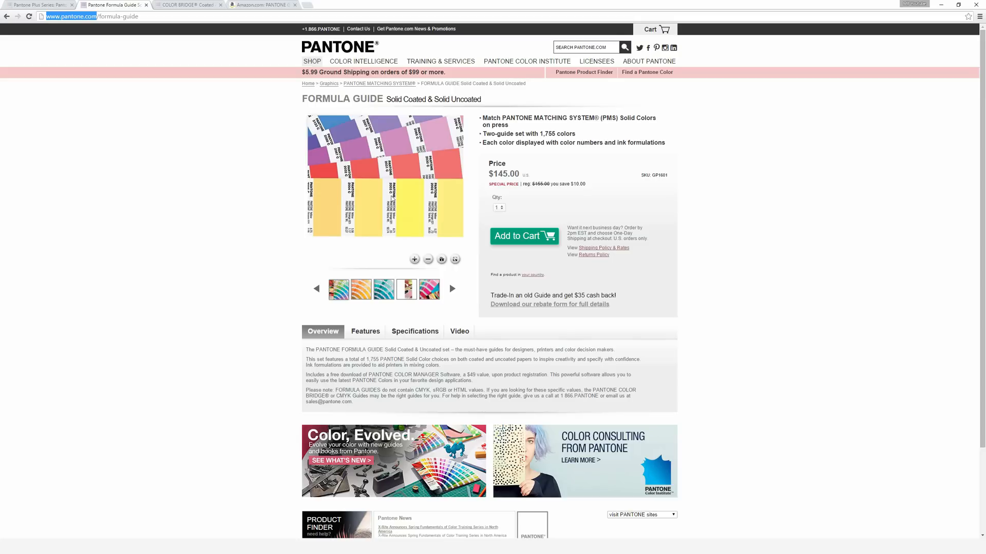
mouse_move(391, 199)
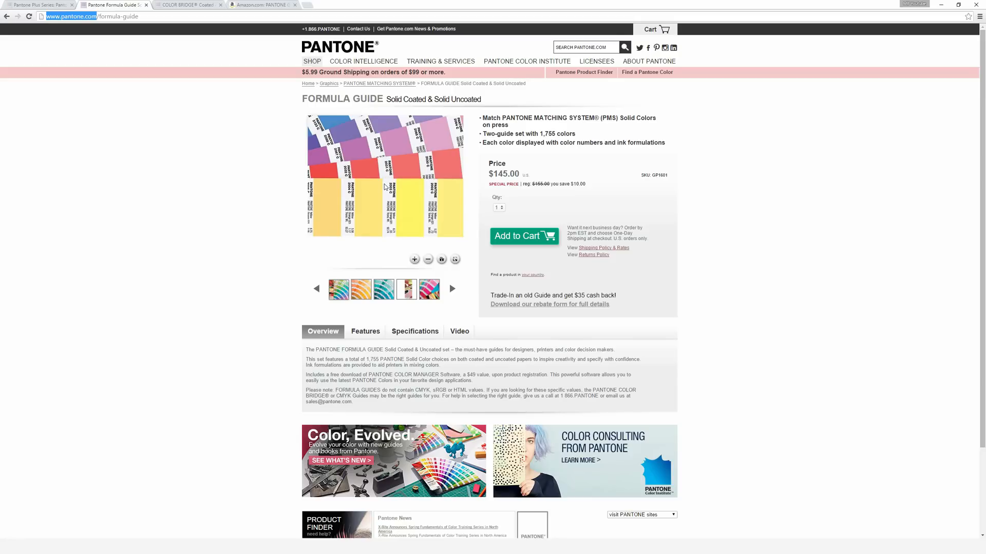
mouse_move(274, 124)
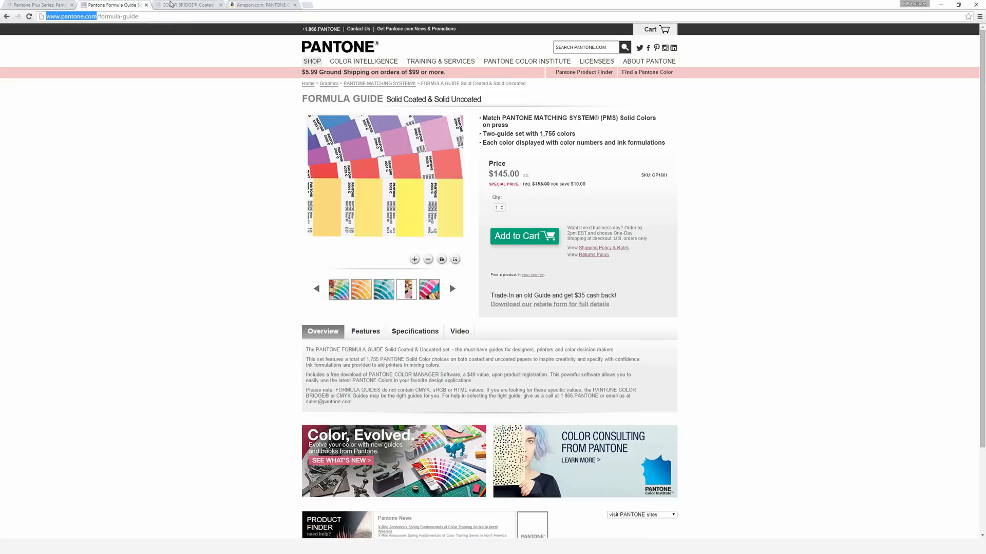
Show the Color Bridge Coated & Uncoated product page priced $239.00.
left_click(189, 4)
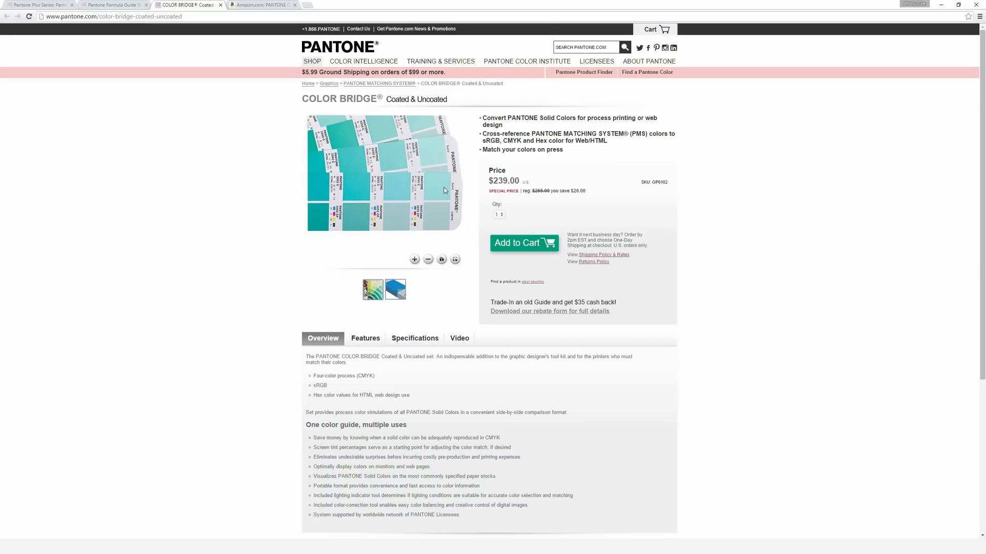
mouse_move(418, 191)
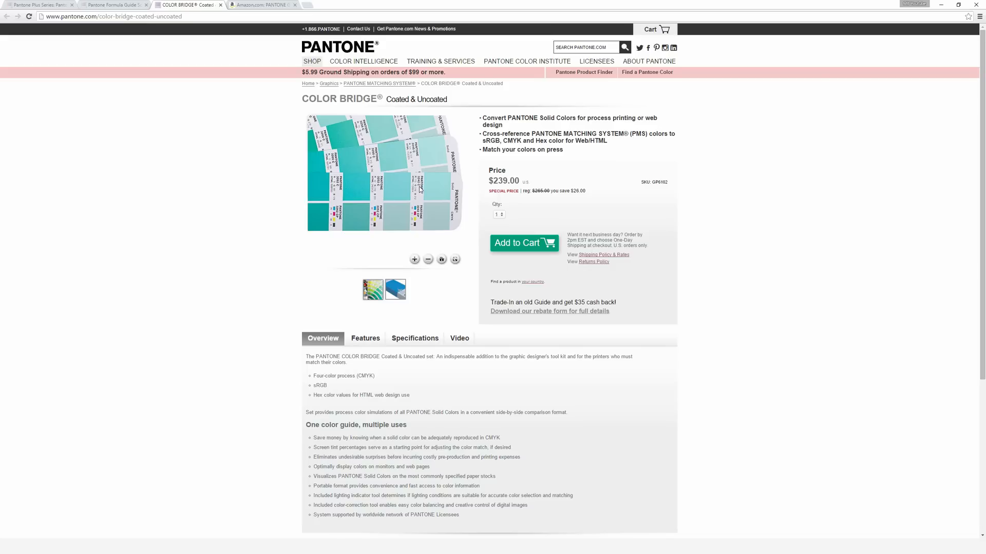
mouse_move(430, 186)
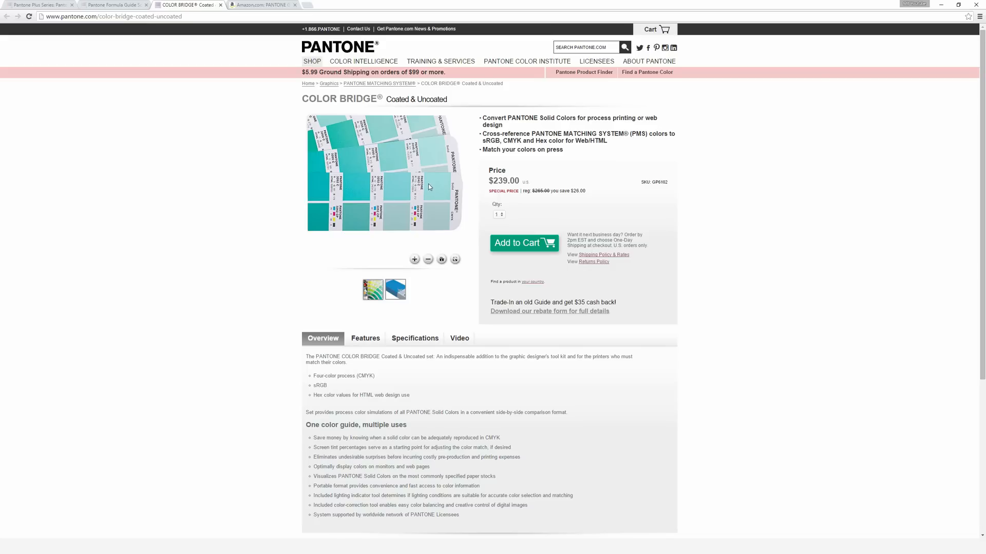
mouse_move(415, 198)
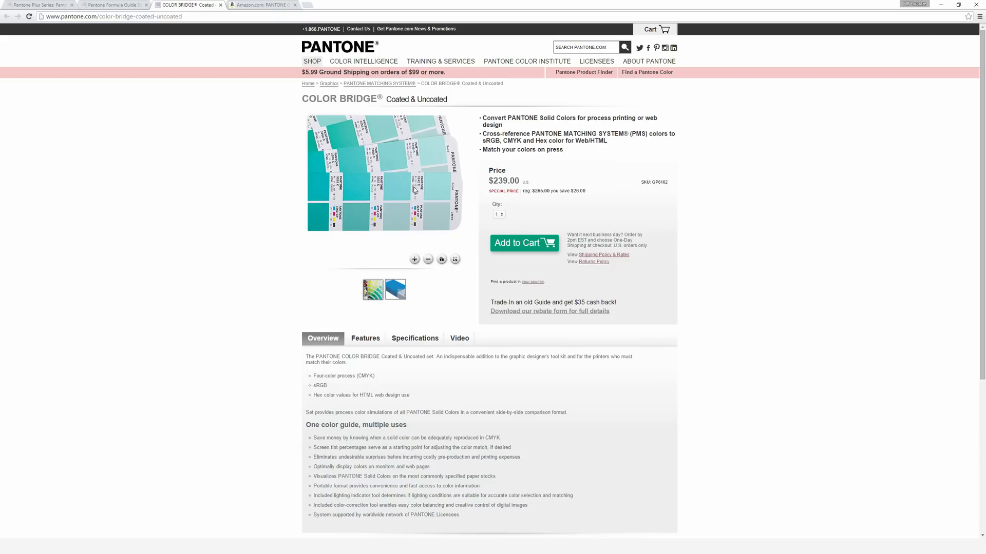
mouse_move(436, 186)
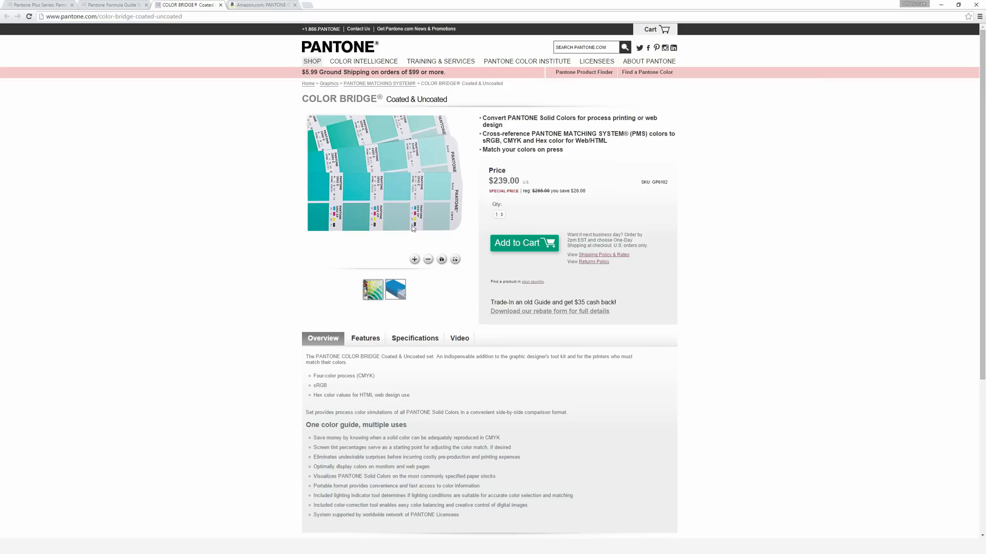
mouse_move(424, 202)
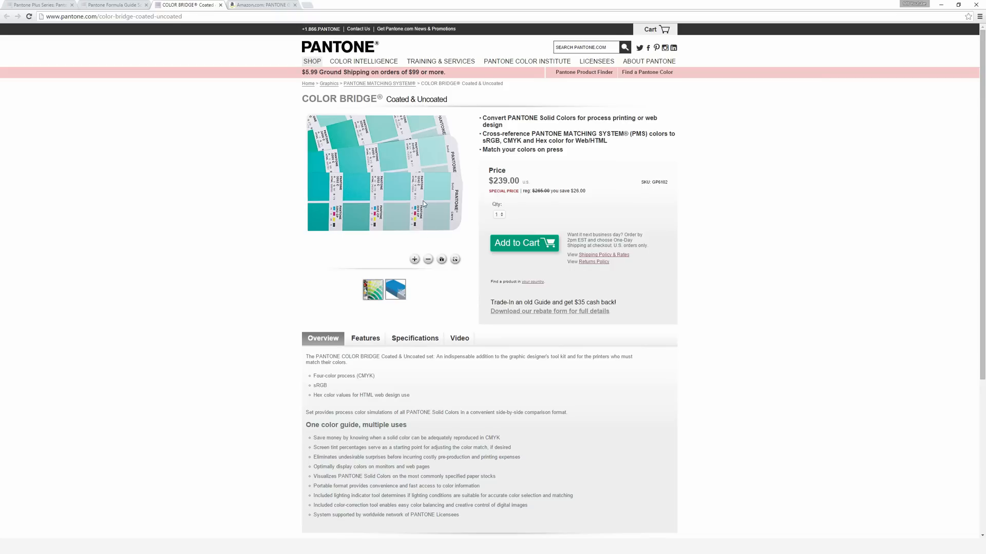
mouse_move(450, 217)
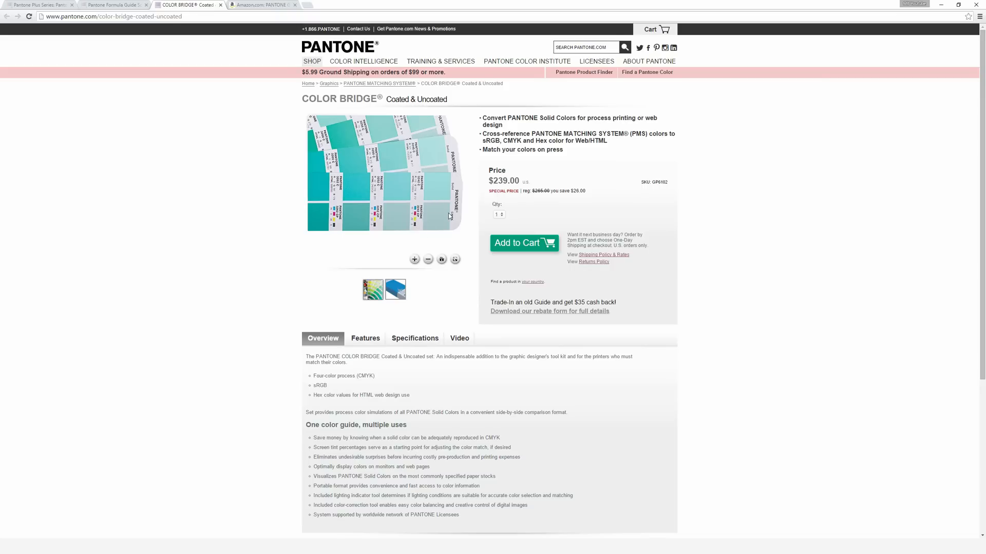
Return to the Formula Guide product page priced $145.00.
left_click(113, 4)
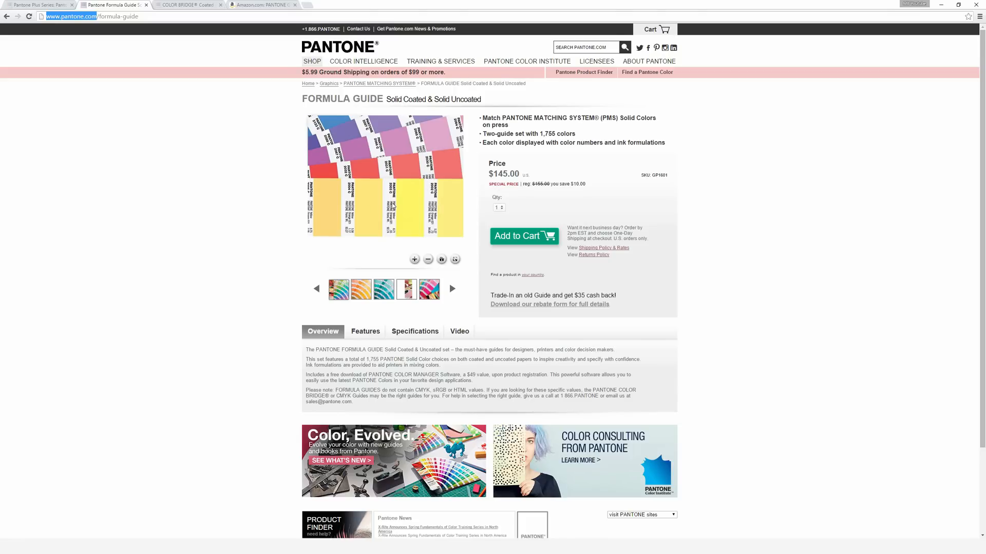
mouse_move(395, 218)
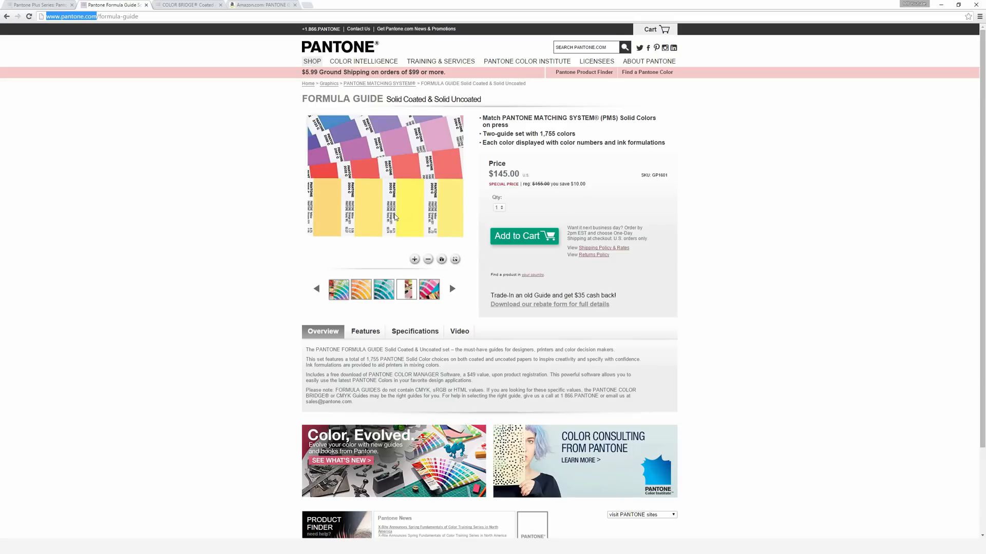
mouse_move(395, 225)
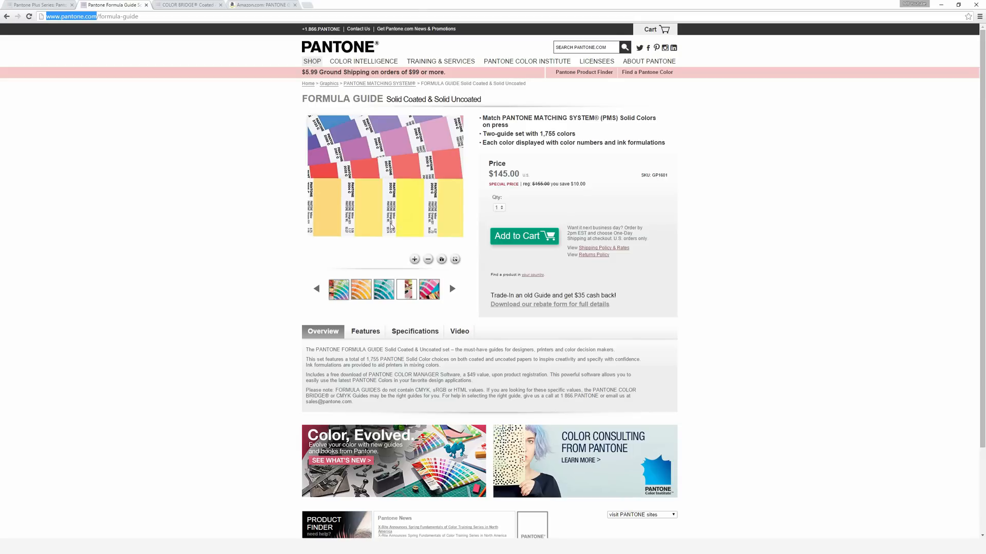
mouse_move(397, 217)
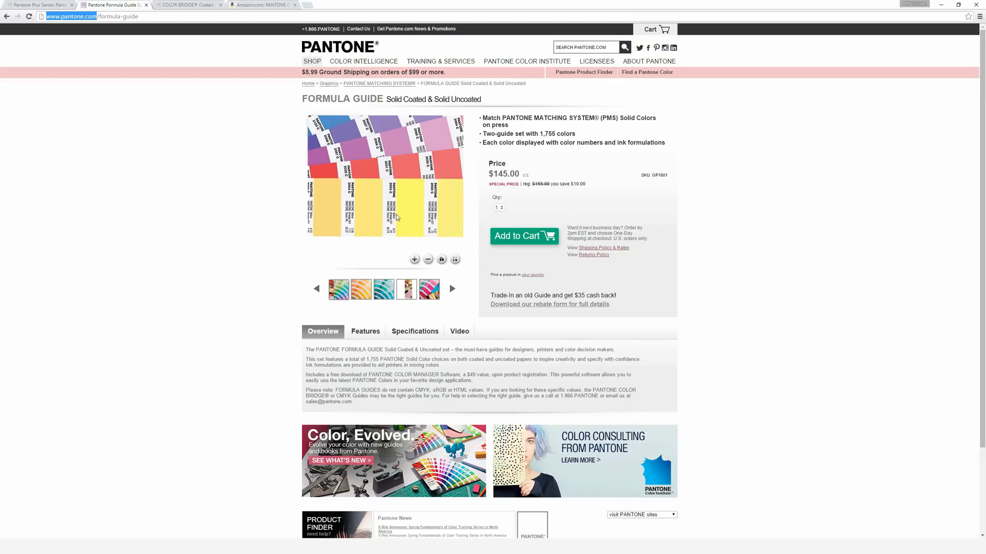
mouse_move(385, 221)
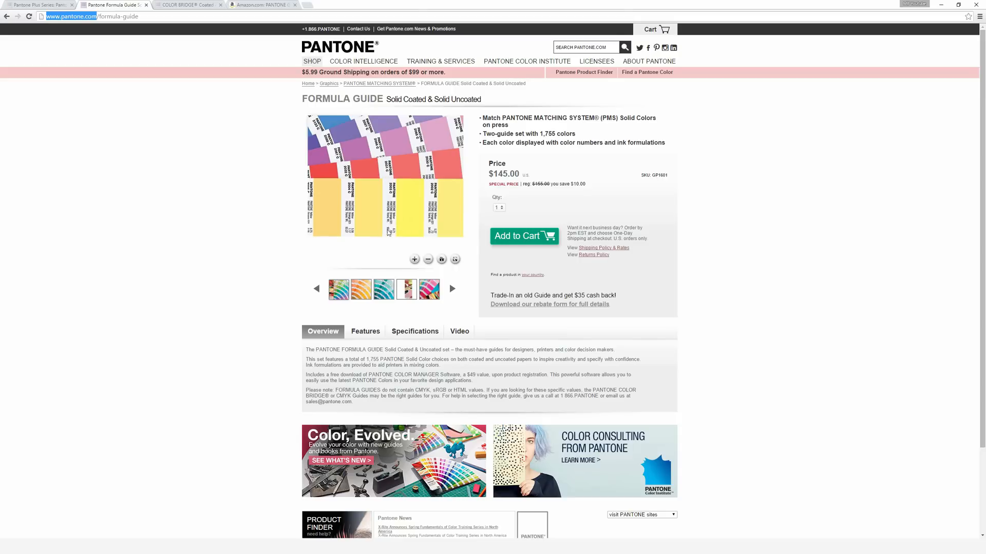
mouse_move(418, 220)
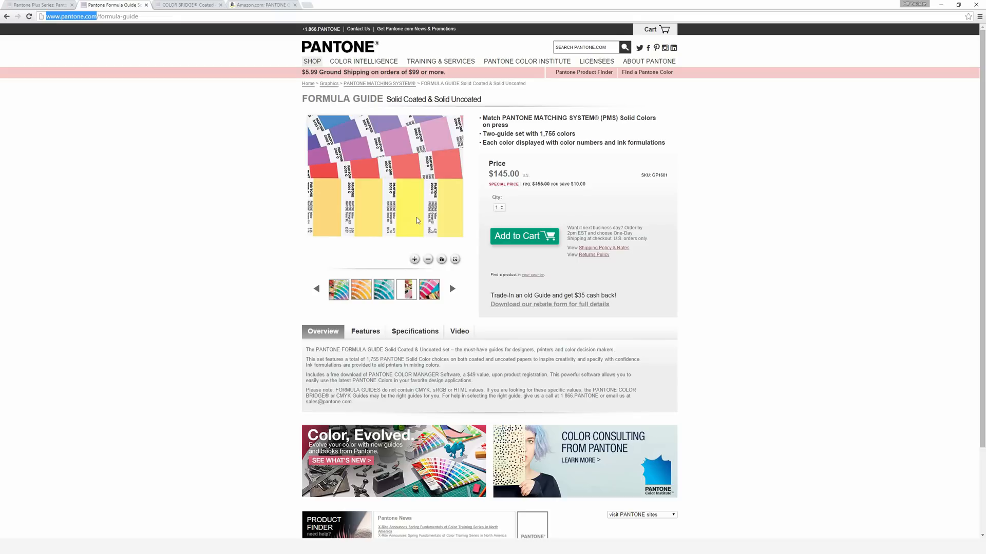
mouse_move(340, 289)
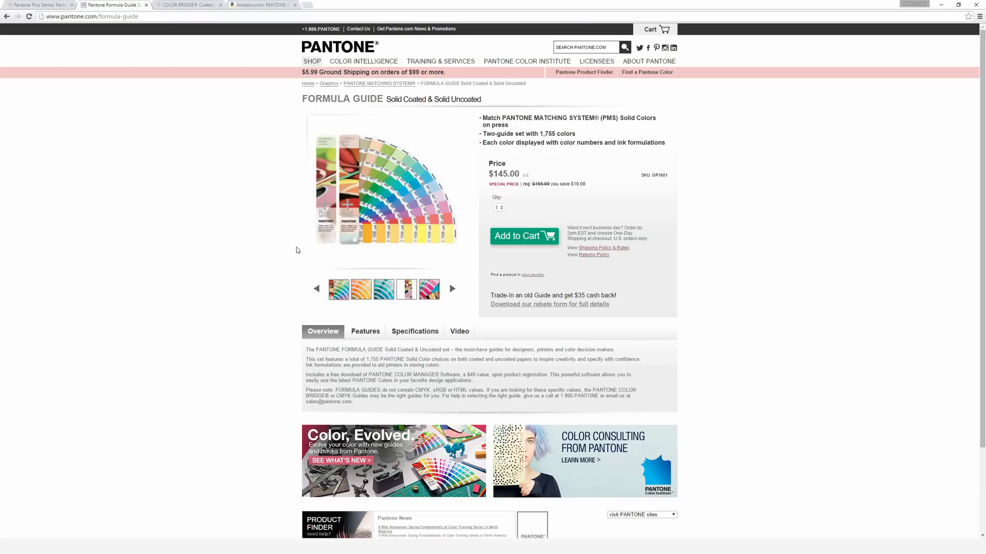
mouse_move(429, 237)
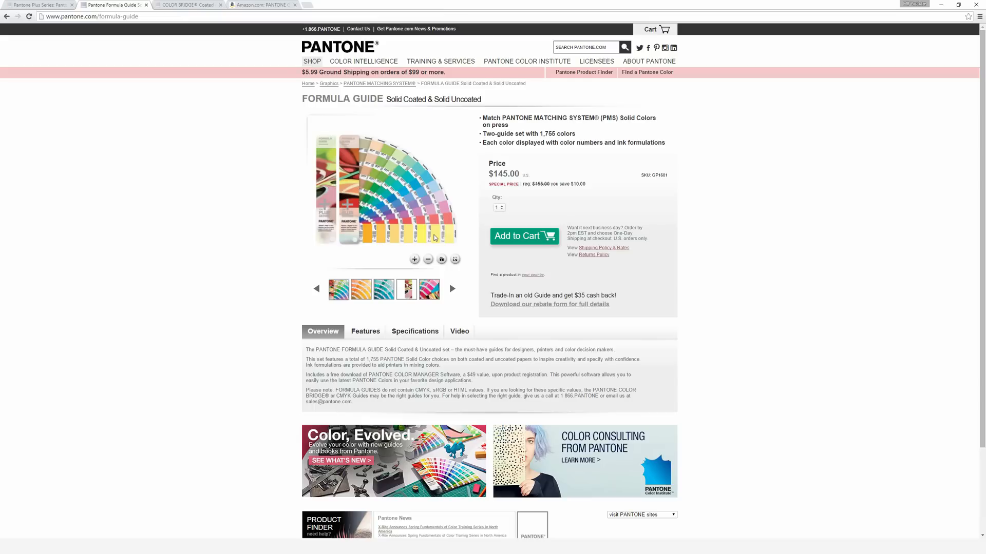
mouse_move(402, 234)
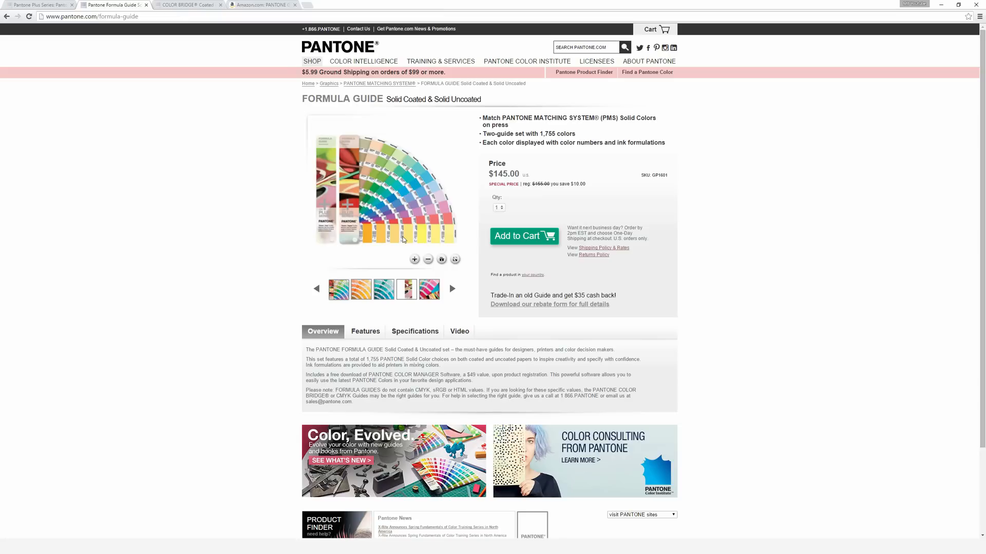
mouse_move(397, 242)
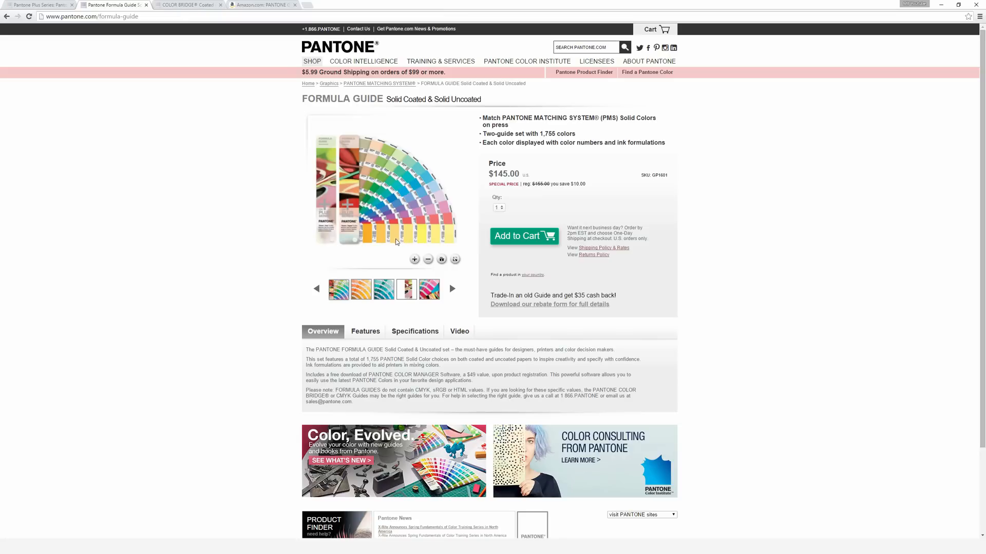
mouse_move(413, 242)
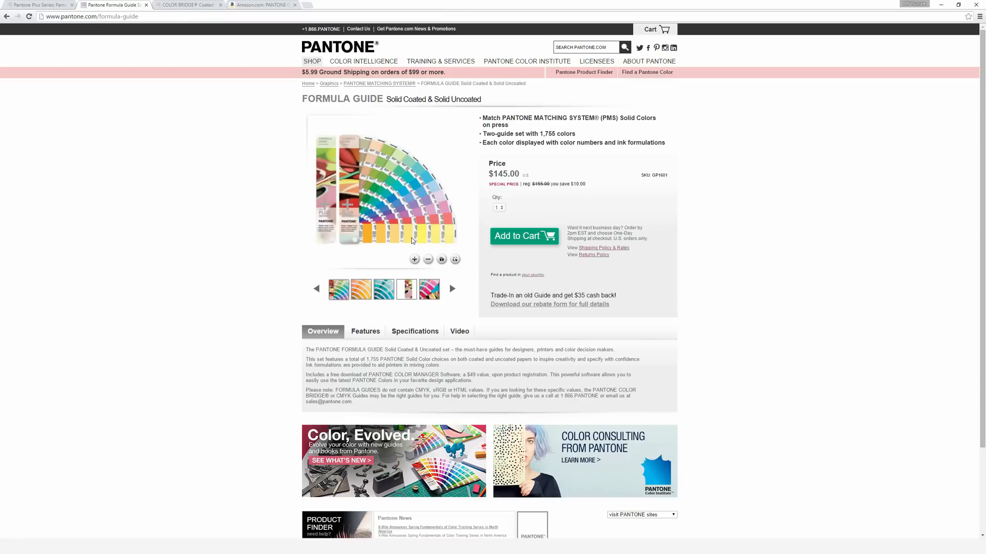
mouse_move(486, 182)
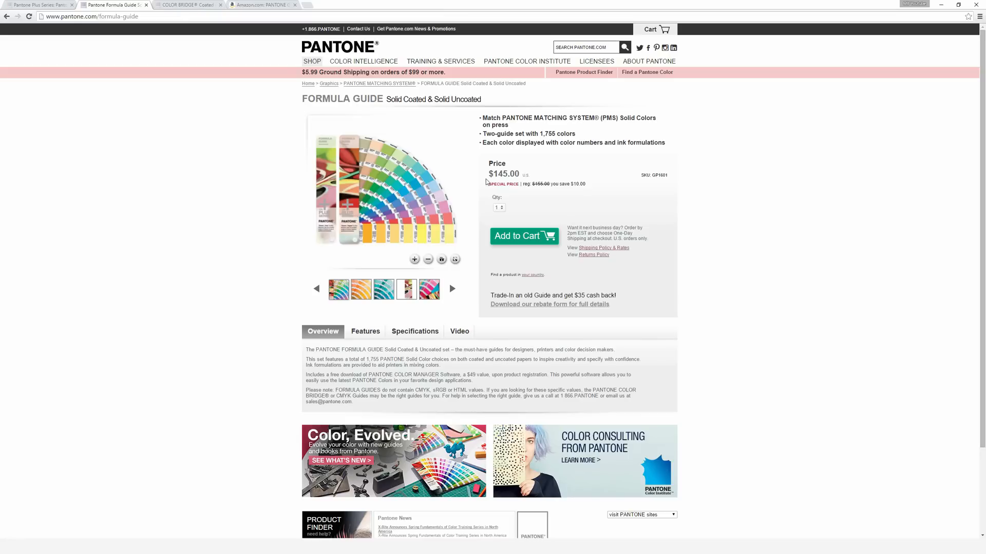
Highlight the Formula Guide's $145.00 price, then return to the Color Bridge page.
double_click(503, 173)
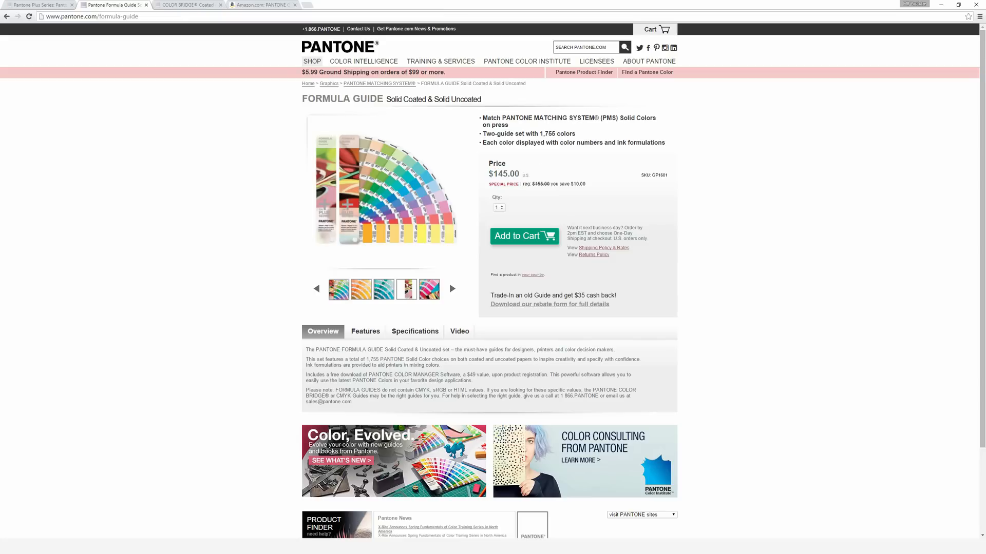
double_click(503, 174)
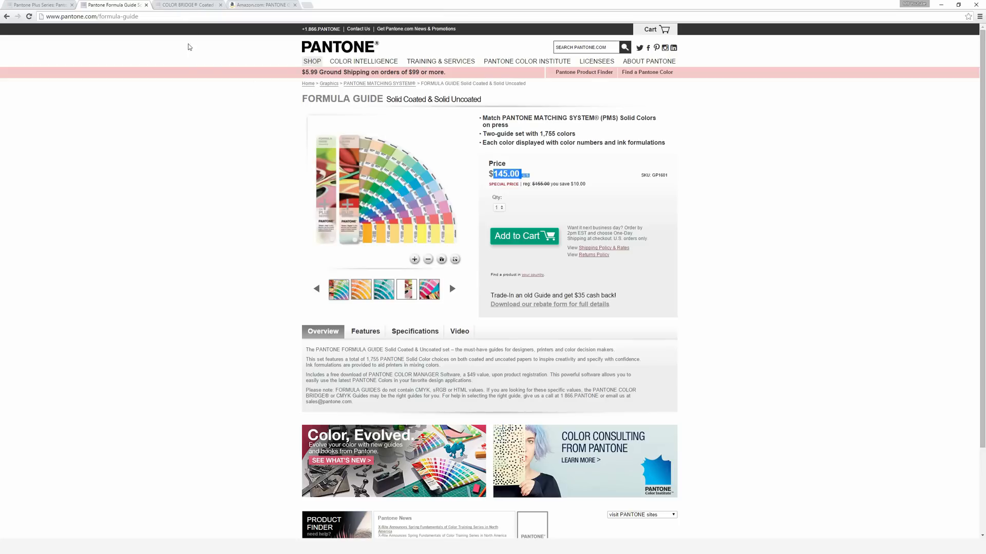
left_click(189, 5)
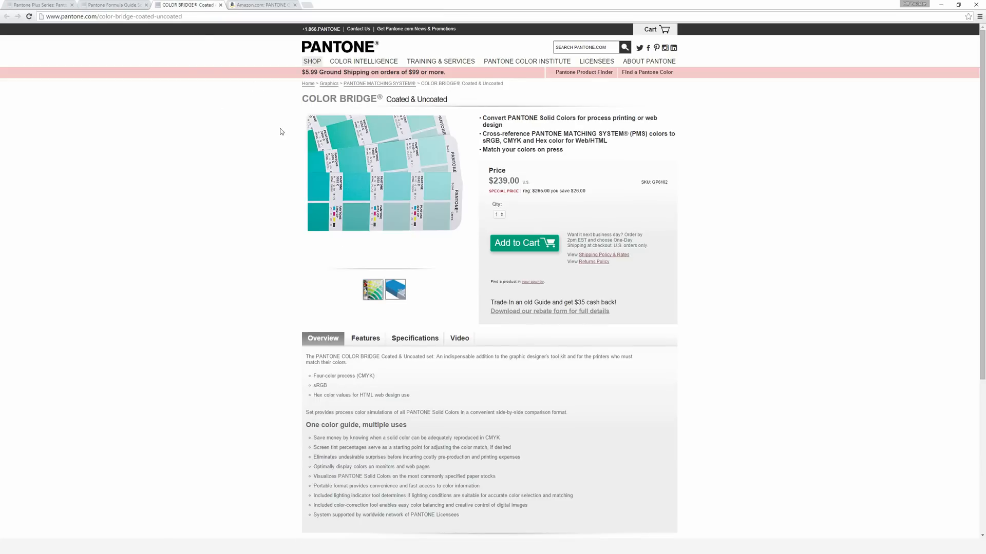
mouse_move(308, 153)
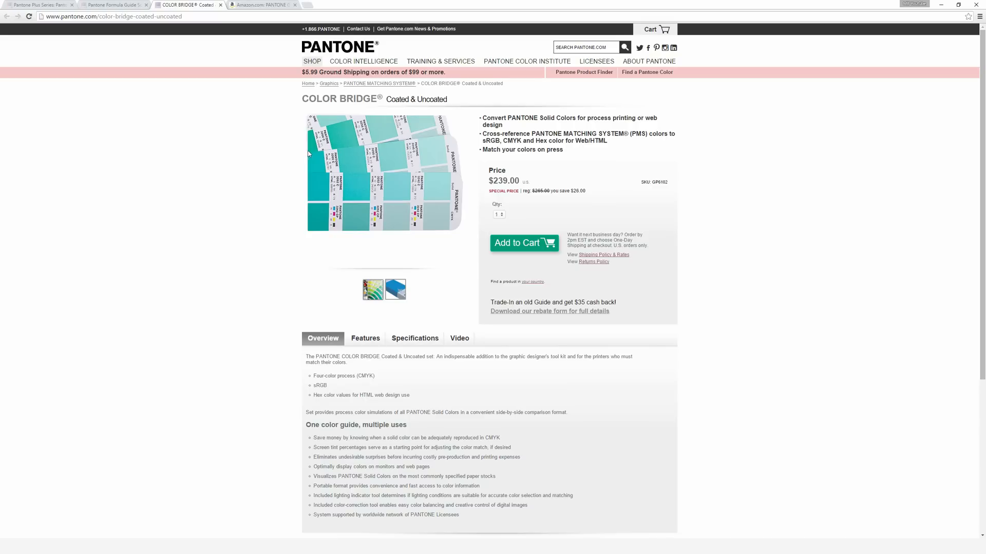
mouse_move(298, 102)
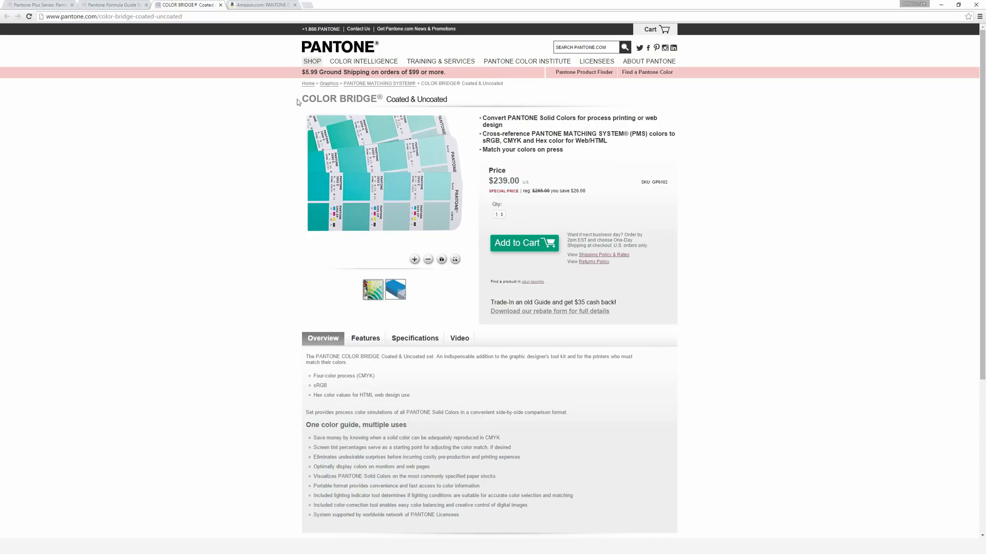
mouse_move(454, 218)
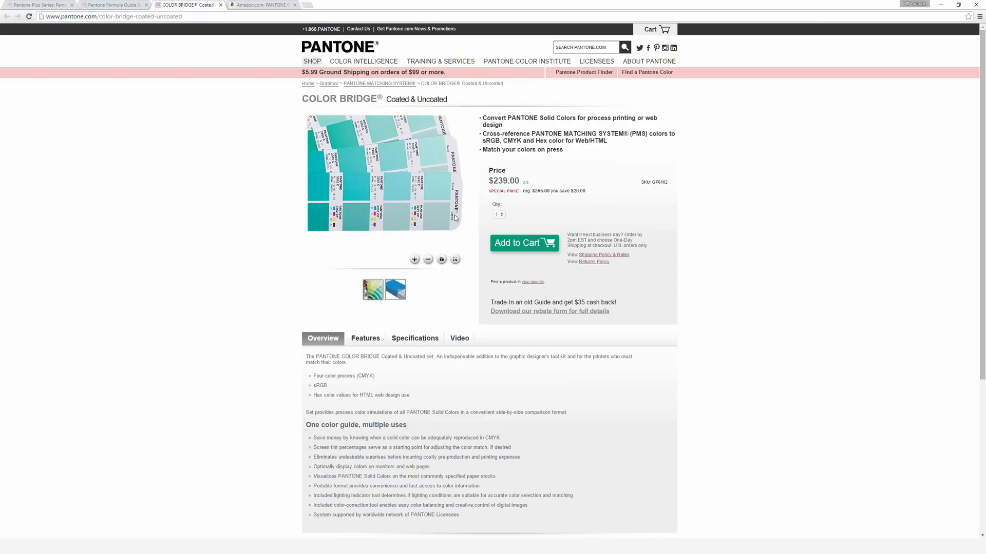
mouse_move(440, 191)
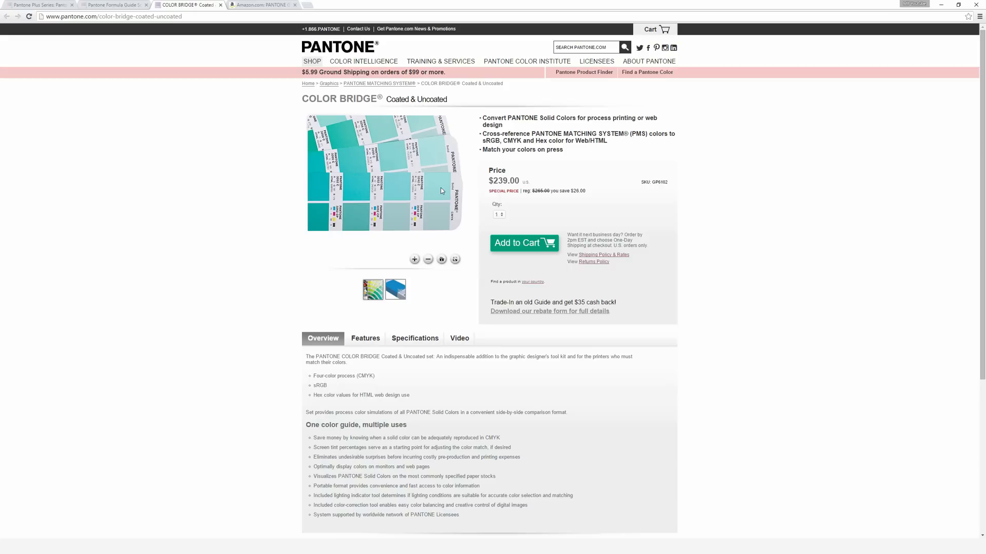
mouse_move(441, 220)
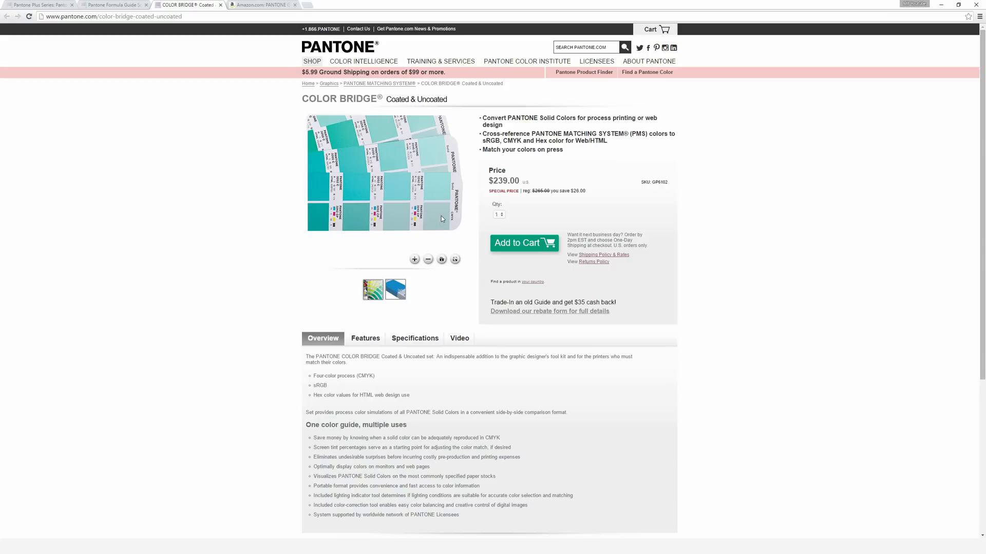
Show the Amazon PANTONE GP1501 Formula Guide listing priced $132.99.
left_click(261, 5)
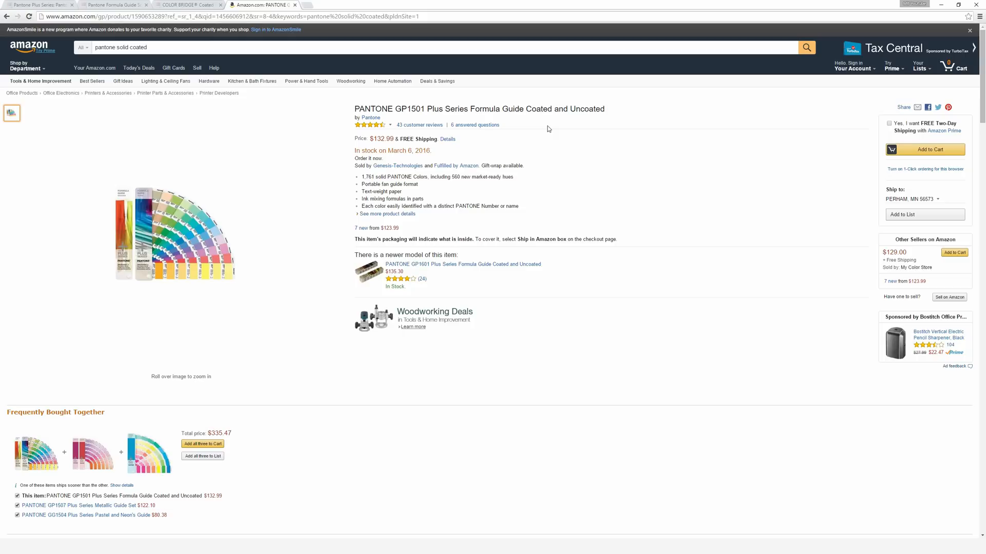
mouse_move(547, 130)
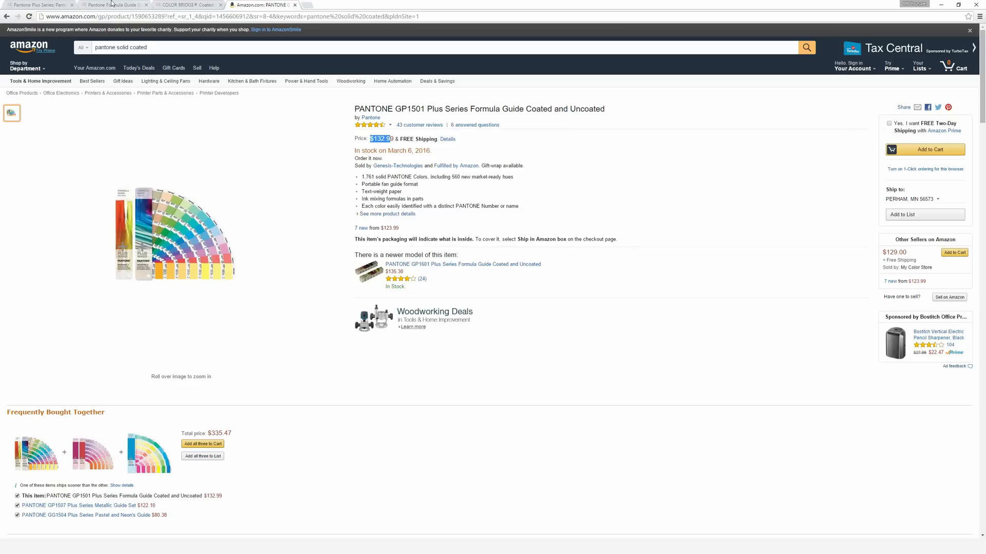
left_click(116, 4)
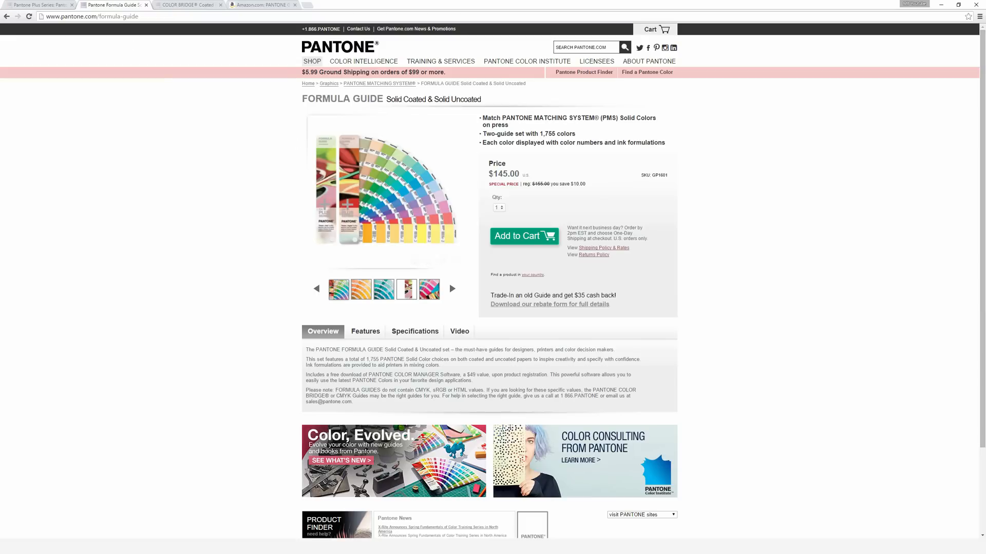
mouse_move(484, 173)
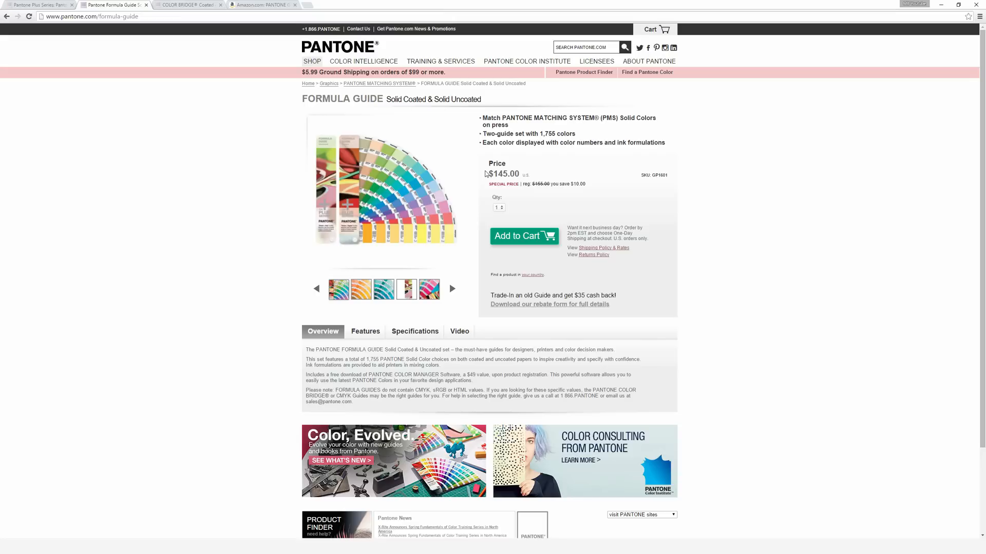
mouse_move(466, 164)
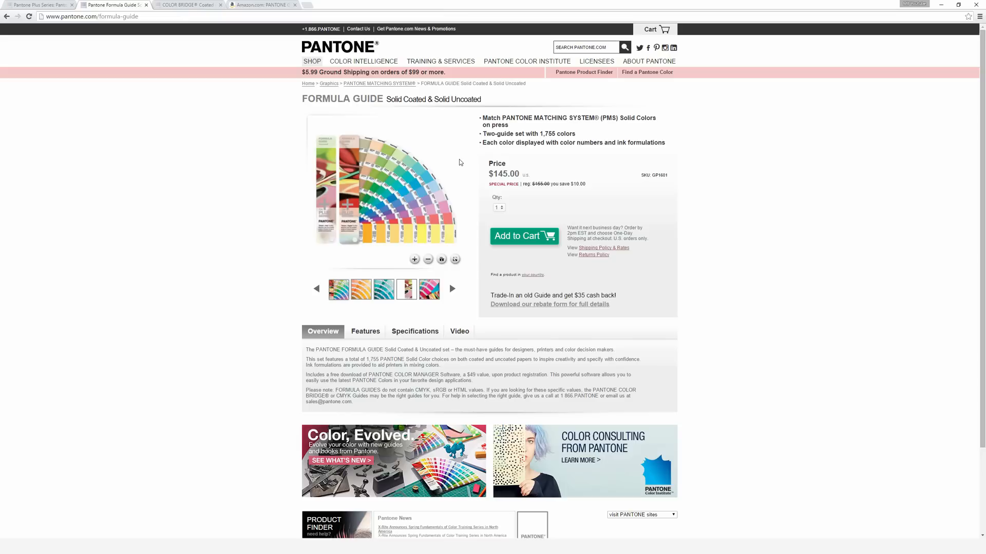
mouse_move(336, 201)
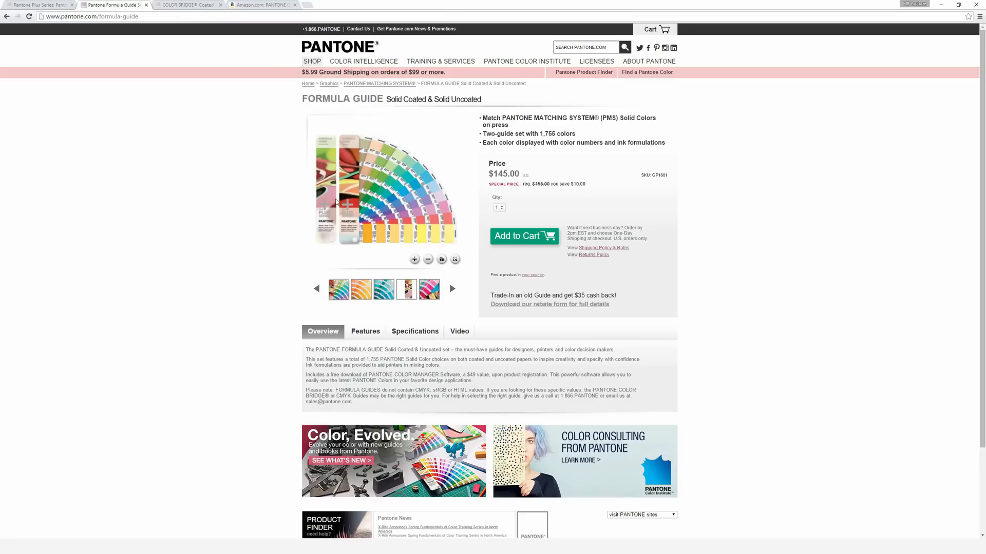
mouse_move(299, 197)
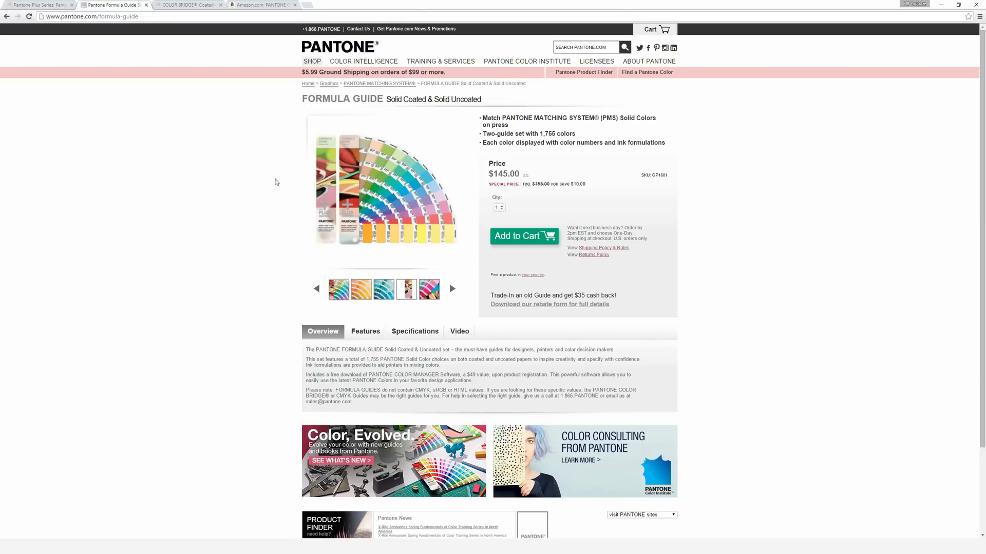
mouse_move(272, 178)
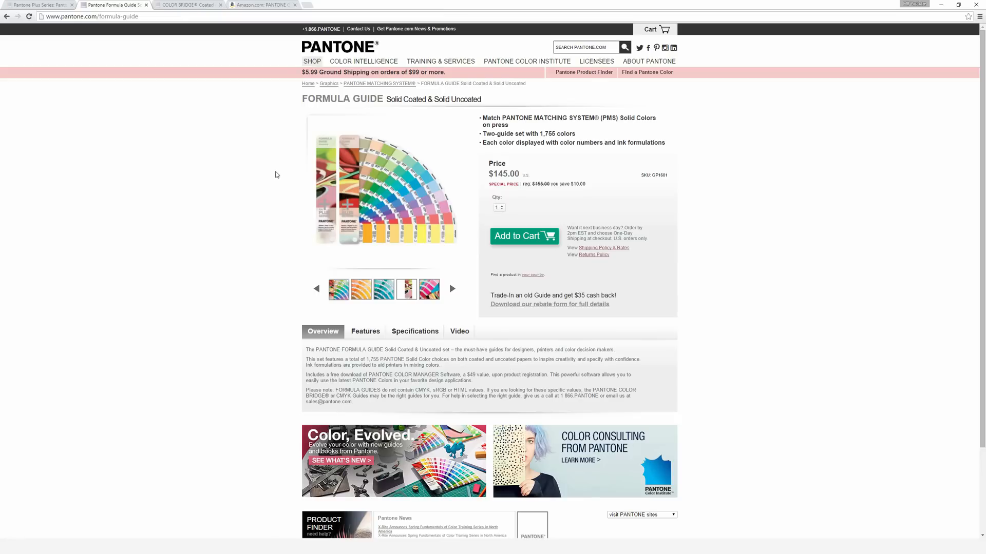
mouse_move(364, 60)
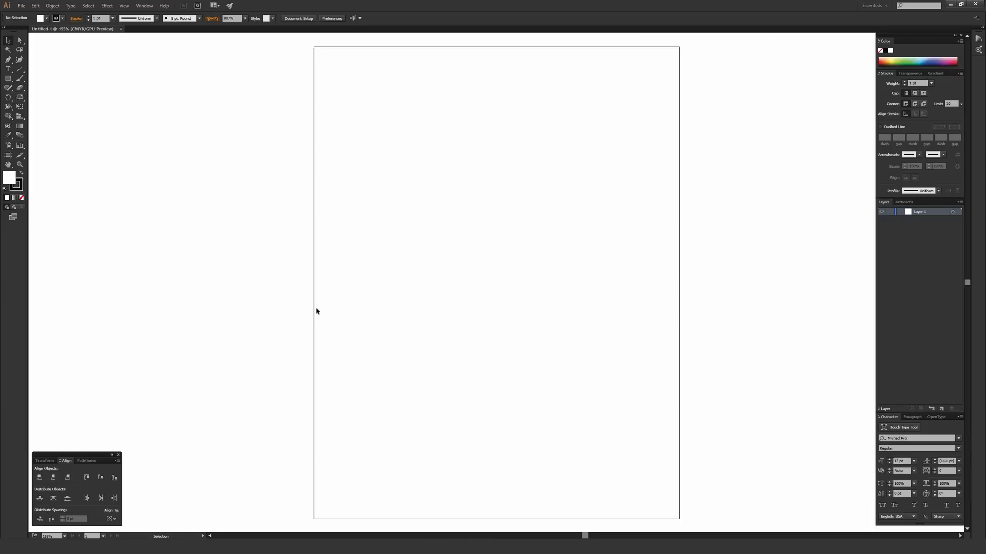
mouse_move(310, 277)
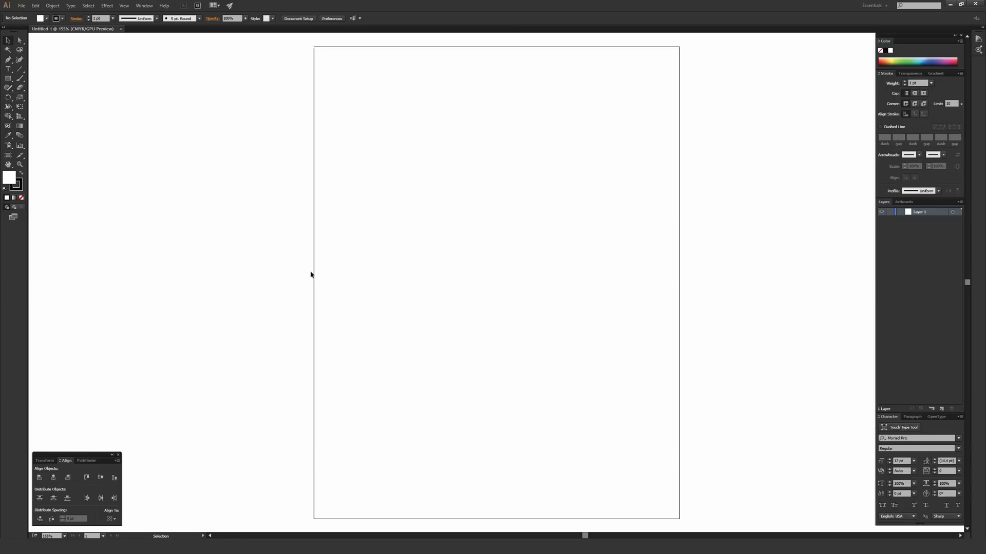
mouse_move(99, 88)
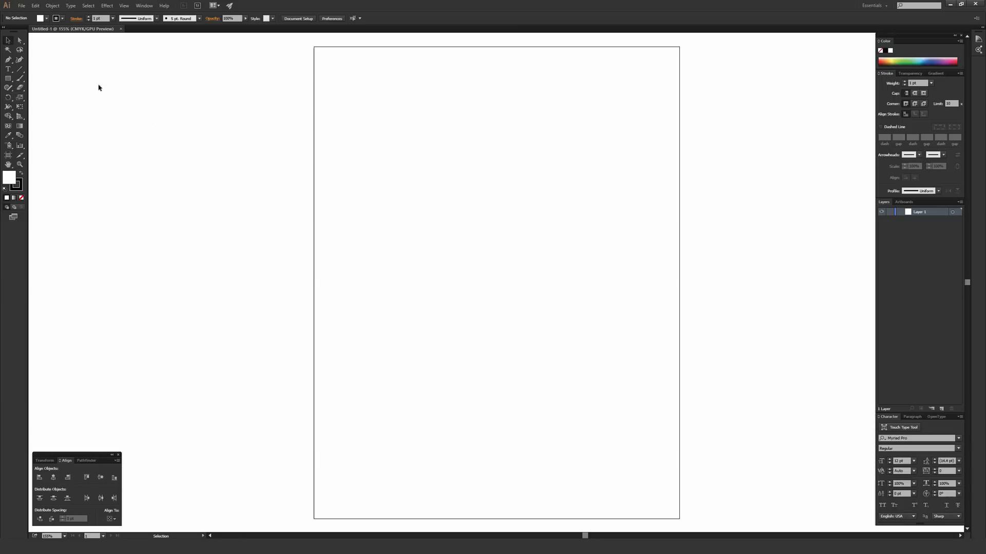
Show the Swatches panel from the Window menu and open its panel options.
left_click(143, 5)
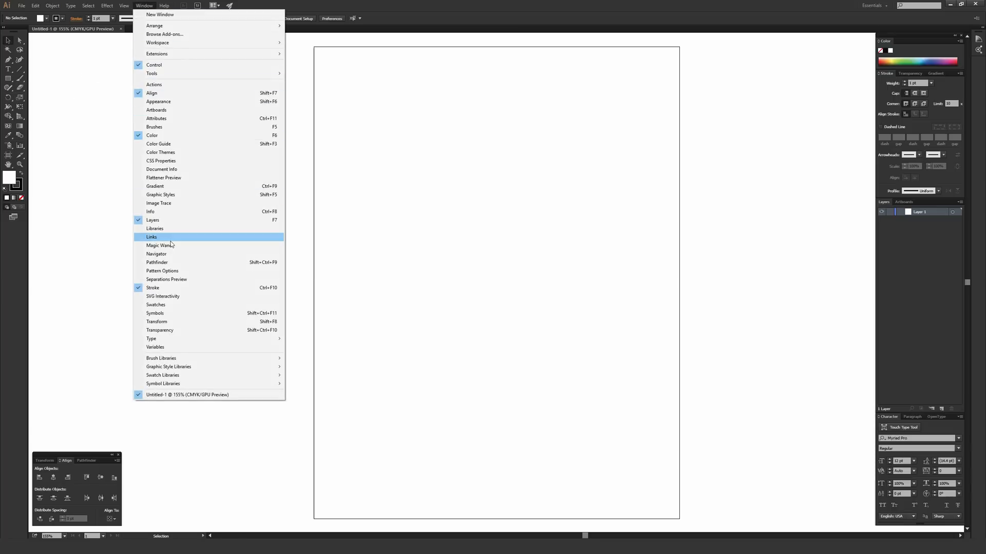
mouse_move(173, 307)
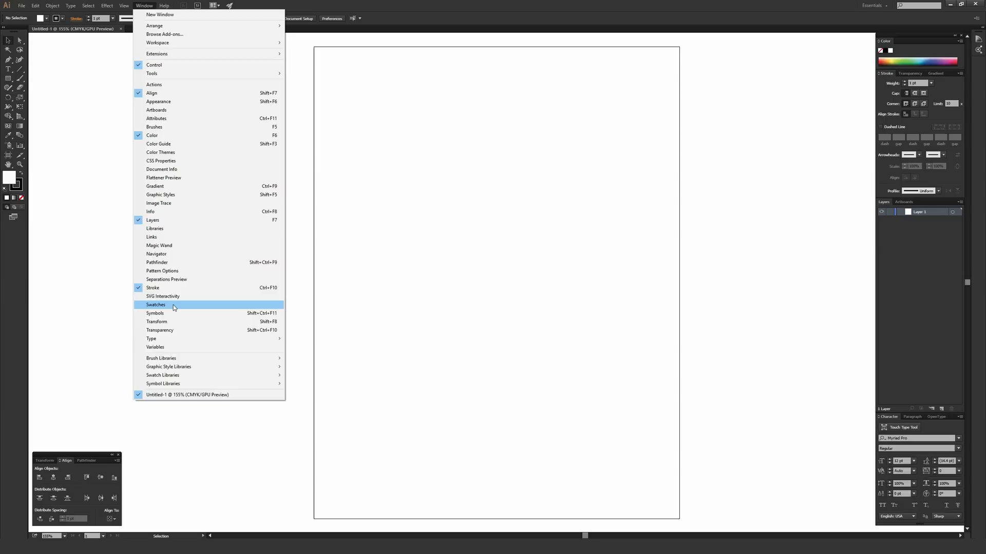
left_click(157, 304)
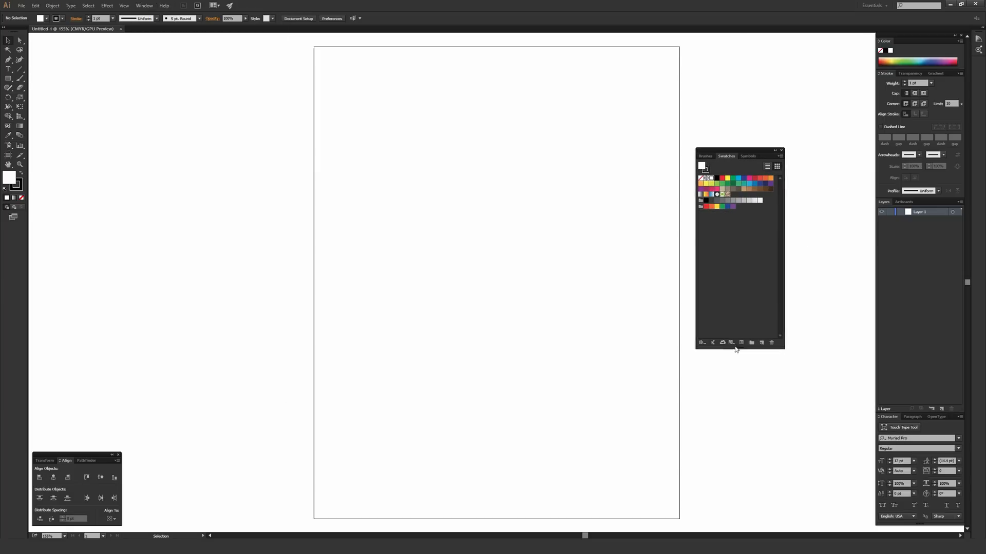
mouse_move(768, 159)
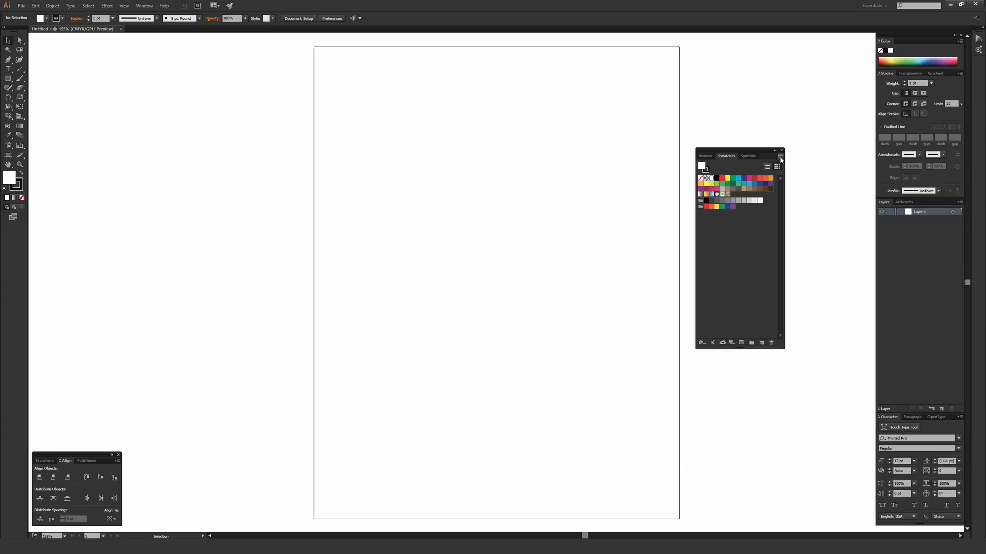
left_click(780, 156)
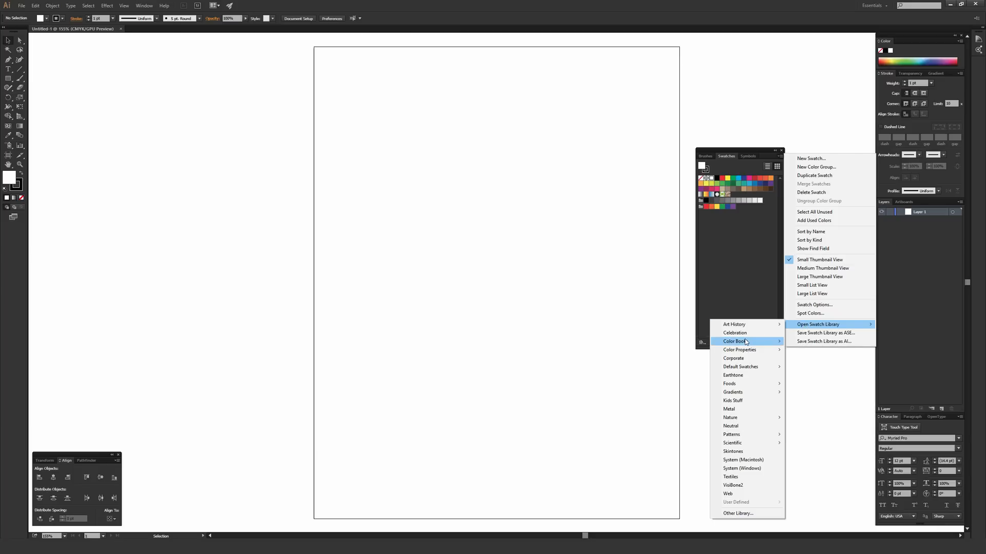
Load the PANTONE+ Solid Coated library from the Color Books list.
left_click(733, 341)
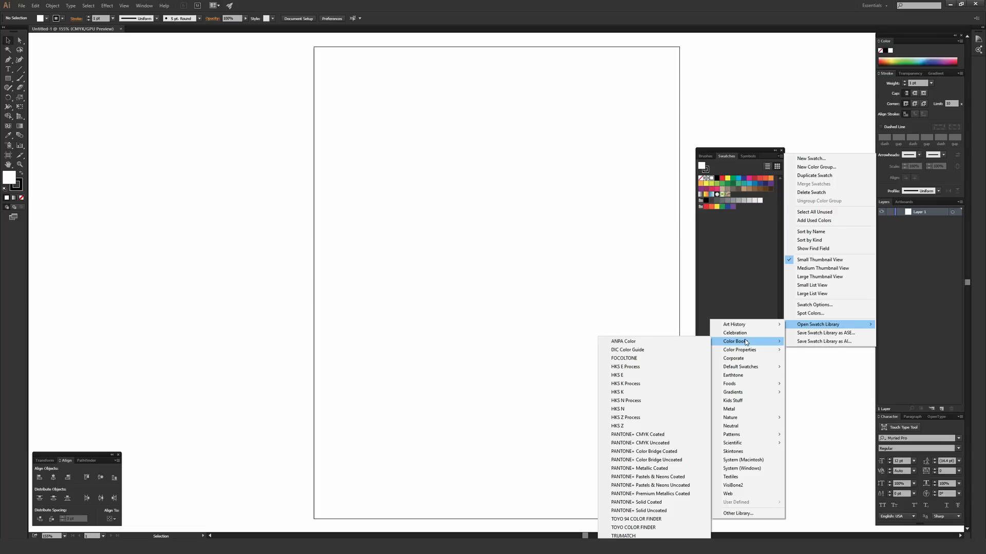
mouse_move(638, 435)
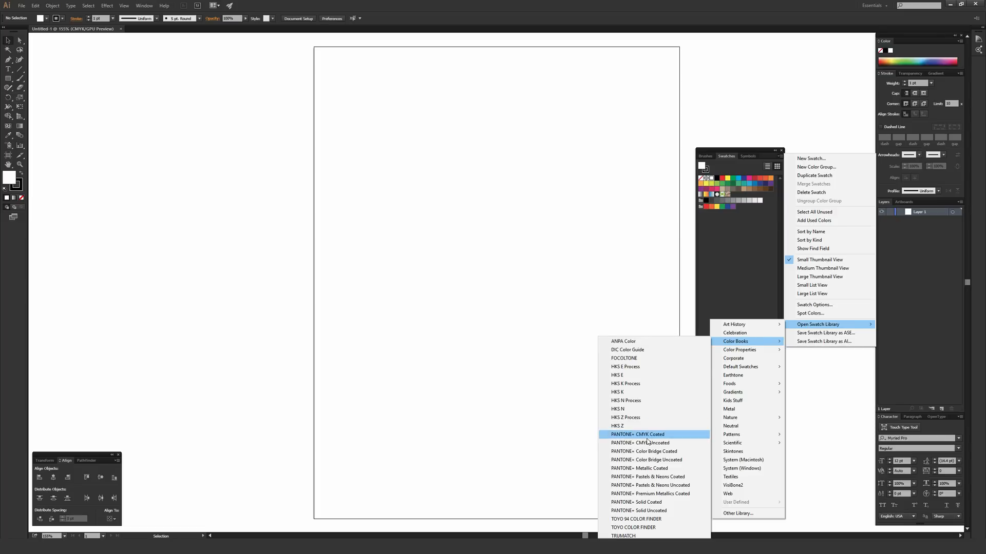
mouse_move(649, 485)
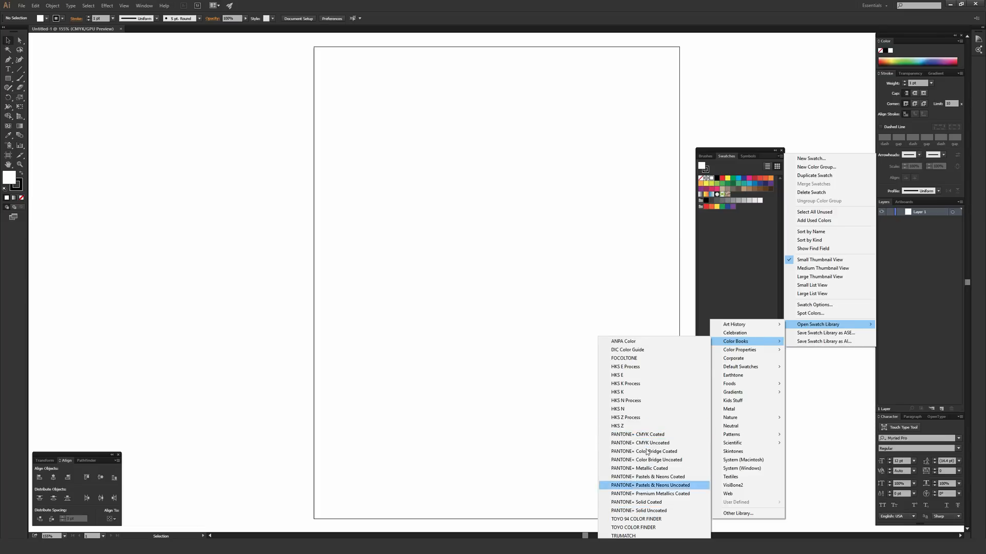
mouse_move(648, 476)
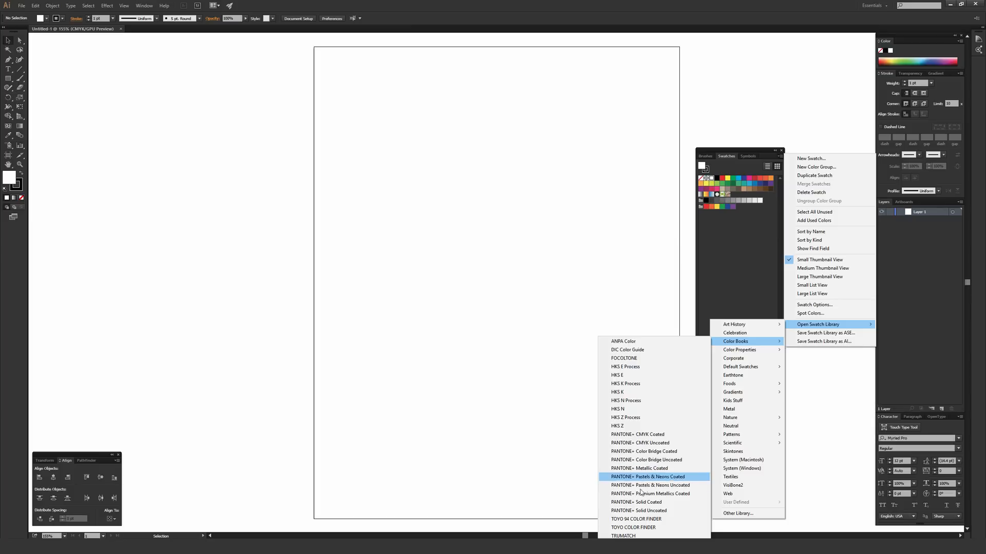
mouse_move(636, 502)
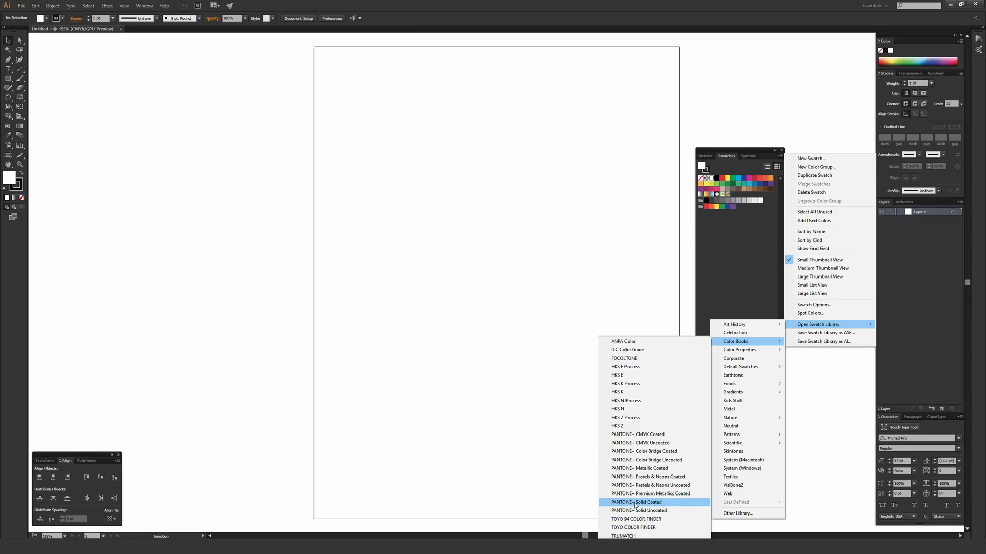
mouse_move(639, 510)
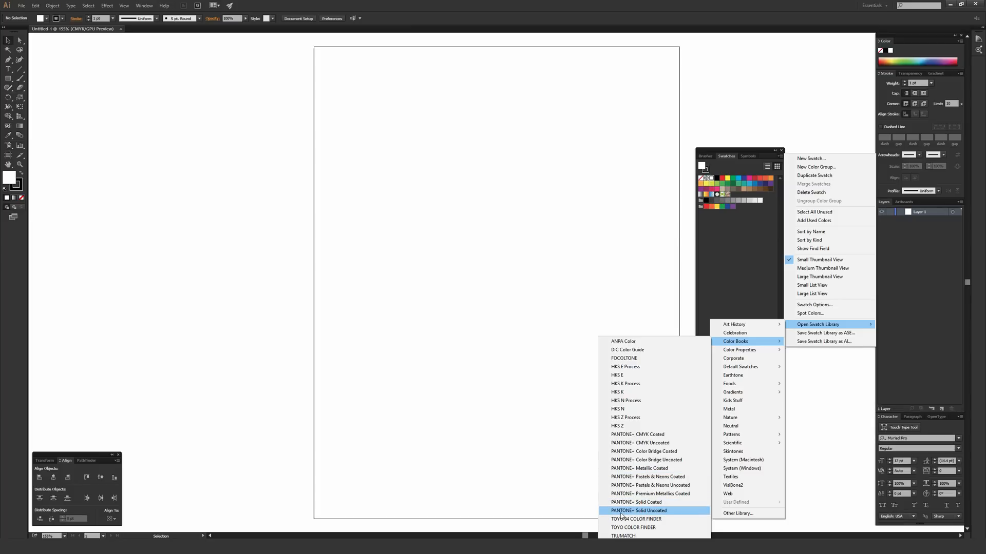
mouse_move(637, 503)
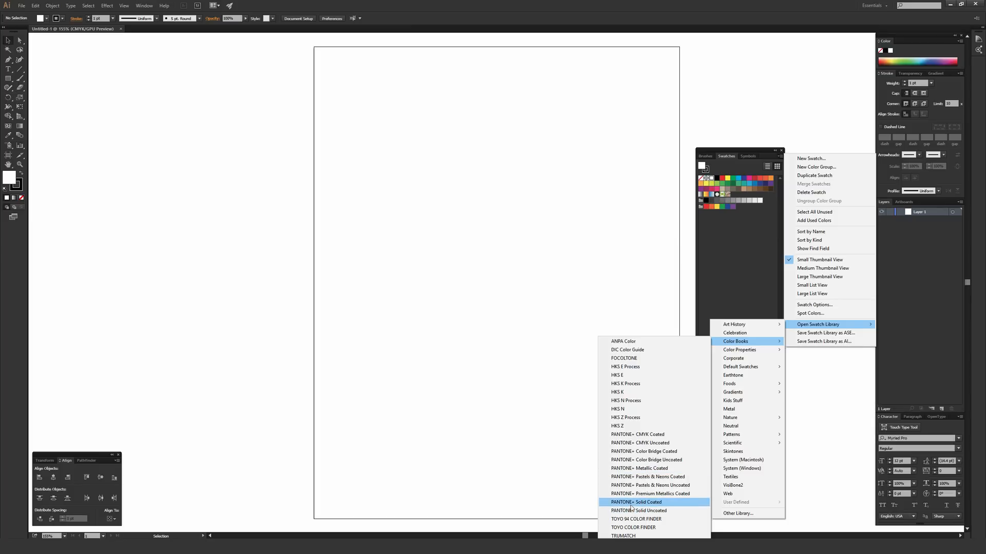
left_click(637, 502)
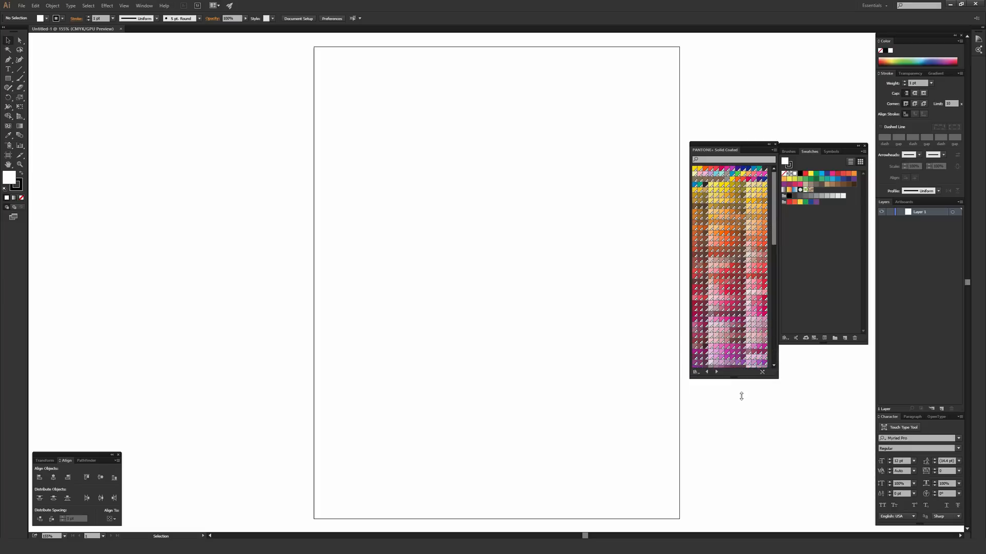
scroll("down", 3)
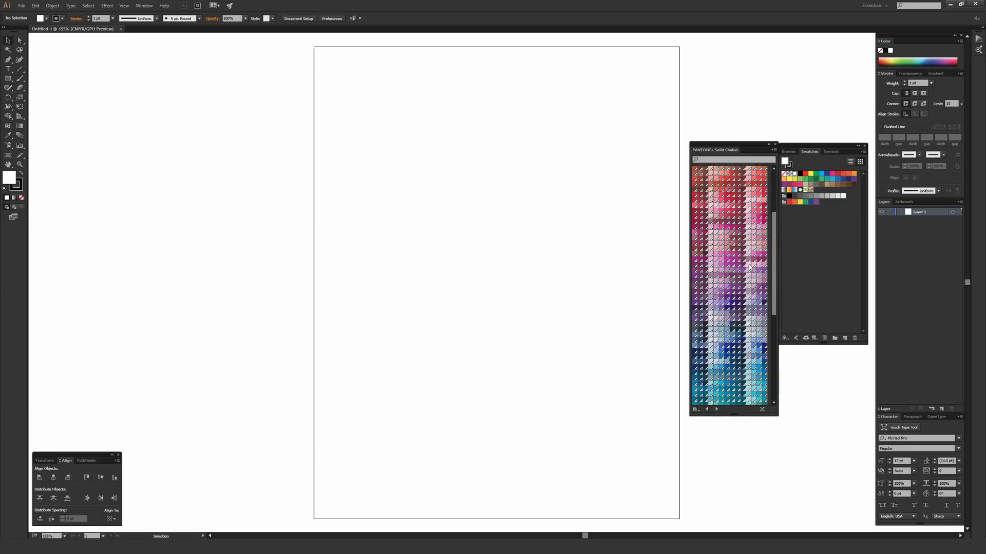
scroll("down", 3)
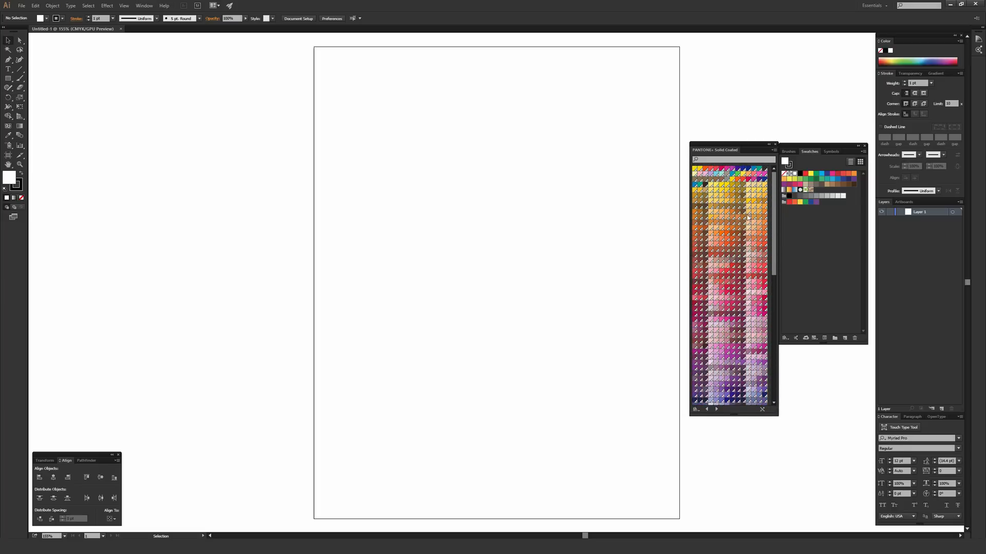
mouse_move(742, 239)
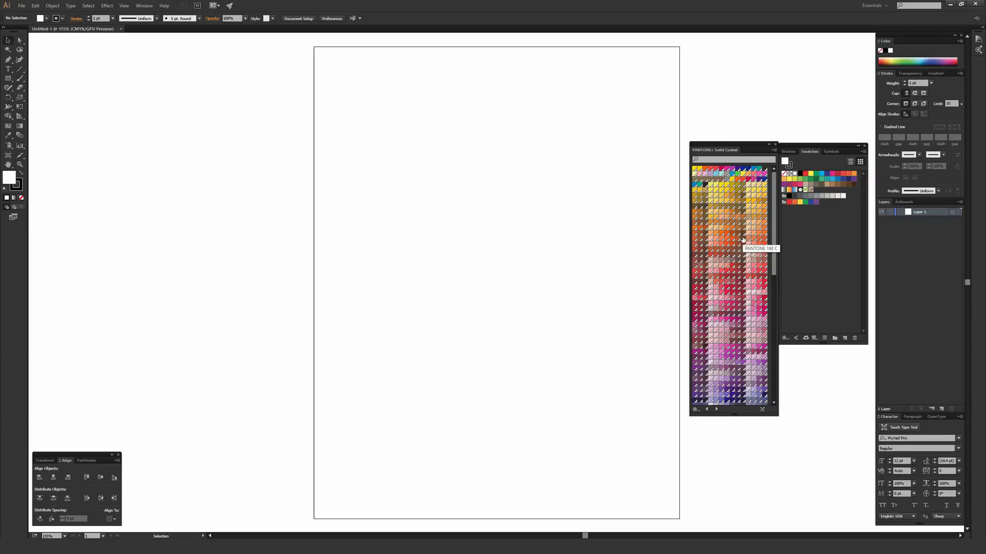
mouse_move(664, 243)
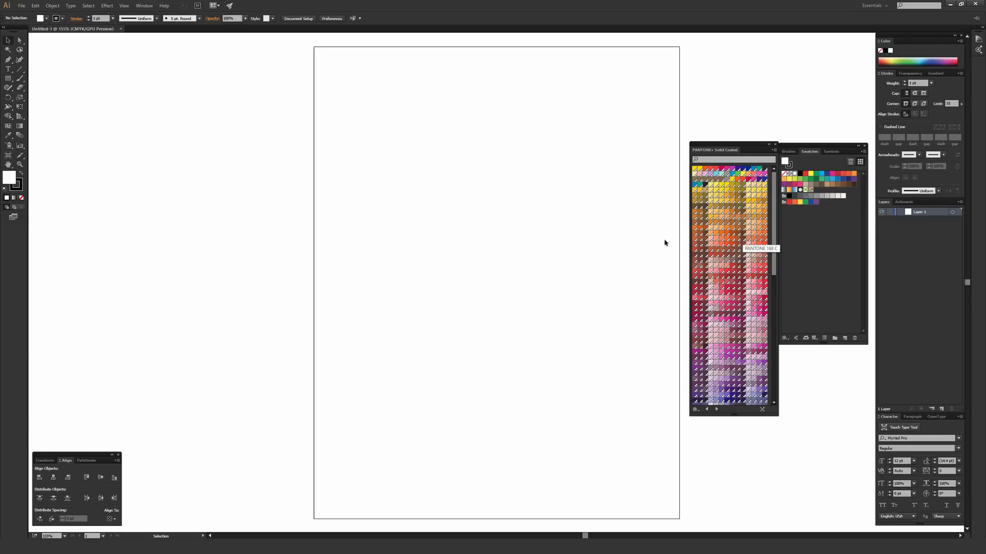
mouse_move(742, 228)
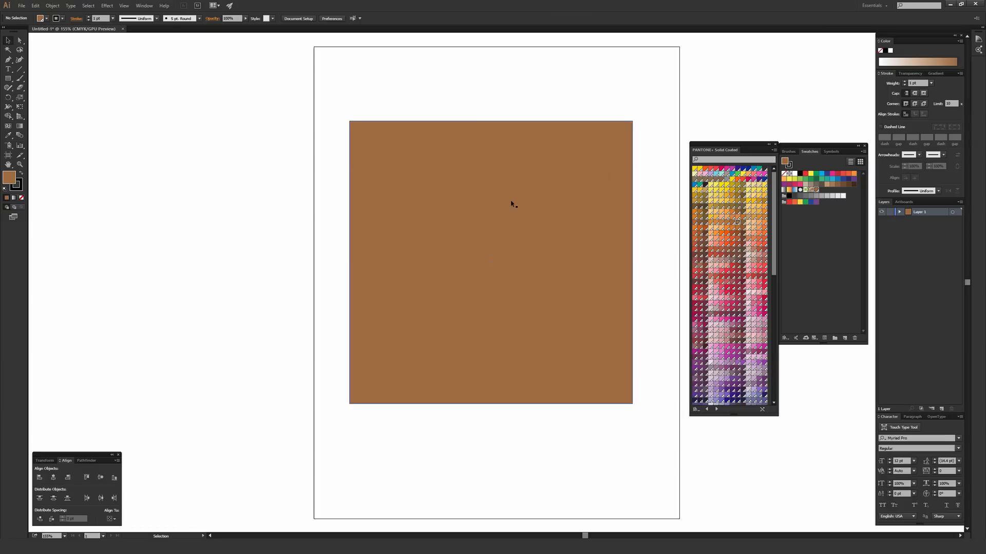
mouse_move(555, 94)
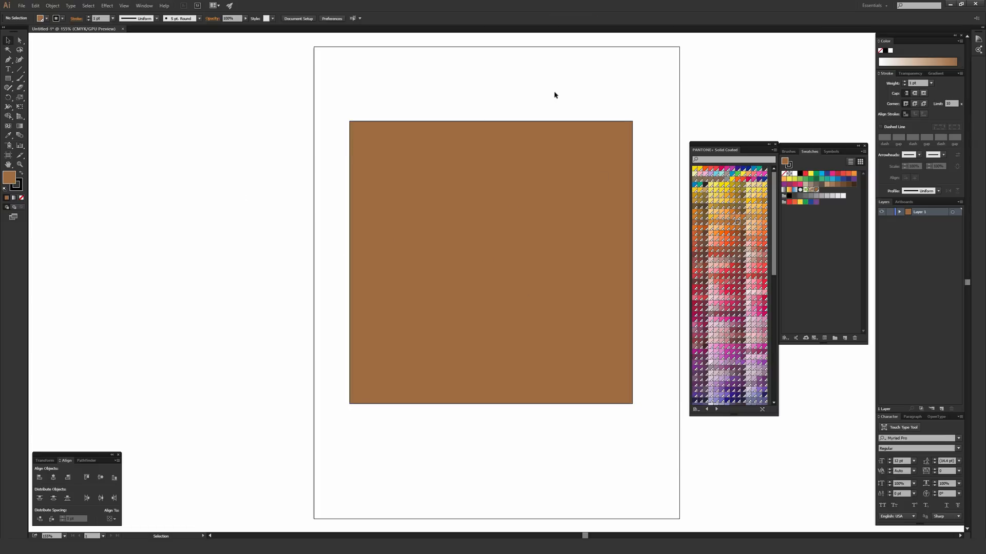
mouse_move(539, 98)
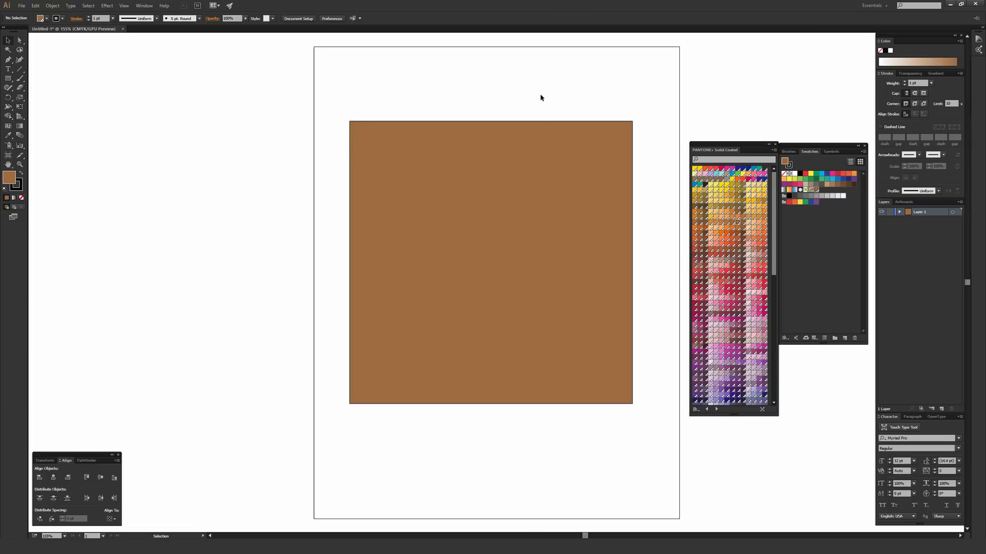
left_click(491, 262)
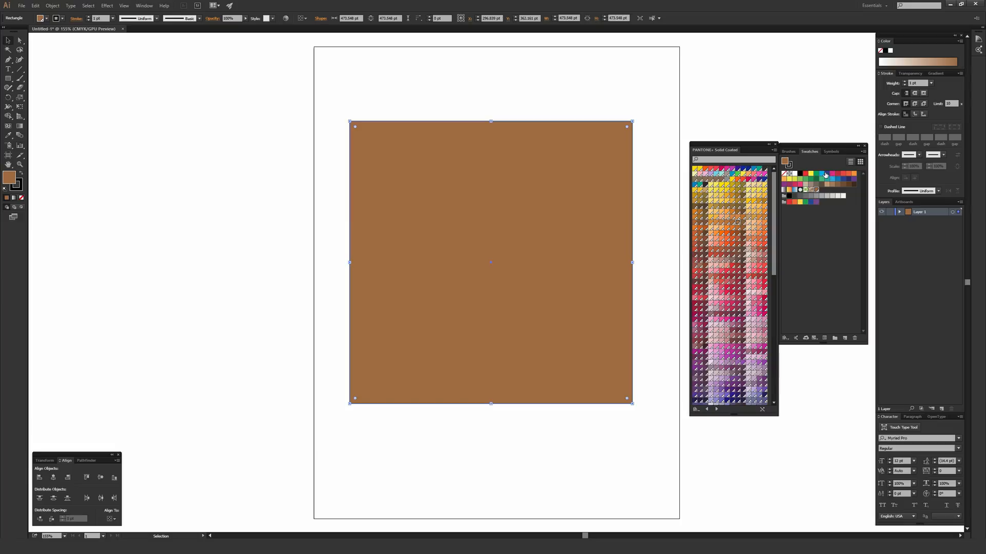
mouse_move(817, 190)
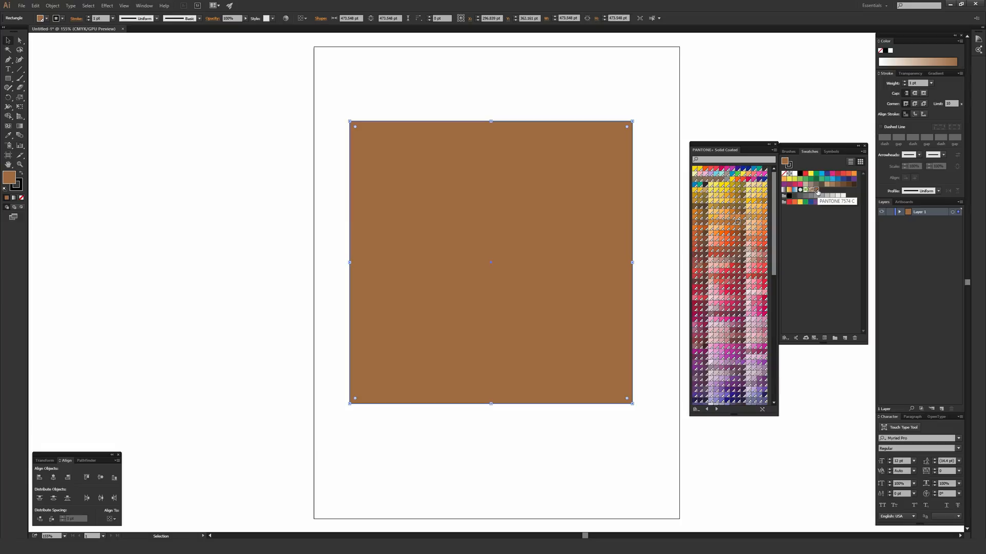
mouse_move(650, 184)
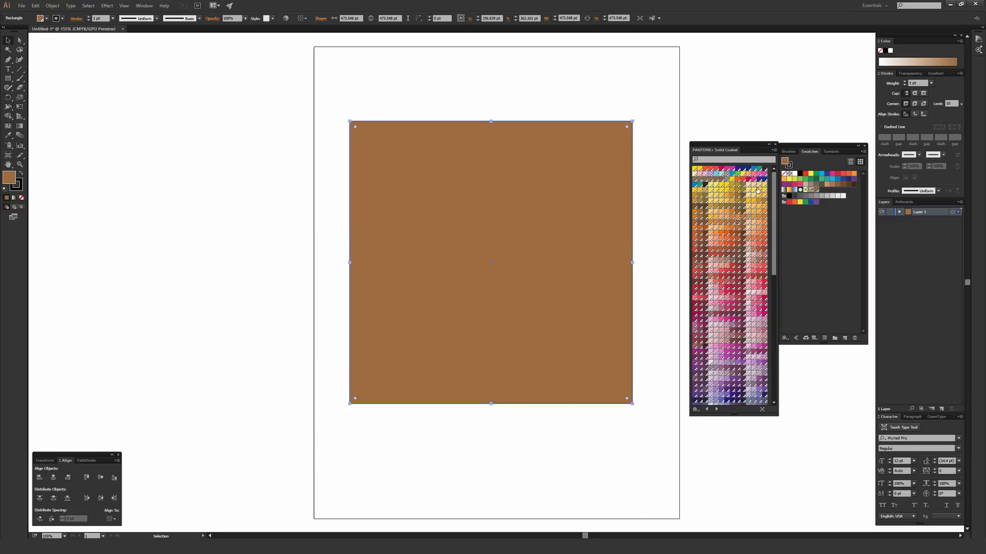
mouse_move(626, 196)
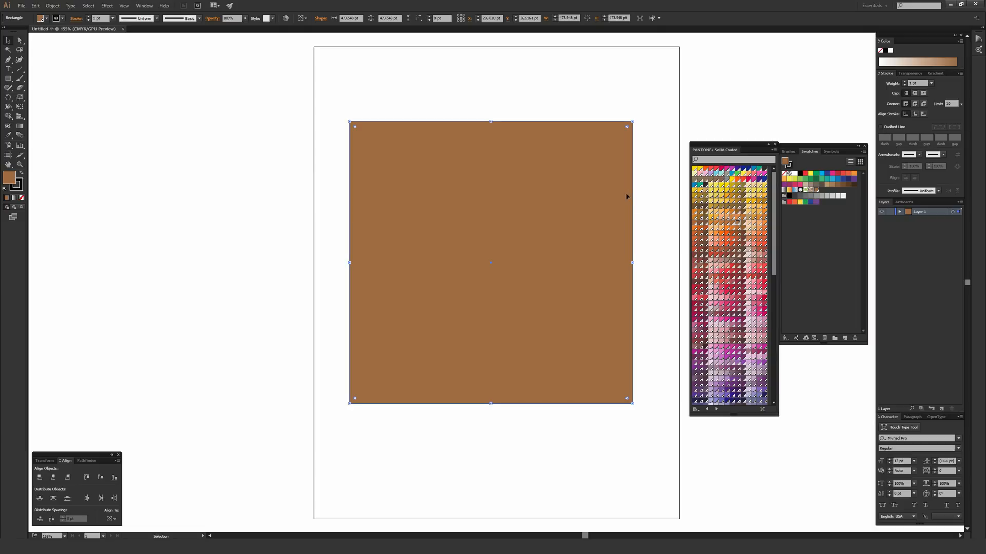
mouse_move(644, 185)
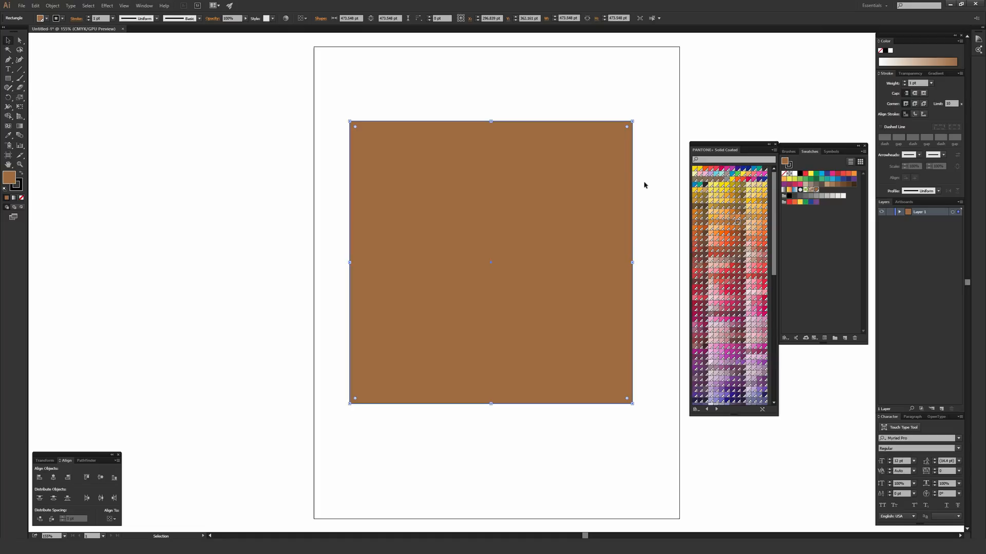
mouse_move(653, 192)
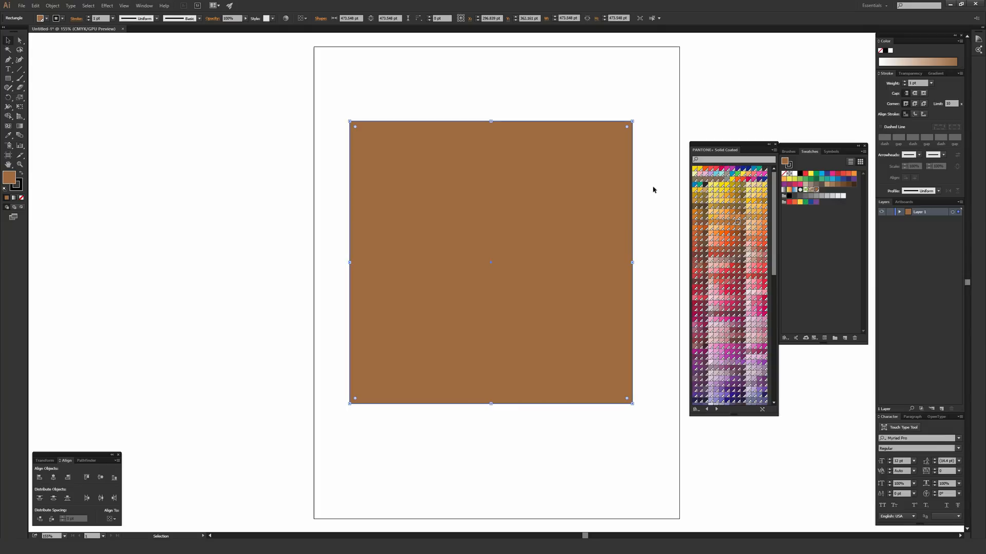
mouse_move(761, 283)
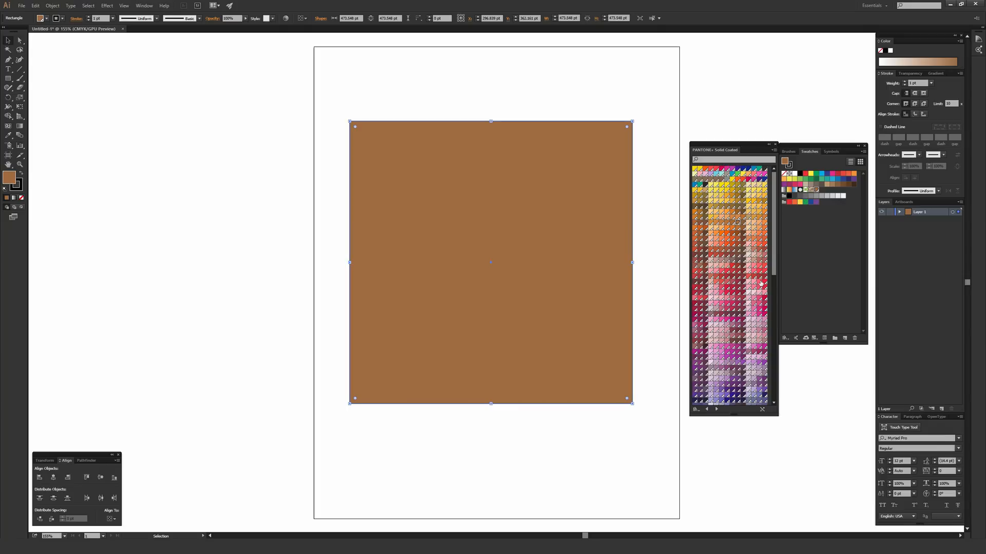
mouse_move(624, 220)
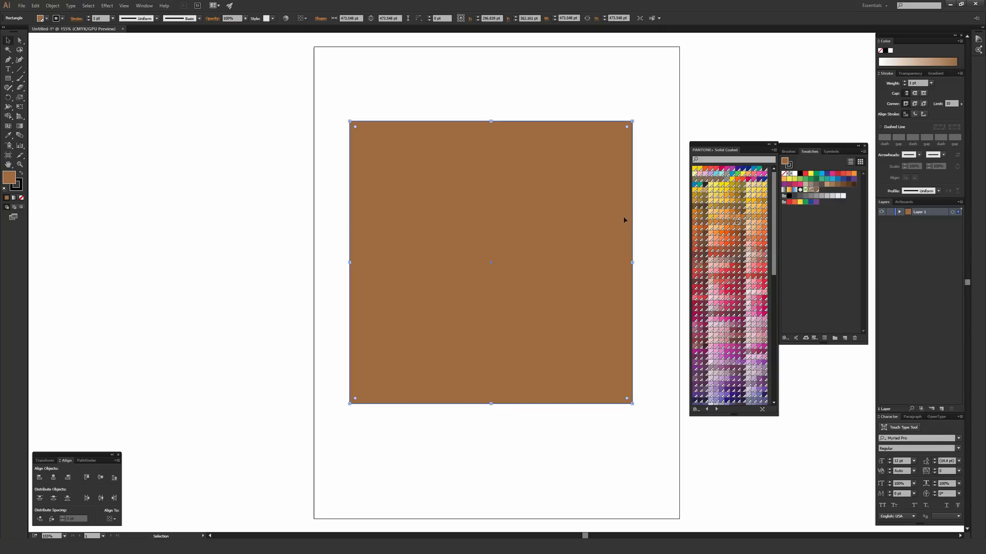
mouse_move(619, 217)
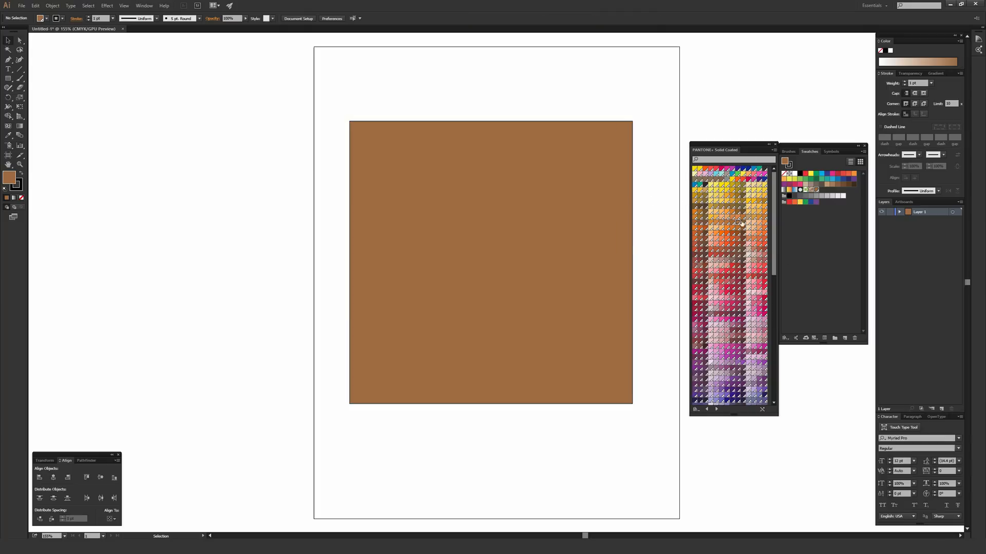
mouse_move(730, 260)
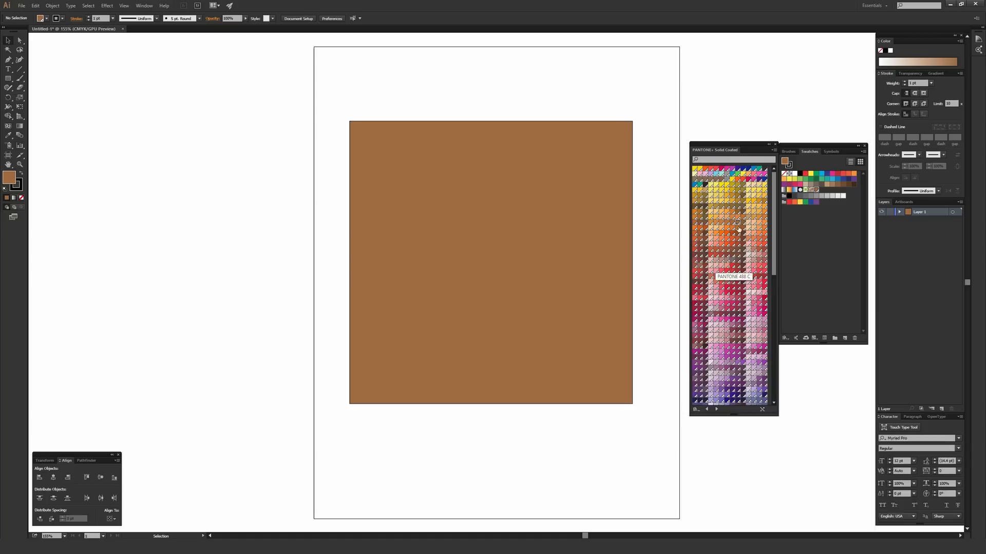
mouse_move(648, 183)
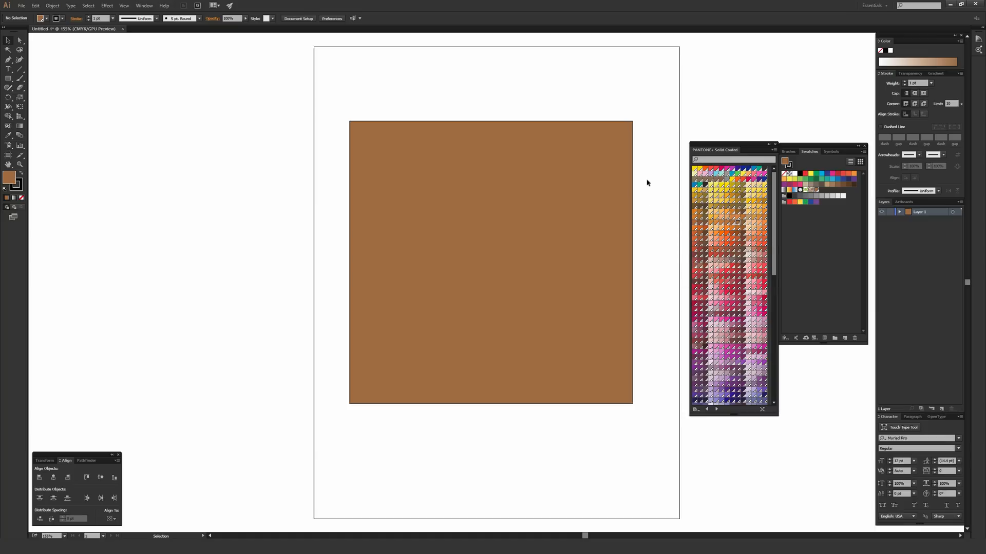
mouse_move(644, 181)
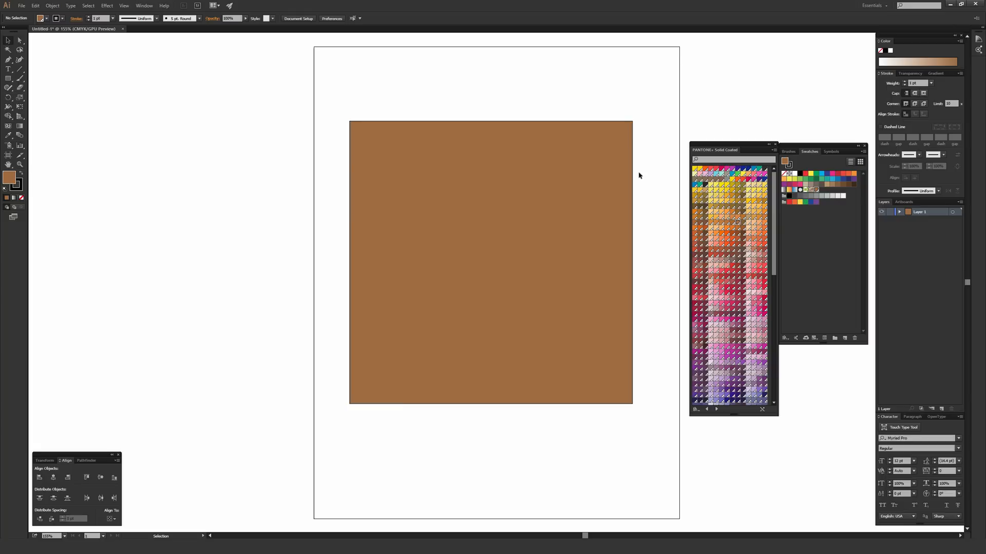
mouse_move(68, 109)
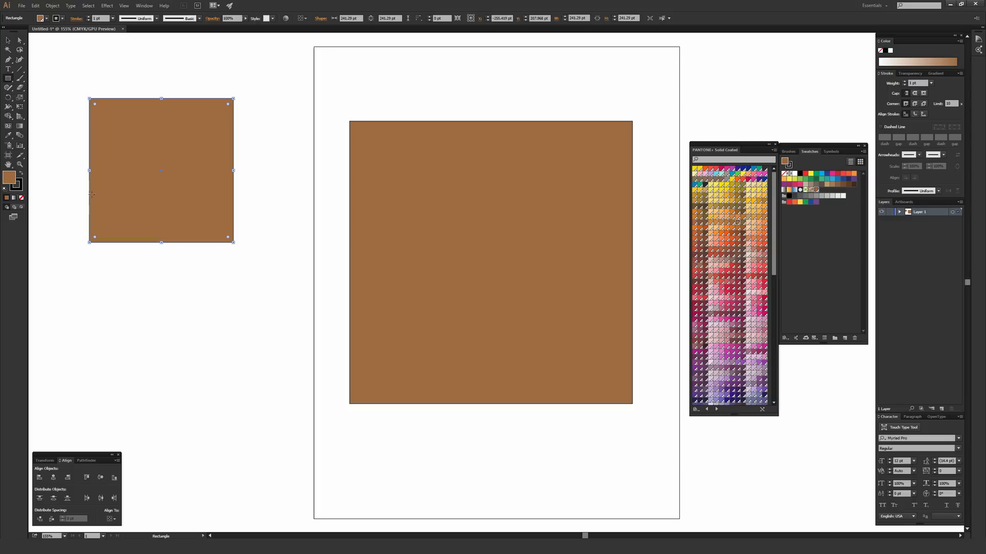
Confirm the brown fill in the Color Picker and reselect the small square.
double_click(8, 177)
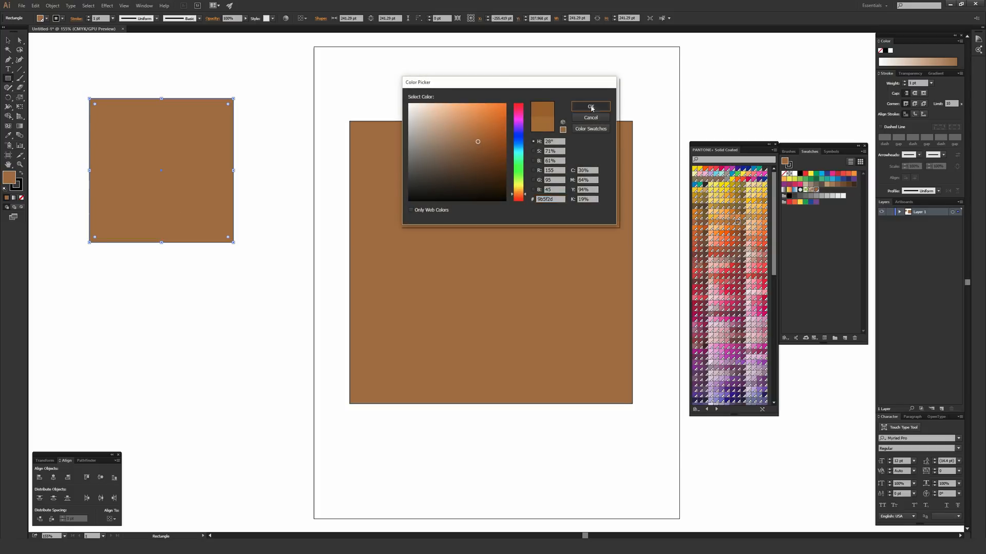
left_click(589, 106)
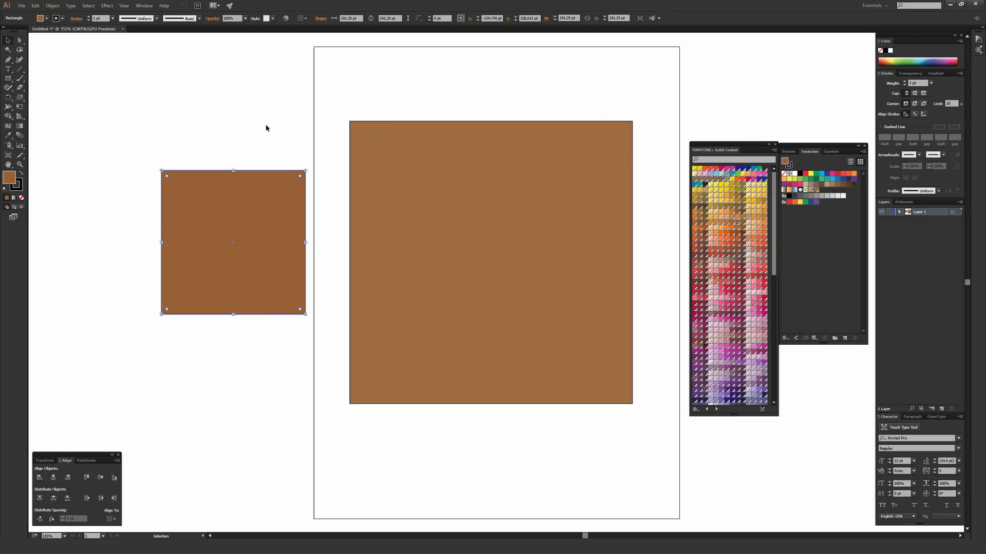
mouse_move(222, 191)
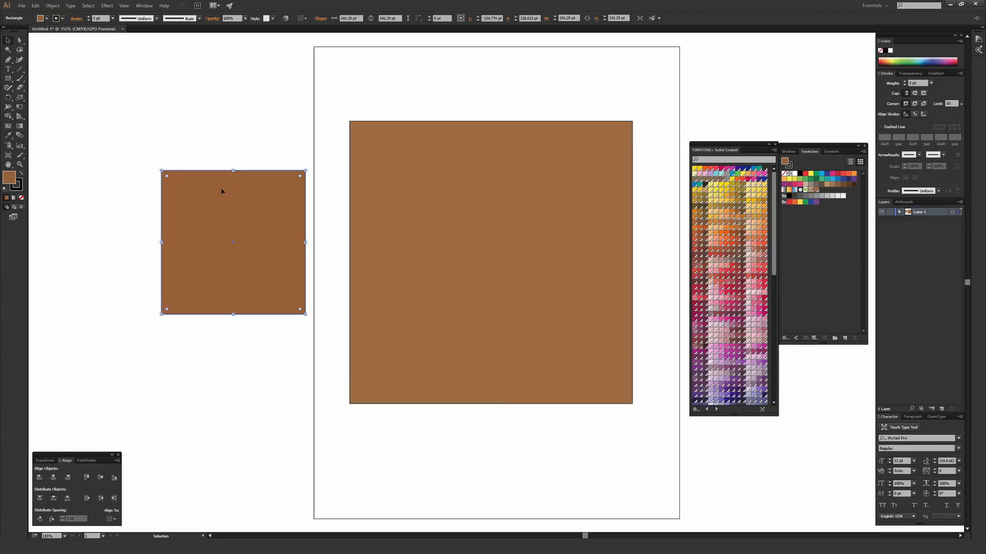
mouse_move(220, 207)
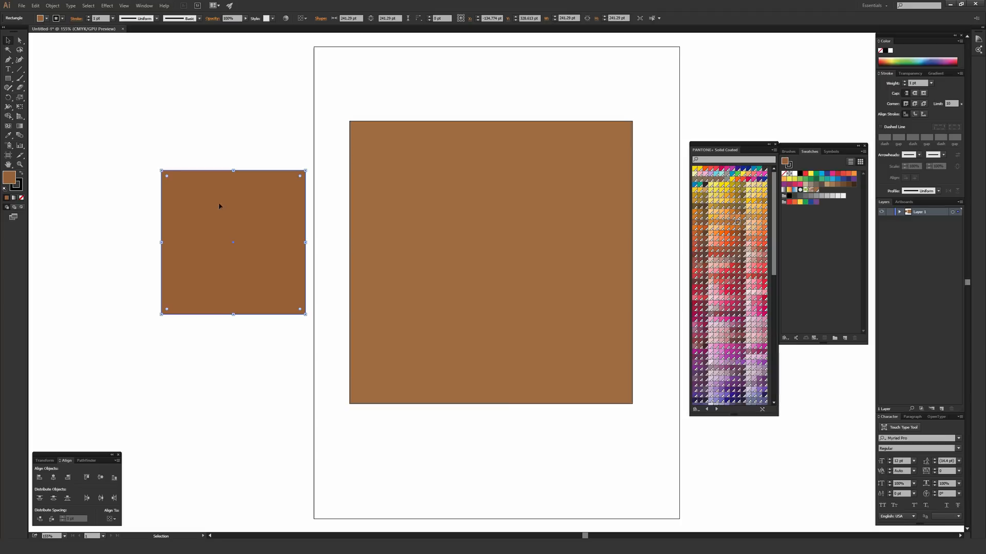
mouse_move(226, 211)
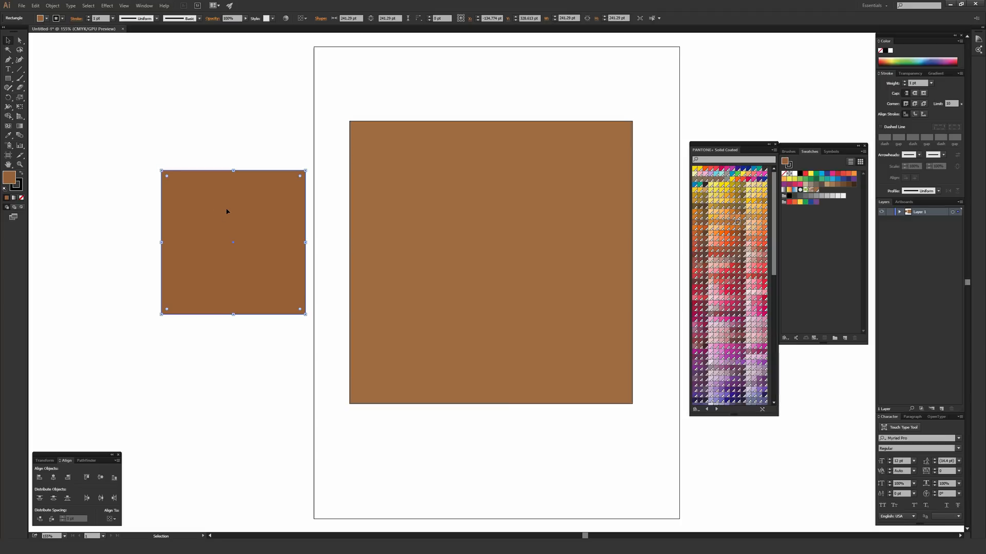
left_click(273, 133)
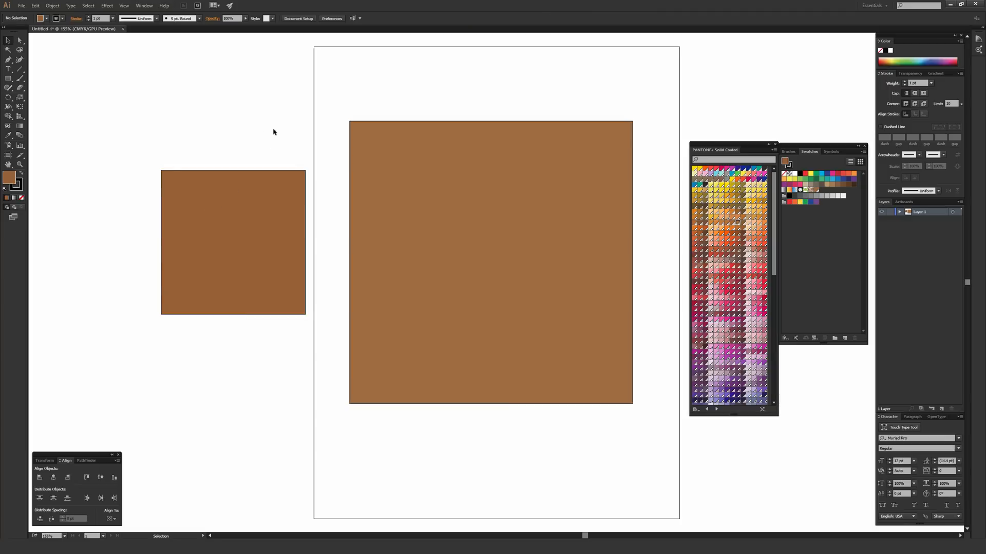
left_click(234, 243)
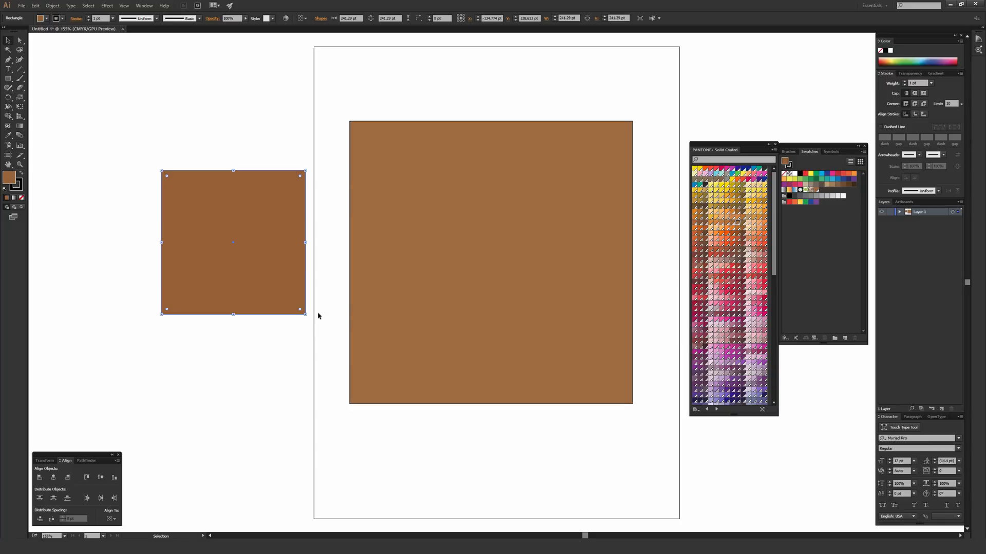
mouse_move(741, 221)
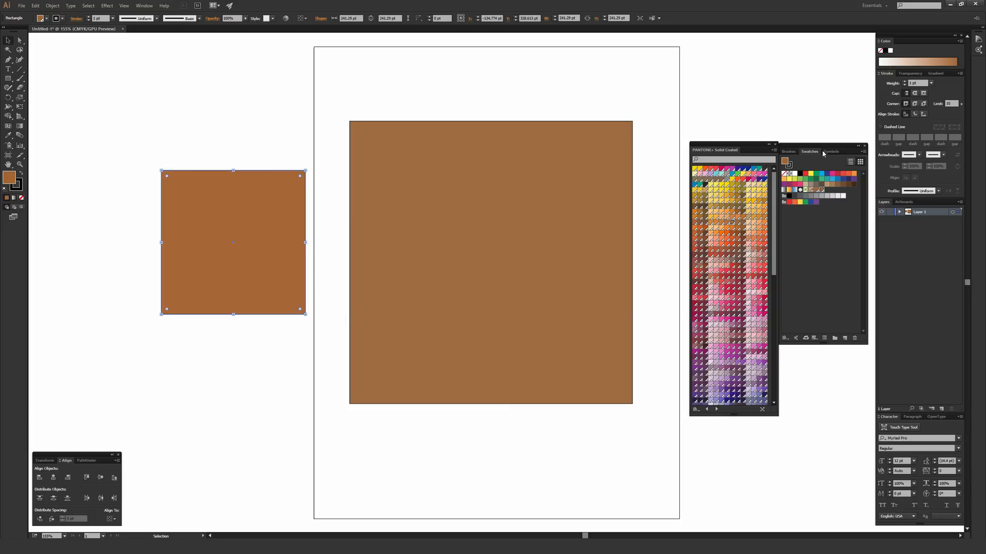
mouse_move(822, 191)
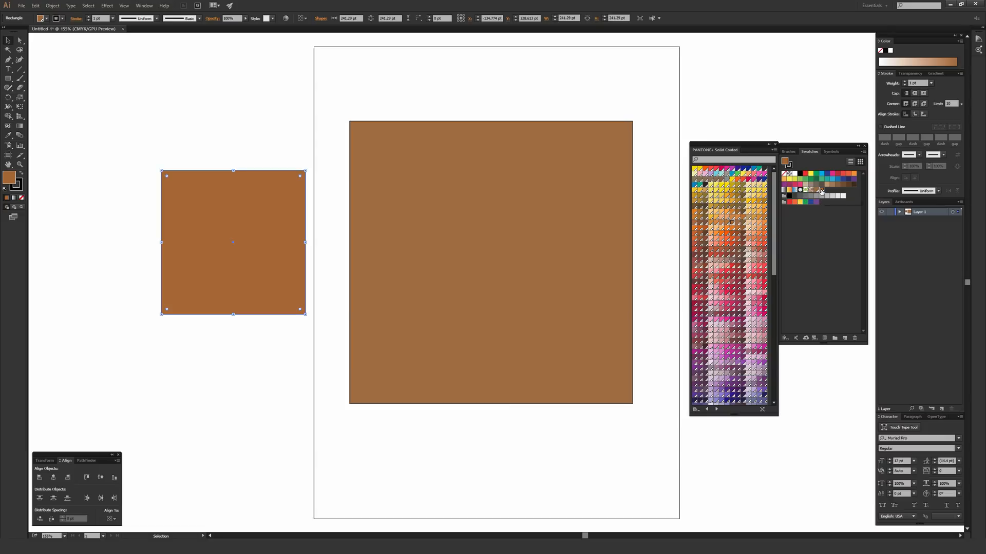
mouse_move(776, 202)
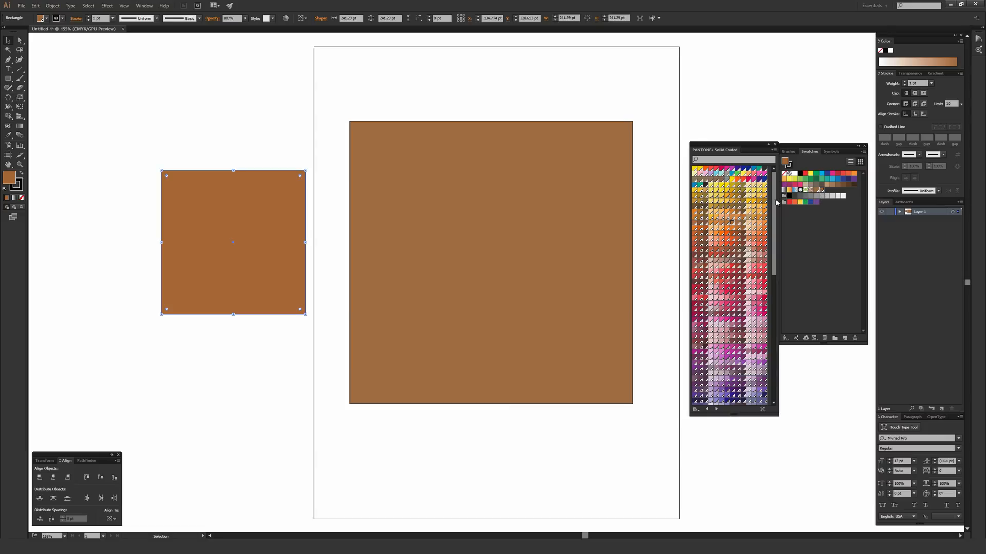
mouse_move(234, 237)
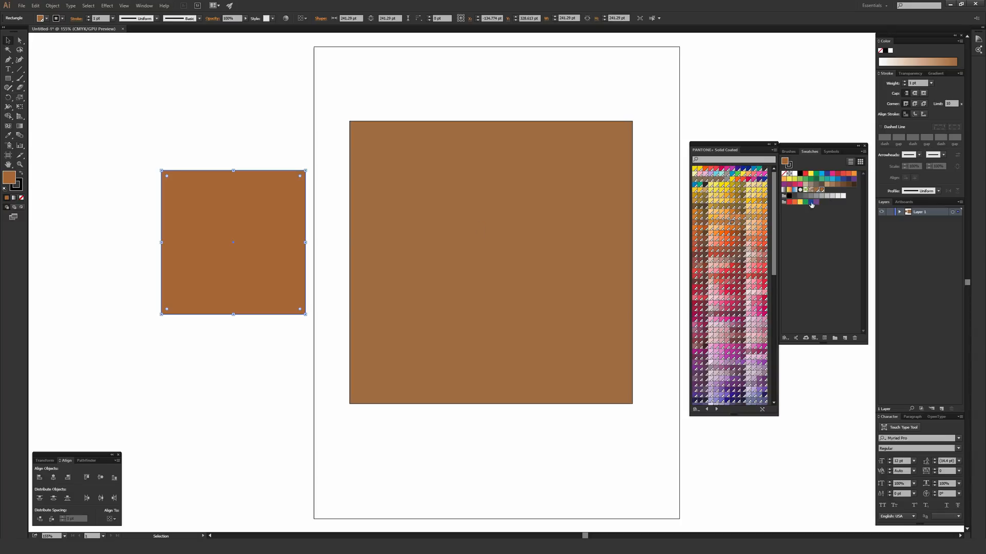
mouse_move(822, 190)
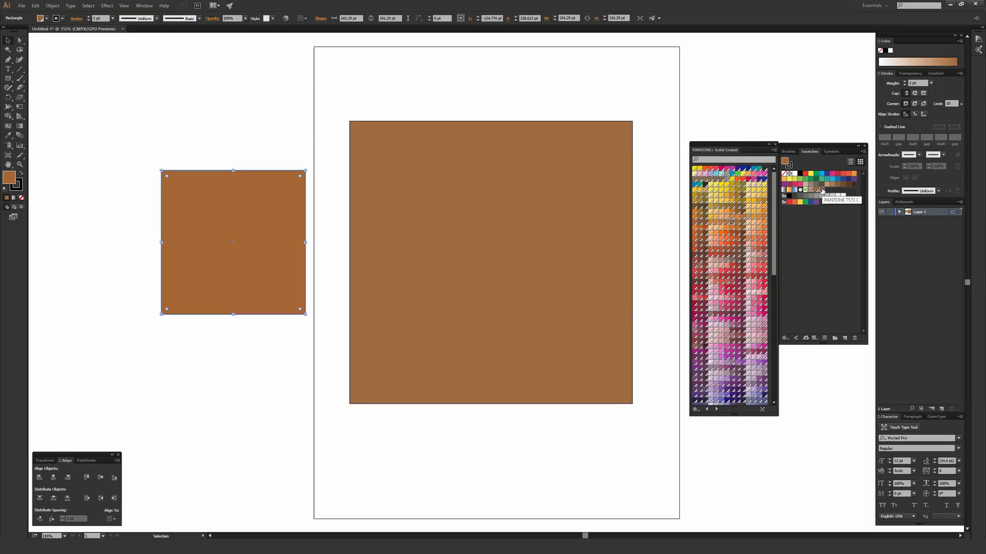
mouse_move(439, 195)
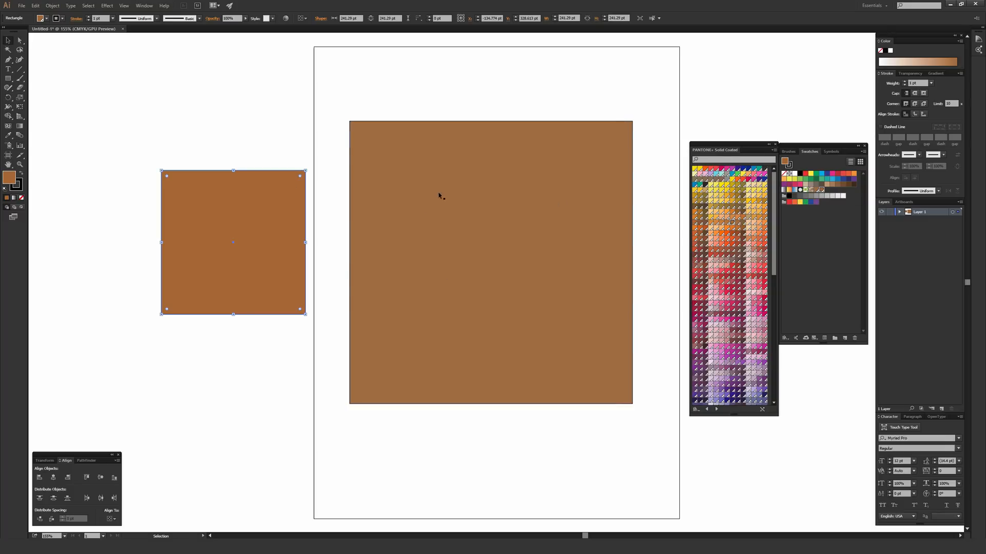
mouse_move(491, 215)
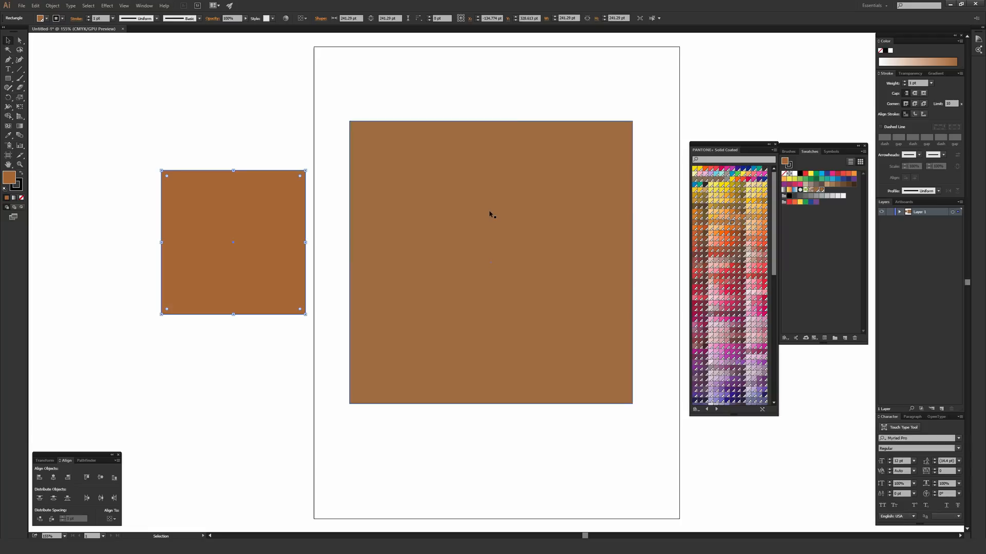
mouse_move(264, 177)
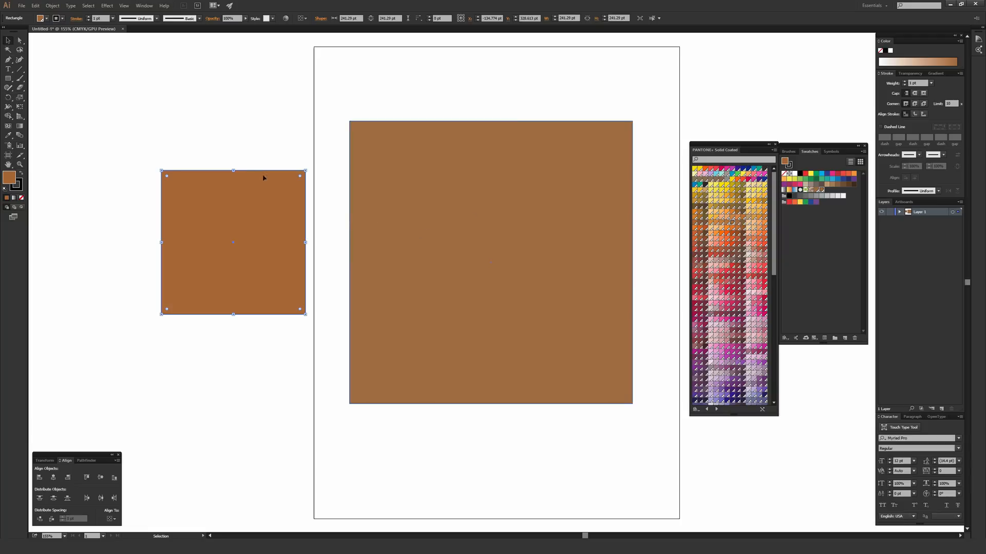
mouse_move(222, 141)
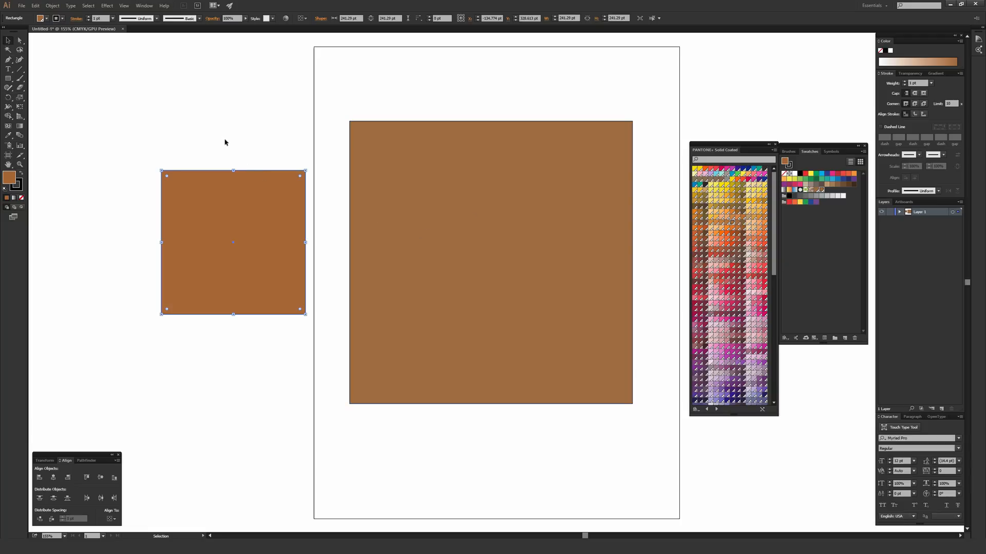
mouse_move(519, 156)
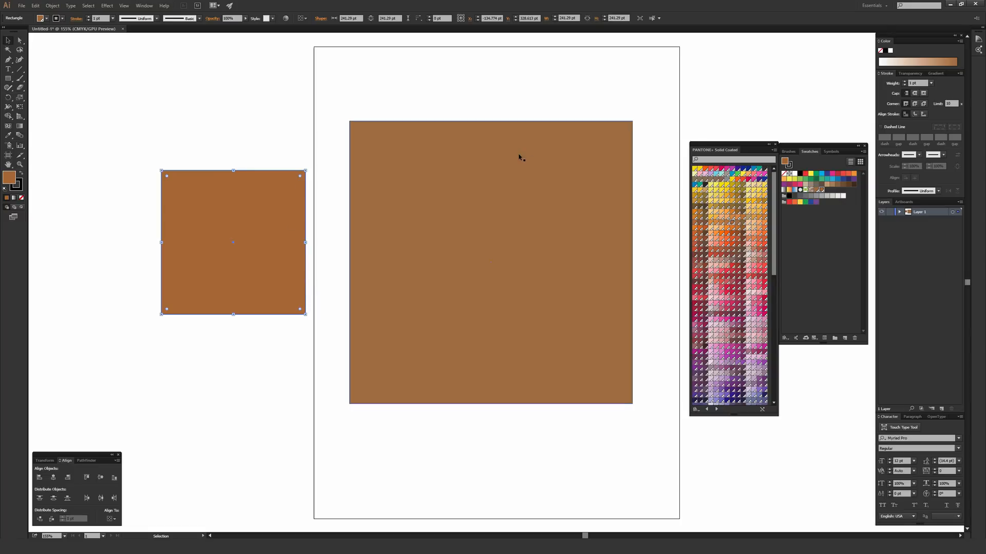
mouse_move(553, 156)
type("127")
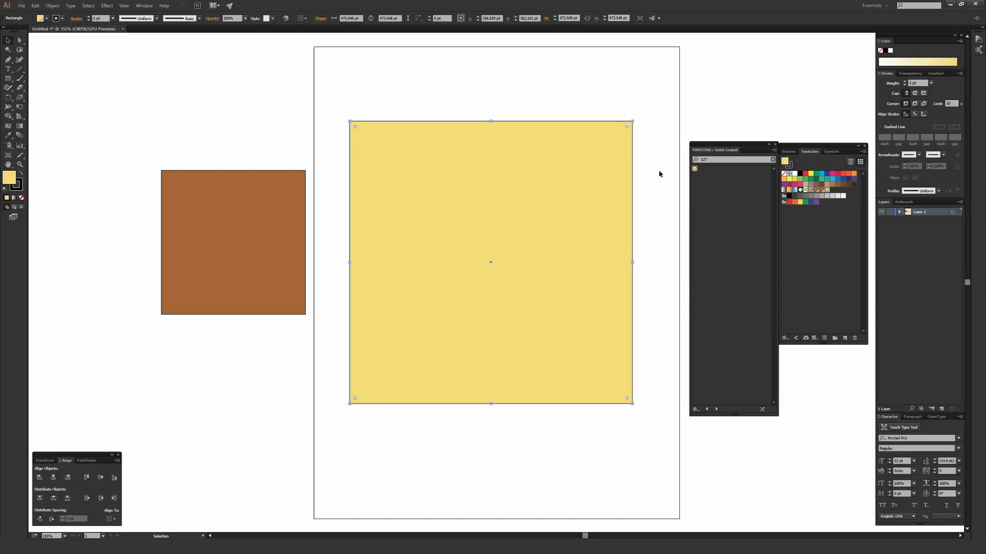
Refill the large square with a light pink Pantone swatch from the library panel.
left_click(646, 164)
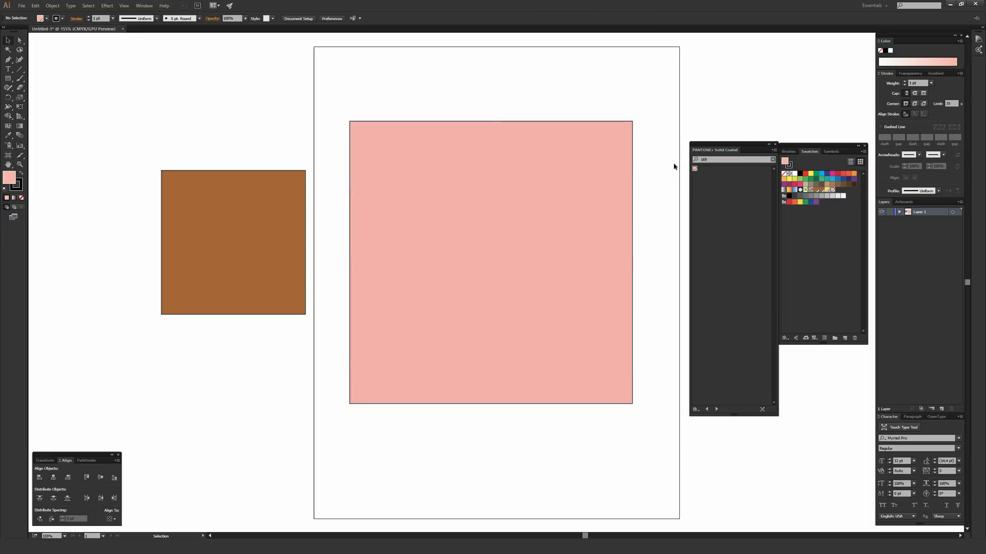
mouse_move(721, 113)
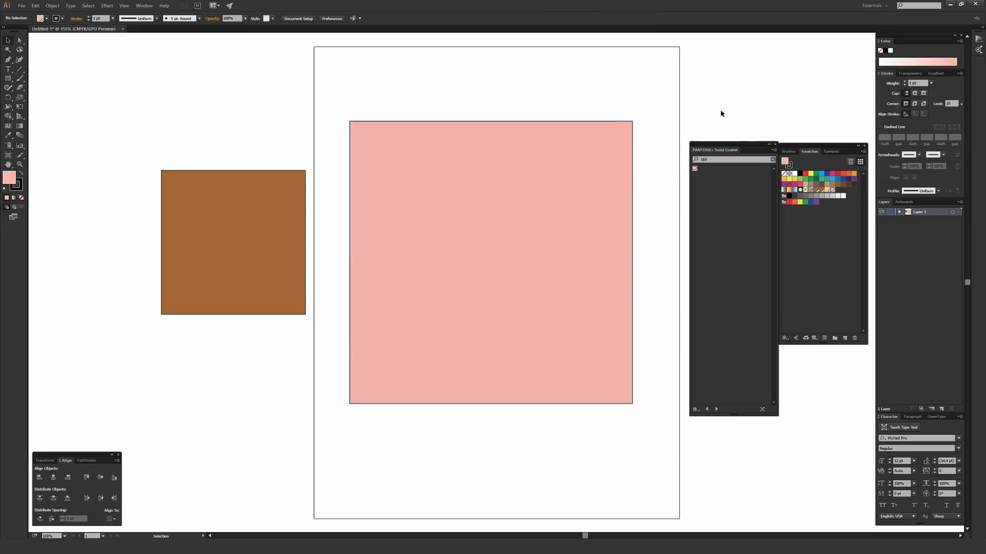
left_click(732, 159)
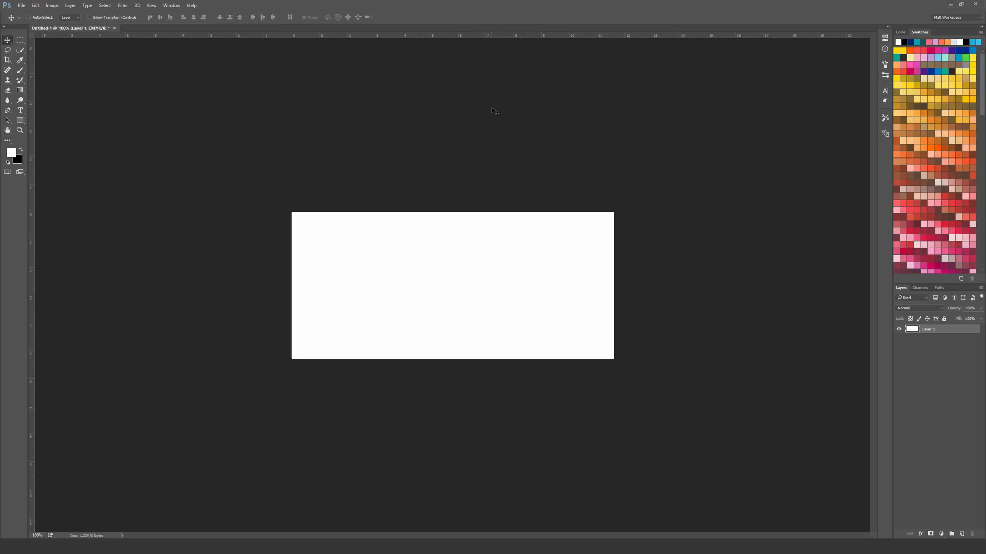
left_click(172, 5)
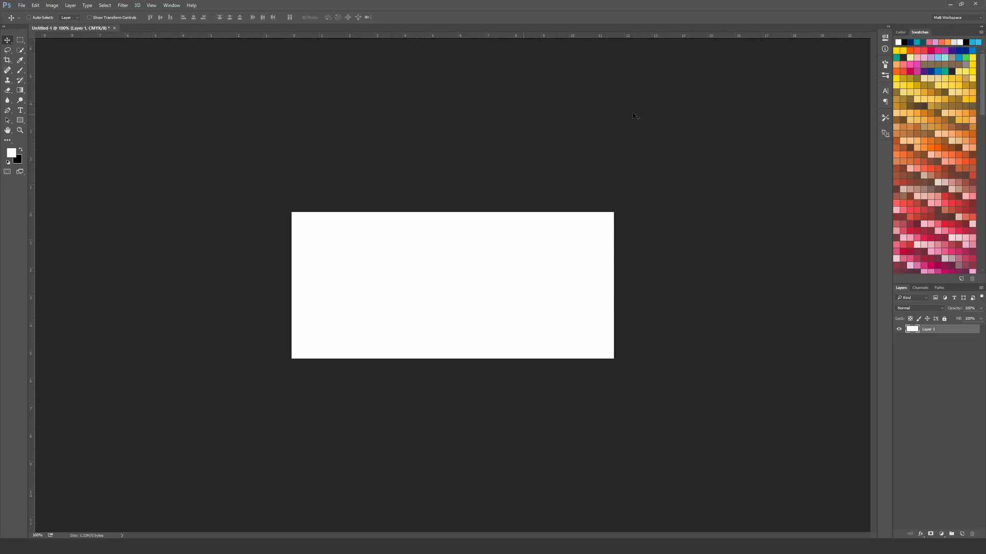
scroll("down", 3)
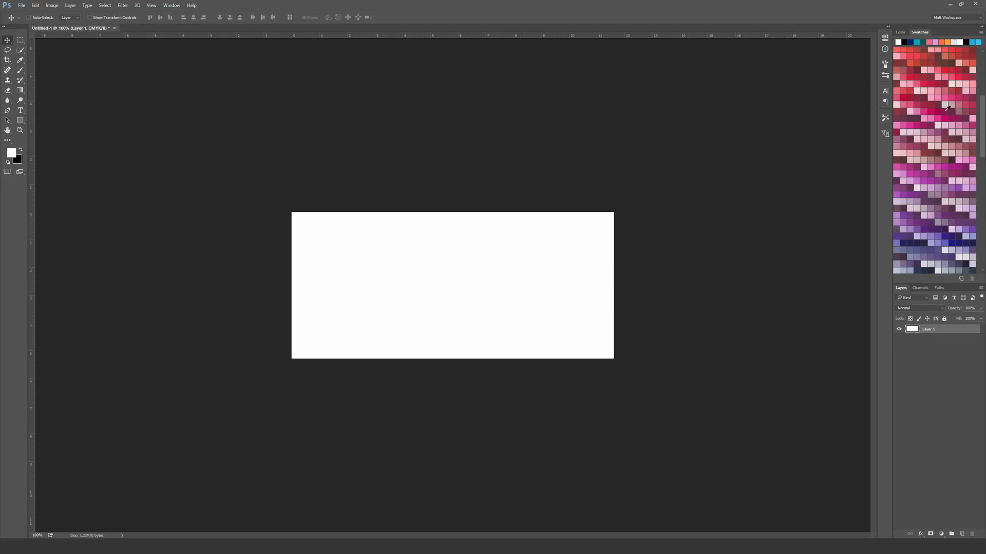
scroll("up", 3)
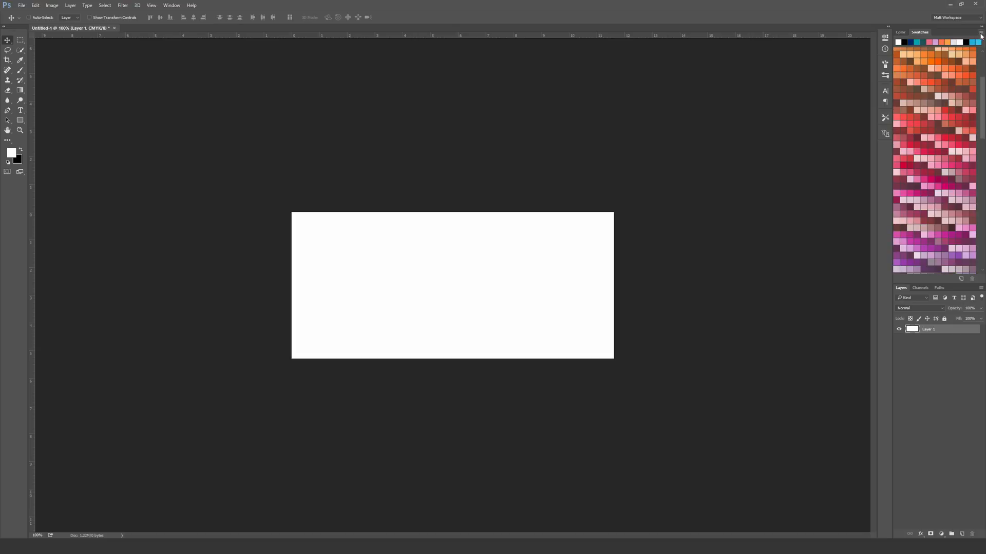
Load the PANTONE+ Solid Uncoated library, replacing the current Photoshop swatches.
left_click(980, 32)
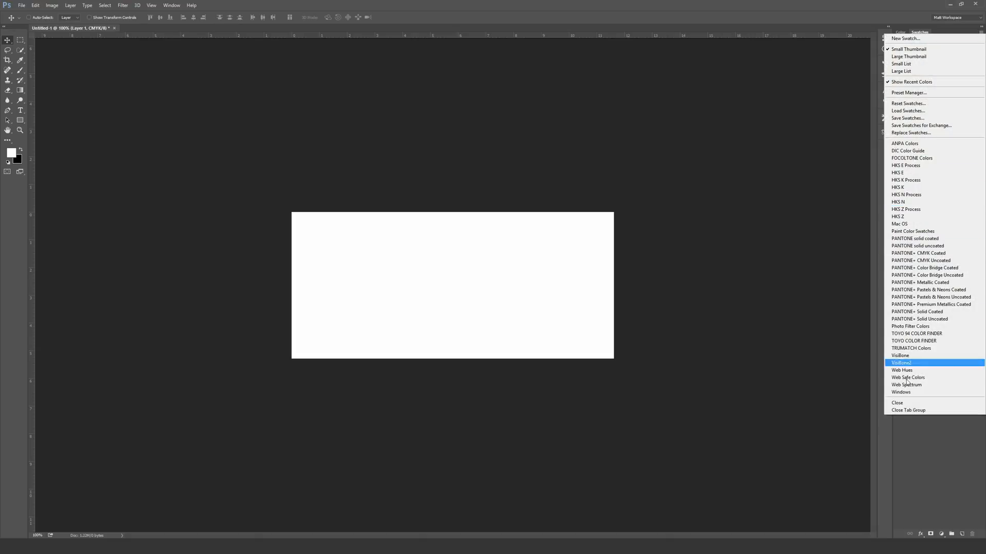
mouse_move(933, 319)
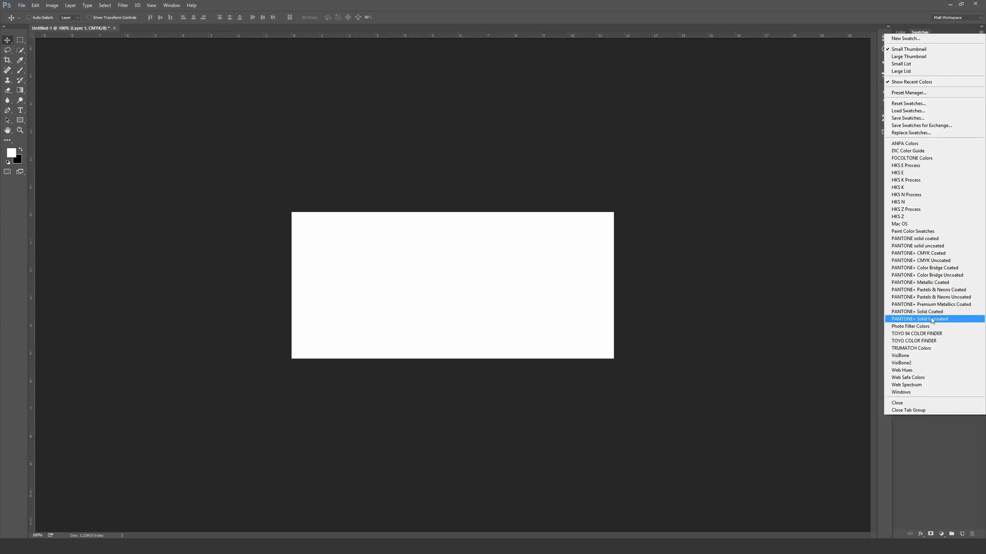
left_click(920, 318)
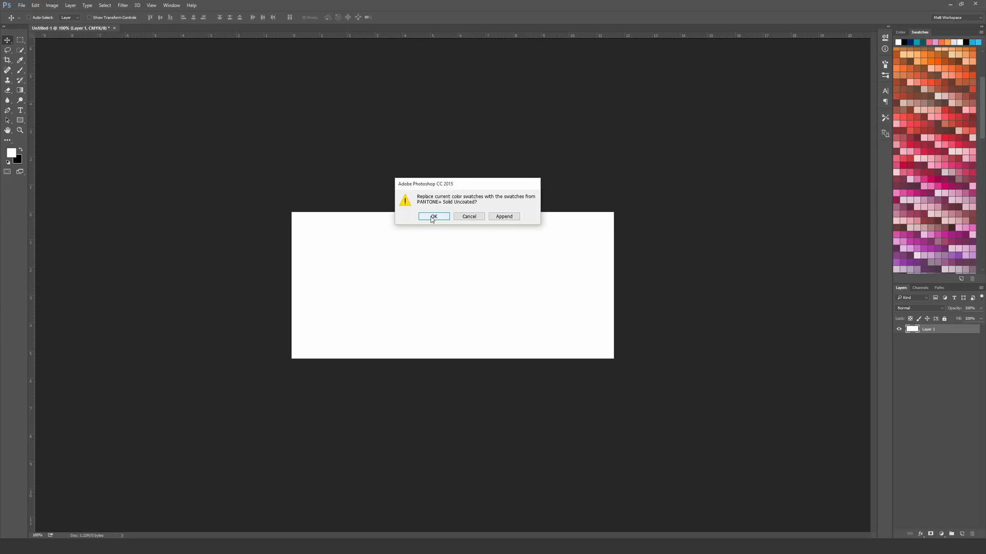
left_click(433, 217)
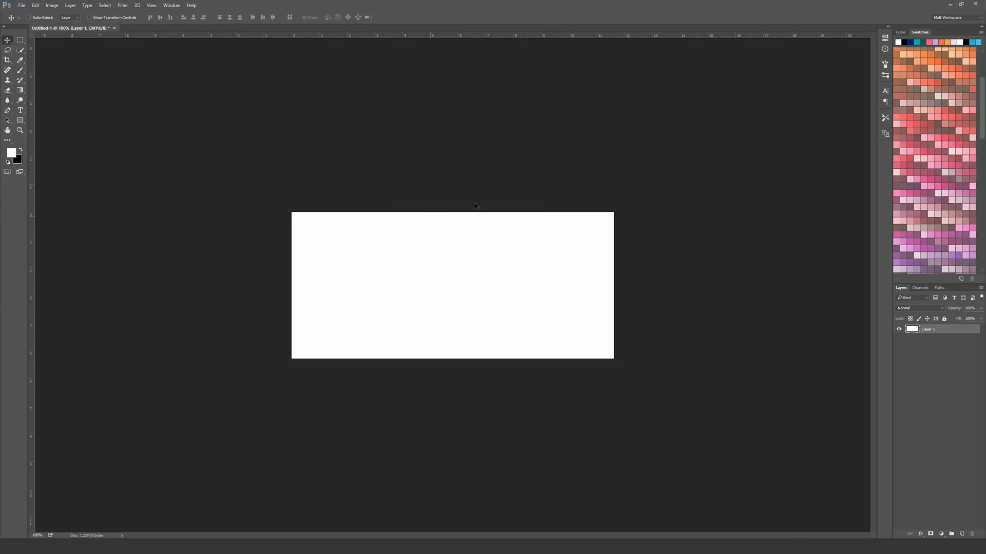
mouse_move(935, 133)
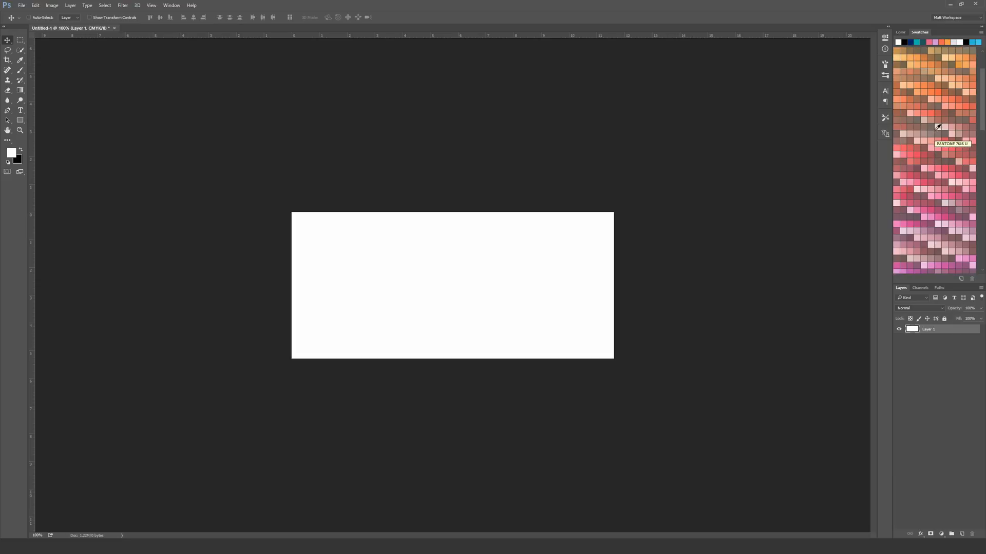
mouse_move(936, 104)
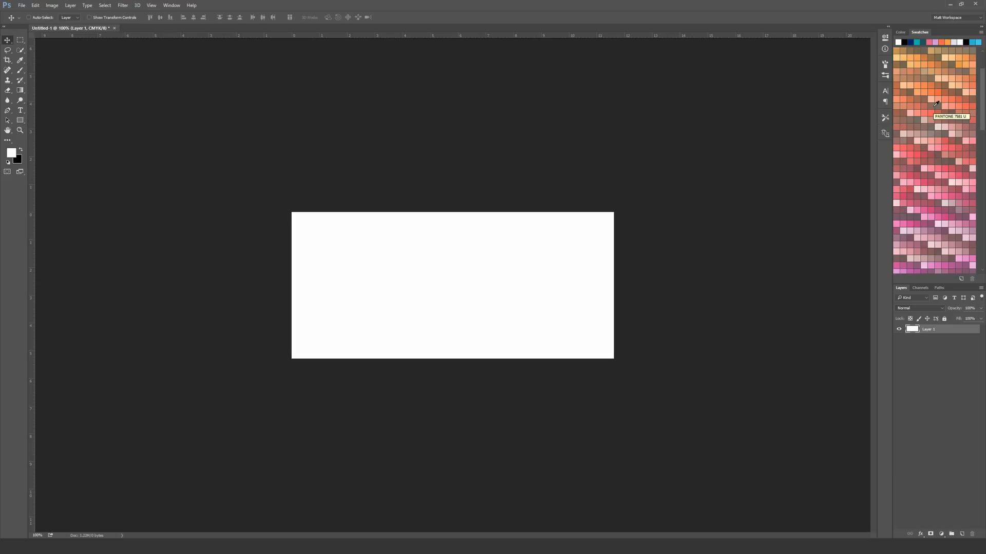
Browse through the uncoated Pantone swatches after filling the layer blue.
scroll("down", 3)
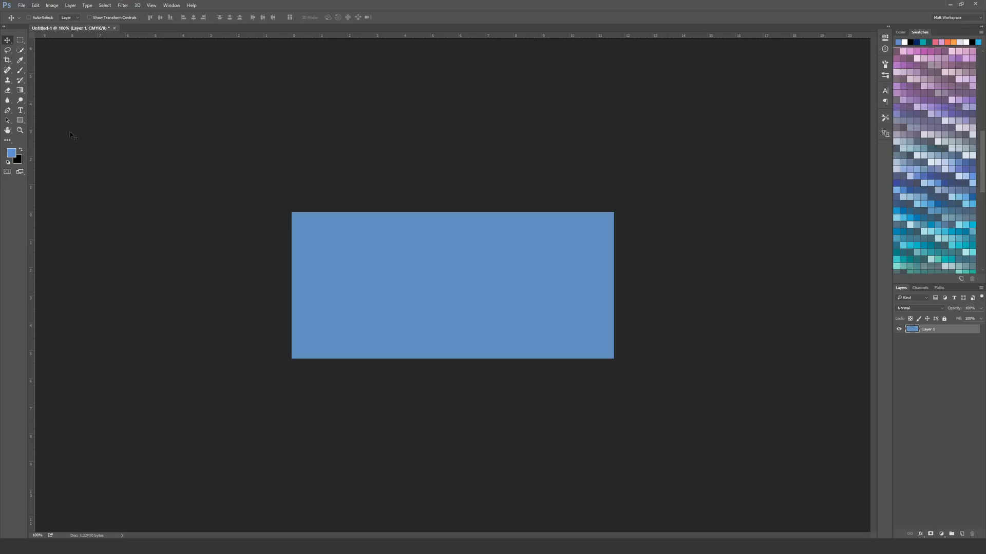
mouse_move(925, 118)
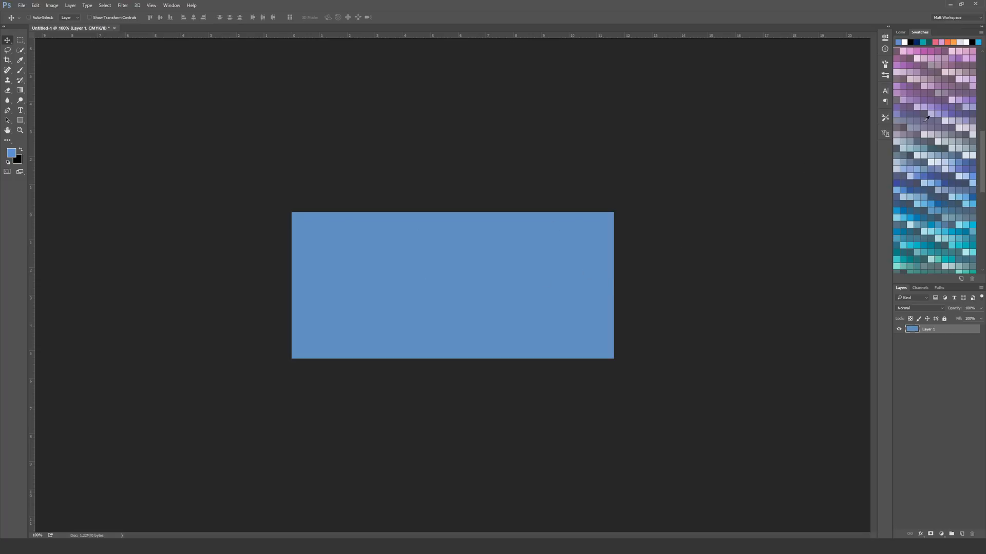
scroll("down", 3)
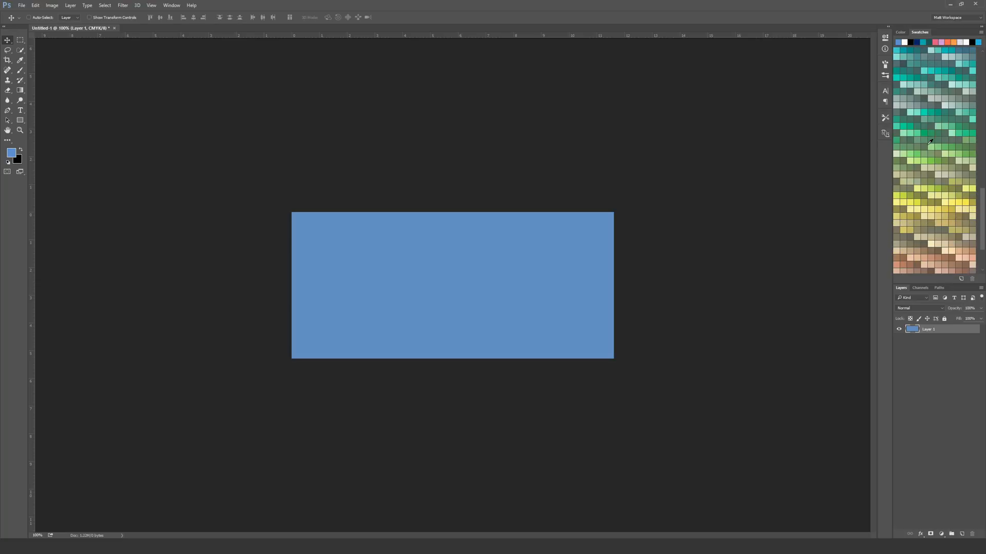
scroll("down", 3)
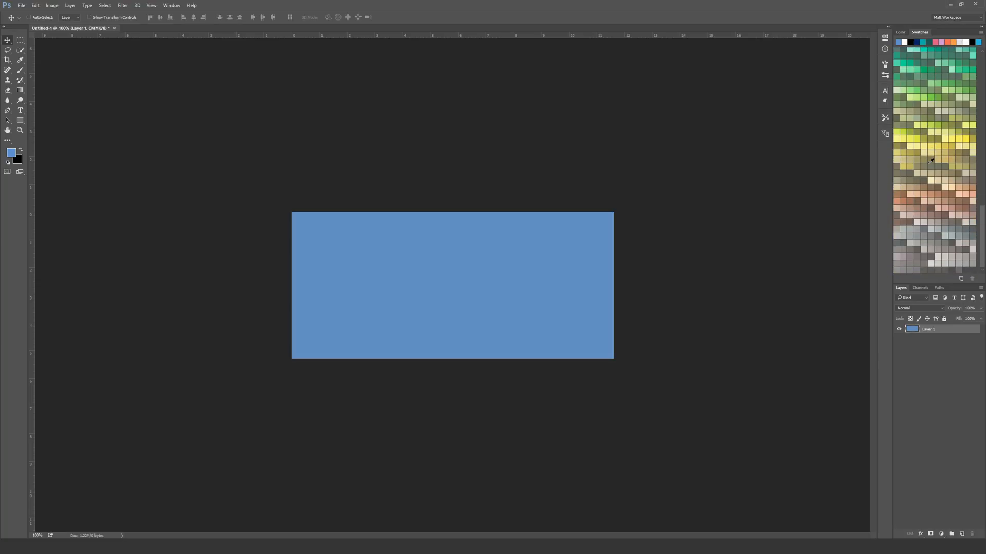
mouse_move(930, 174)
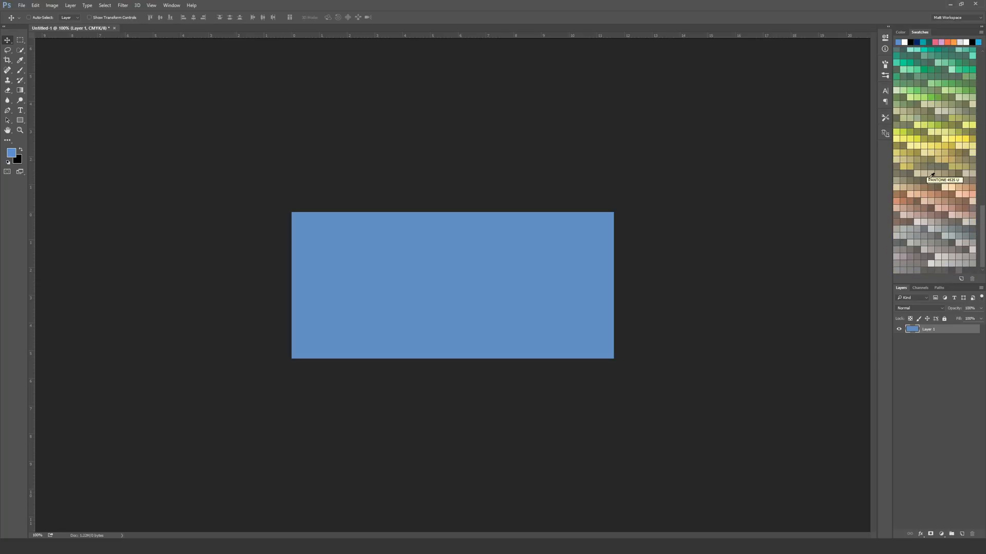
scroll("up", 3)
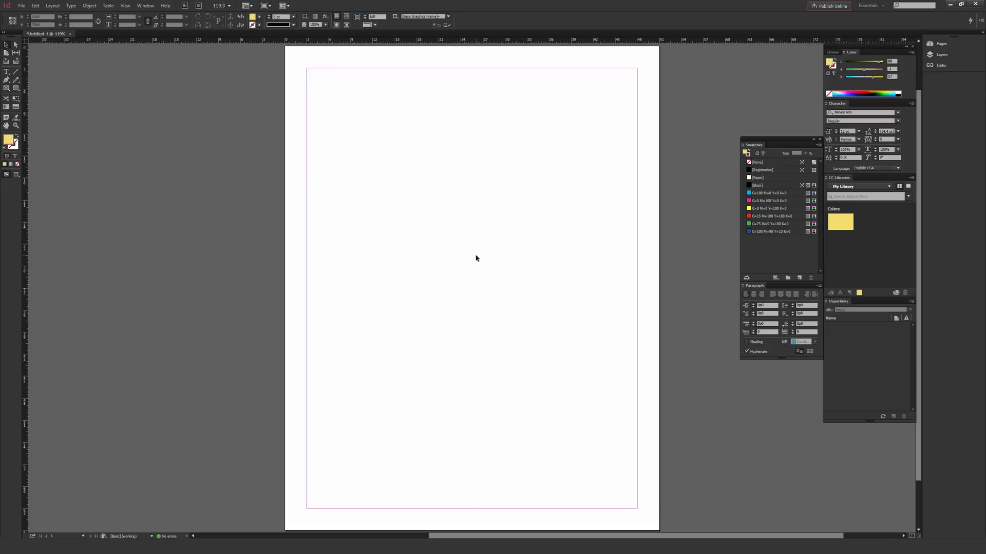
mouse_move(563, 196)
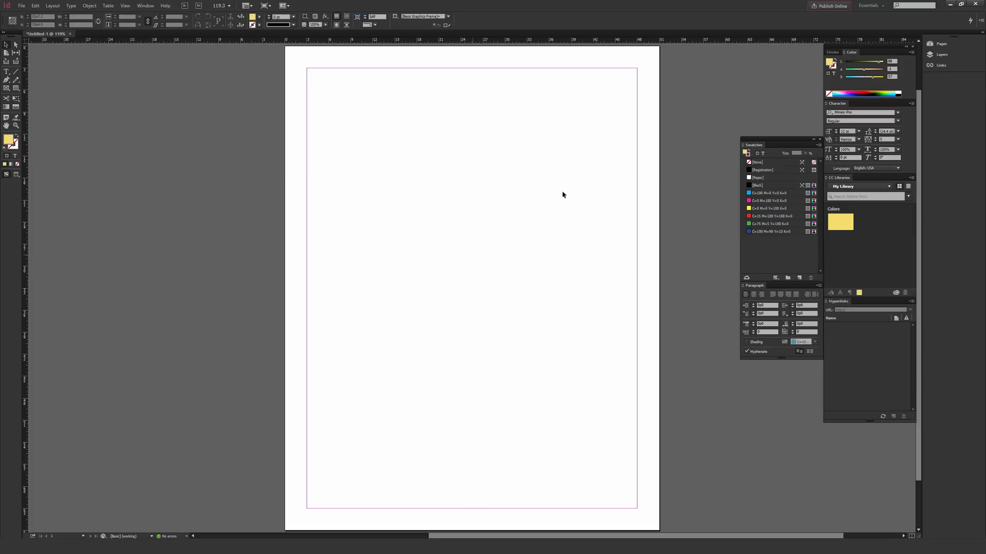
Show InDesign's Swatches panel via the Window menu and reach its panel options.
left_click(145, 5)
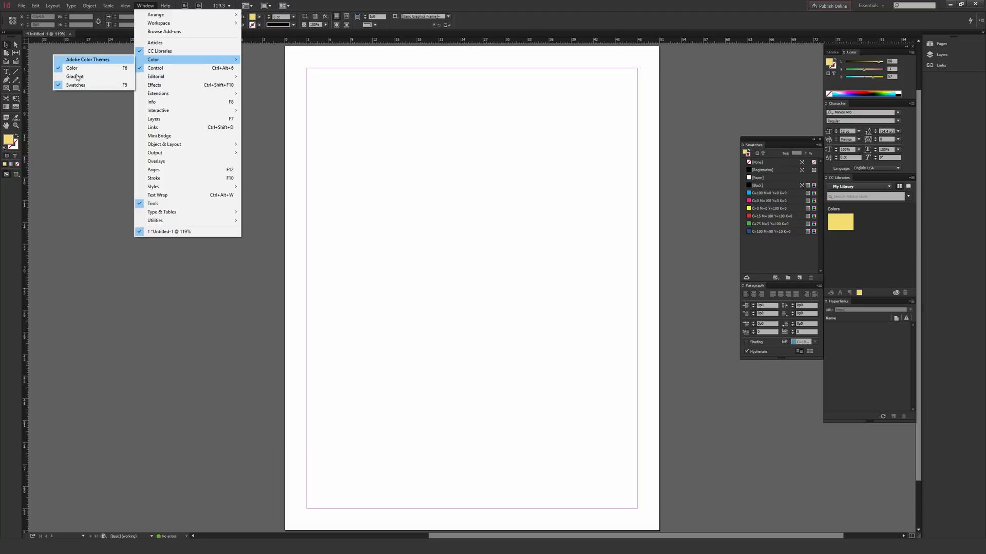
mouse_move(75, 85)
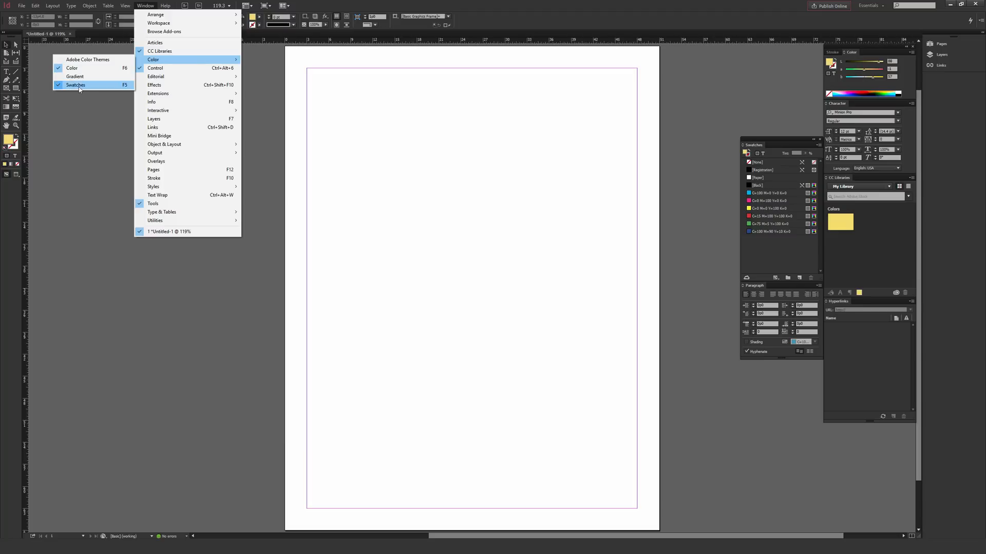
mouse_move(158, 93)
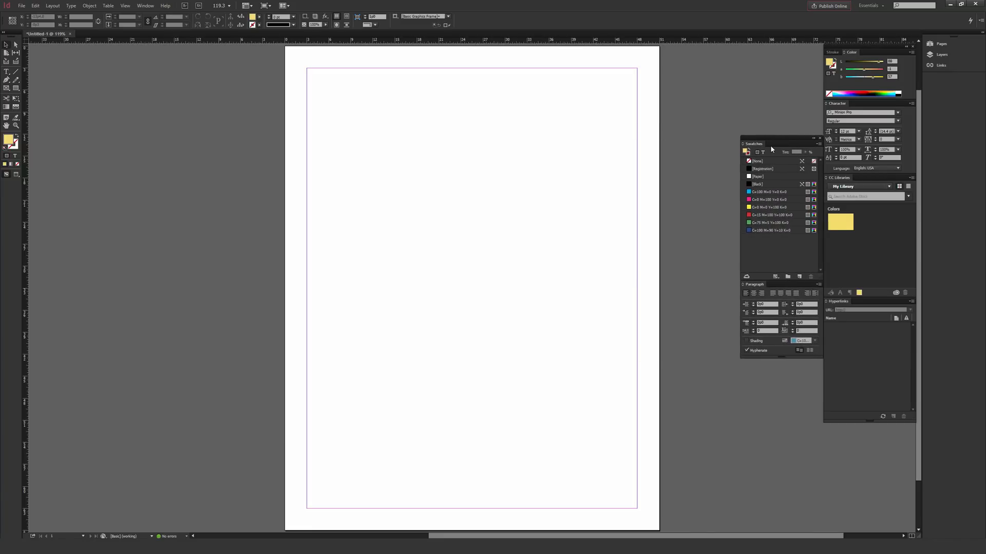
mouse_move(766, 167)
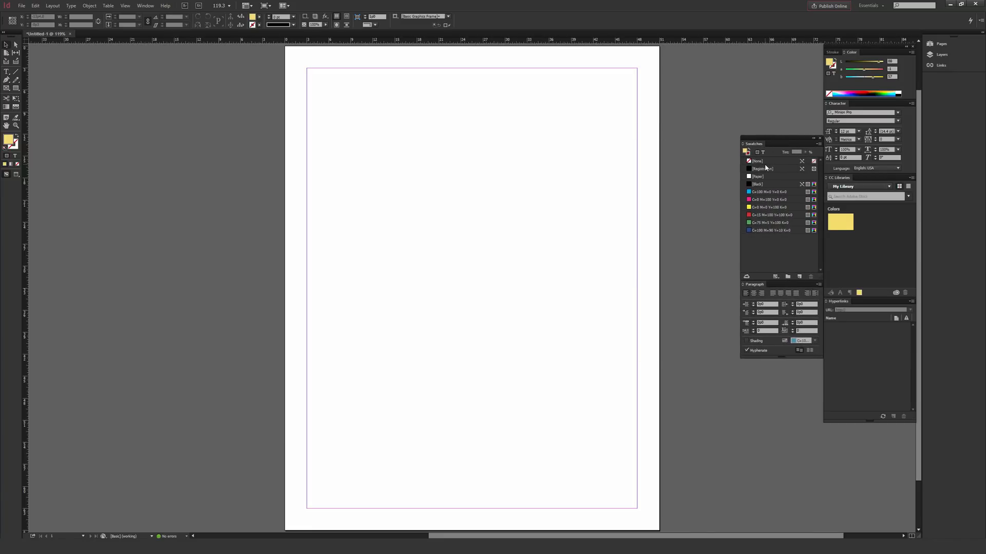
left_click(819, 144)
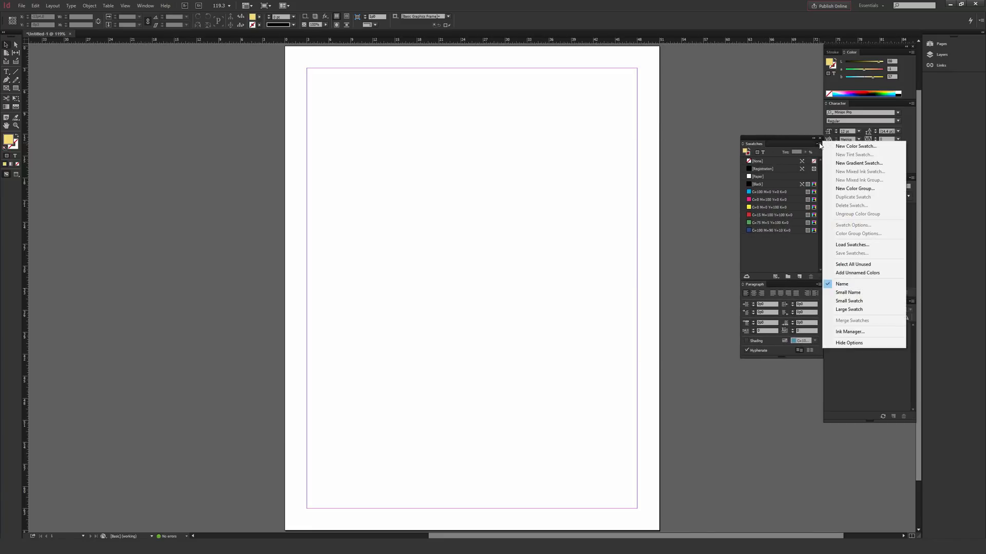
mouse_move(856, 244)
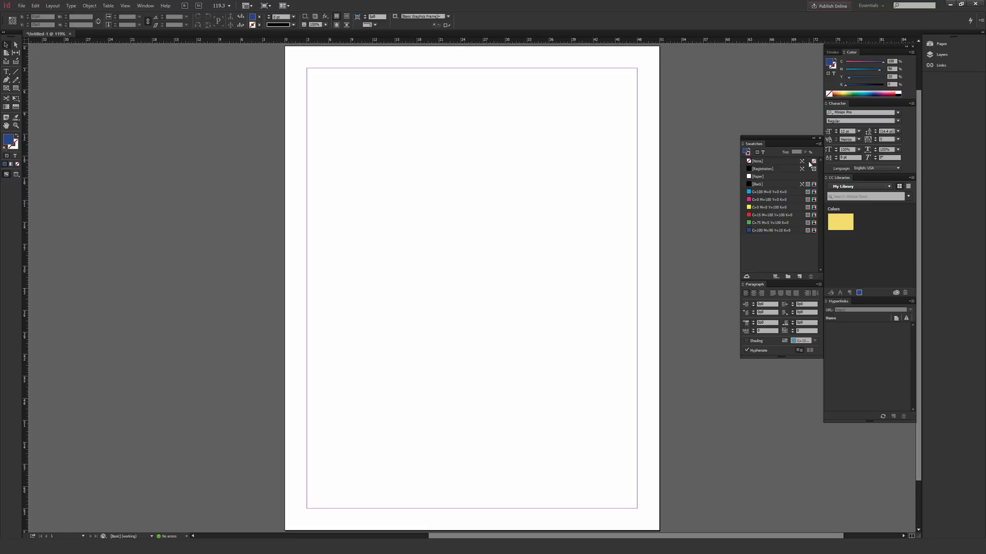
Add a new colour swatch PANTONE 137 C from the PANTONE+ Solid Coated library.
left_click(819, 144)
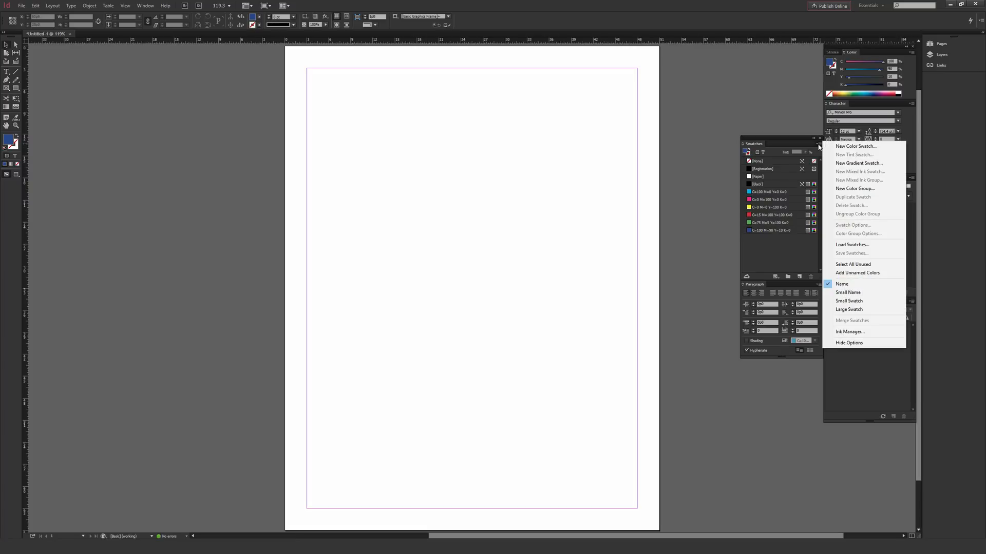
left_click(856, 146)
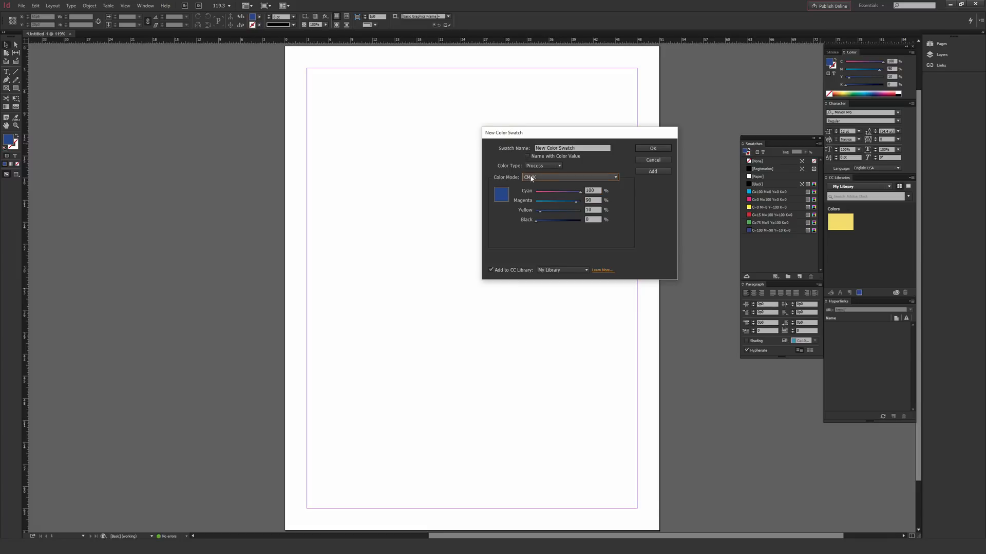
left_click(613, 177)
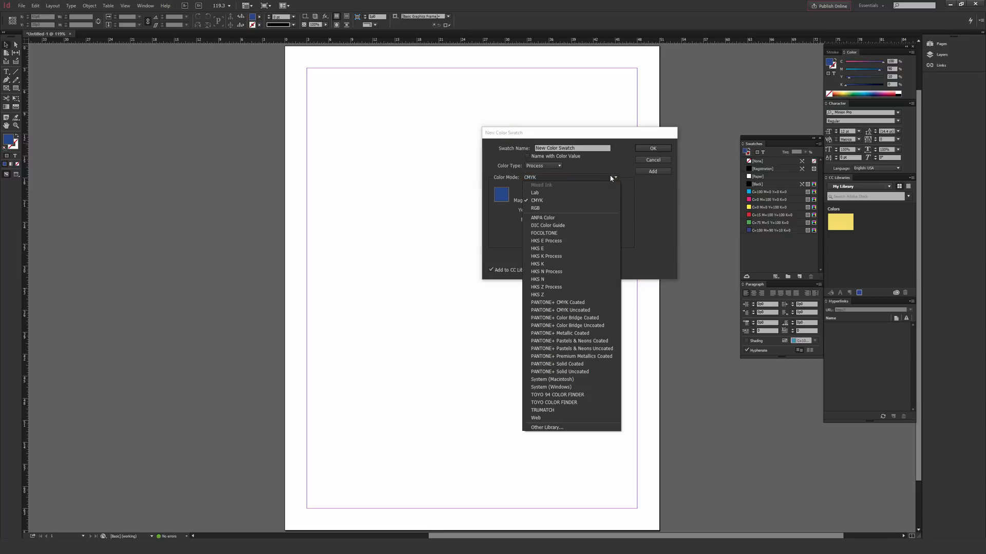
mouse_move(583, 371)
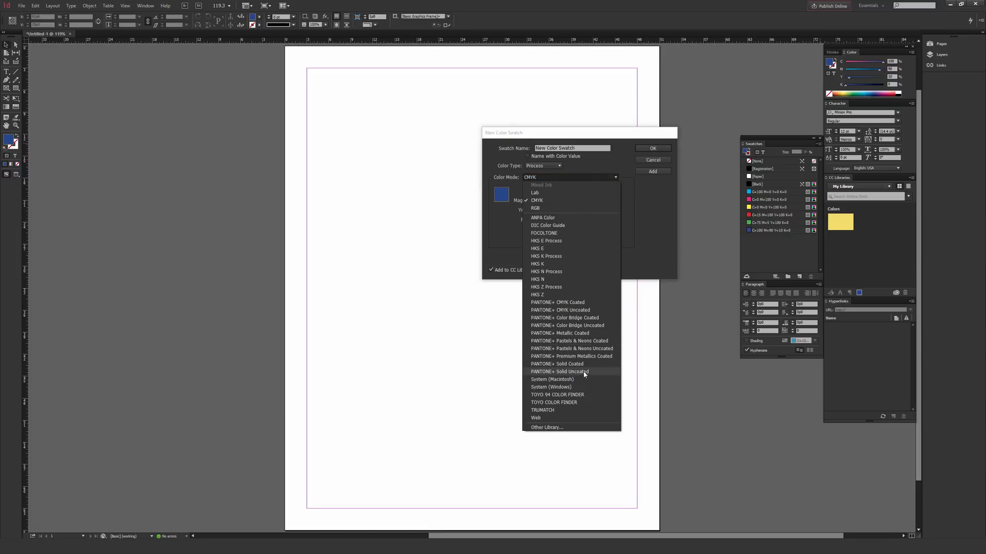
mouse_move(555, 363)
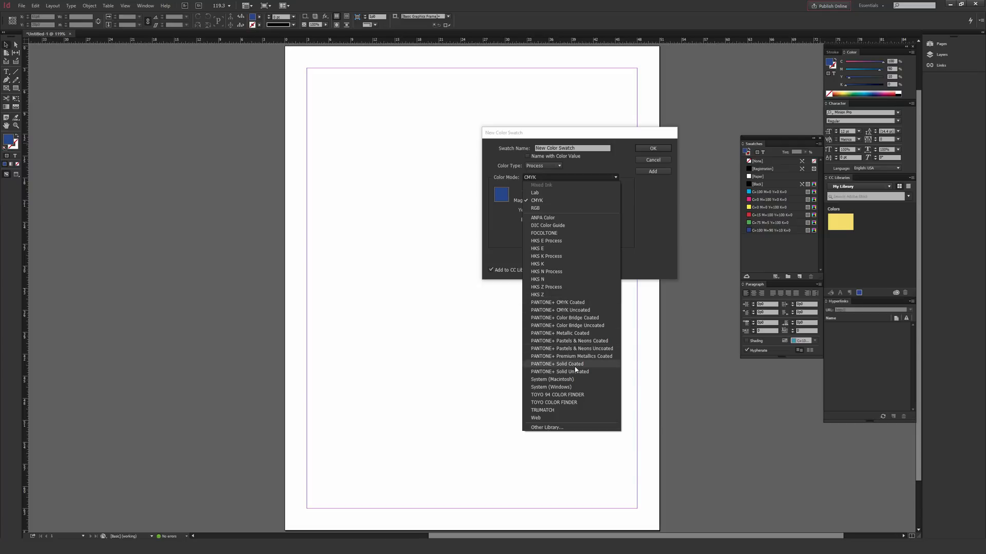
left_click(536, 200)
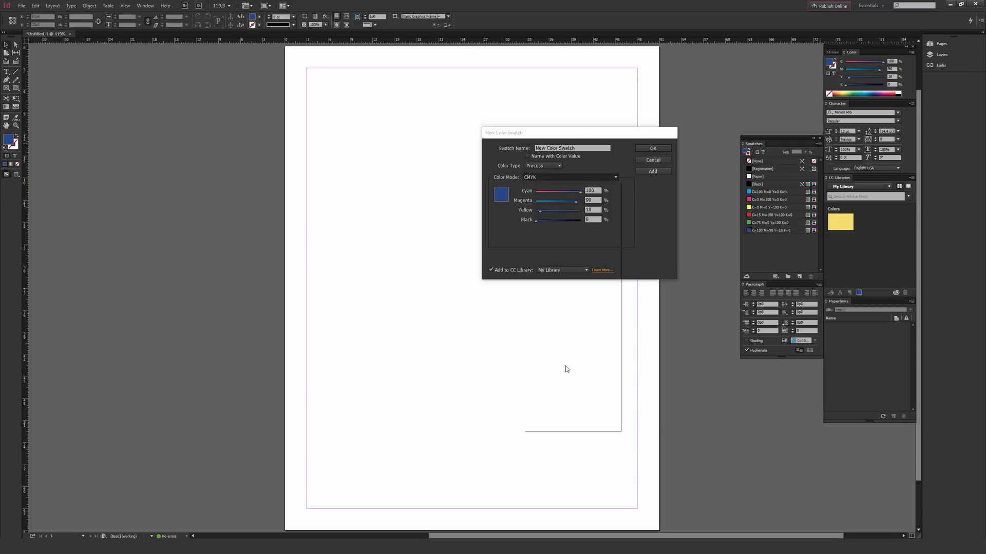
left_click(569, 177)
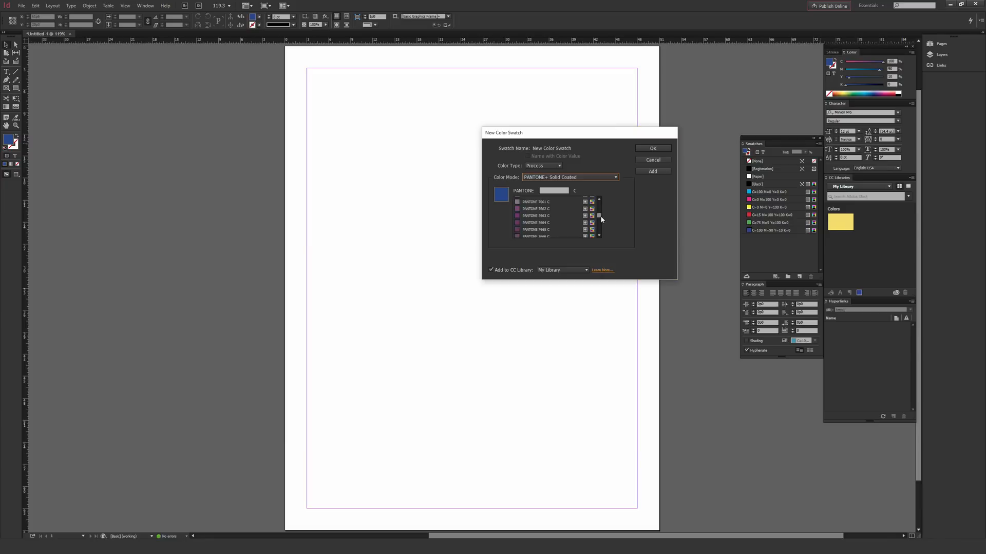
scroll("down", 3)
type("137")
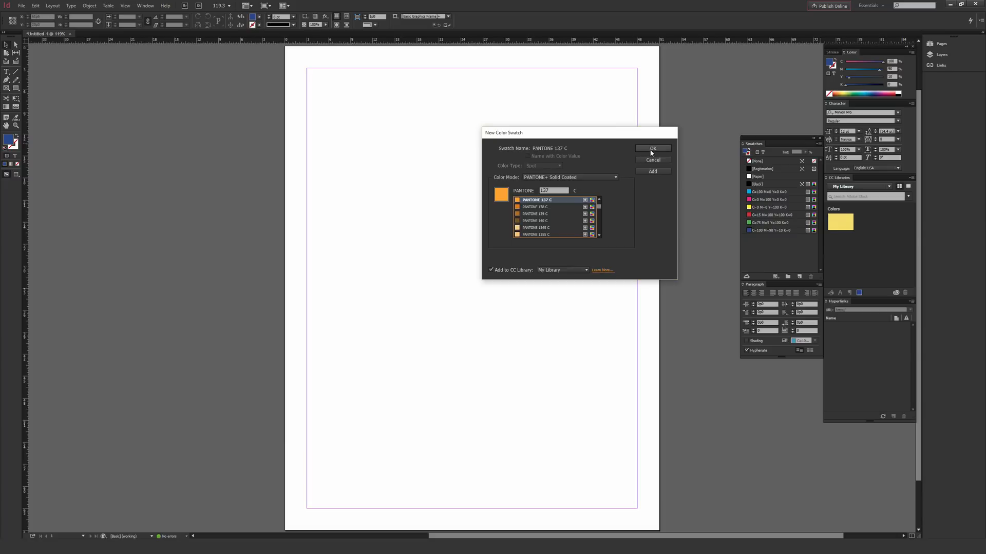
left_click(652, 149)
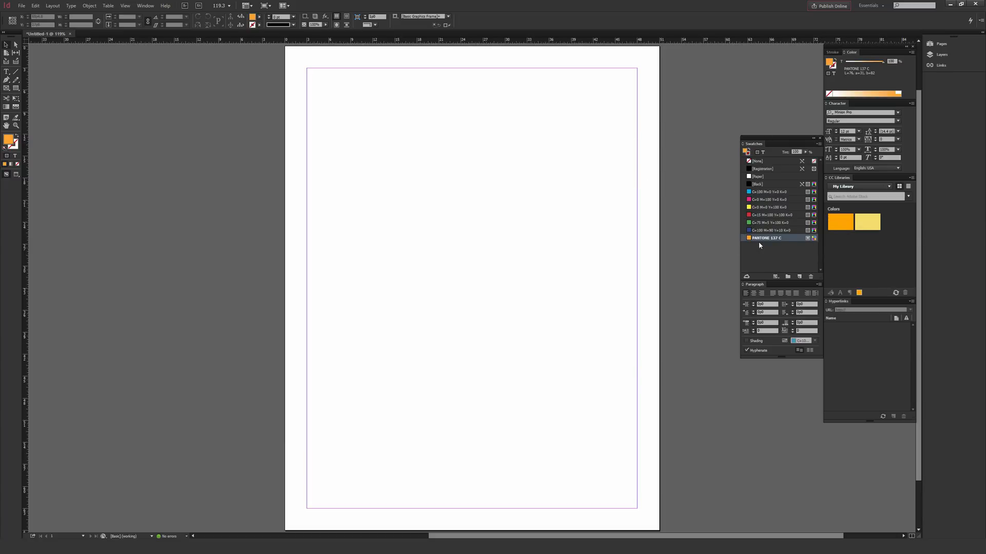
mouse_move(761, 239)
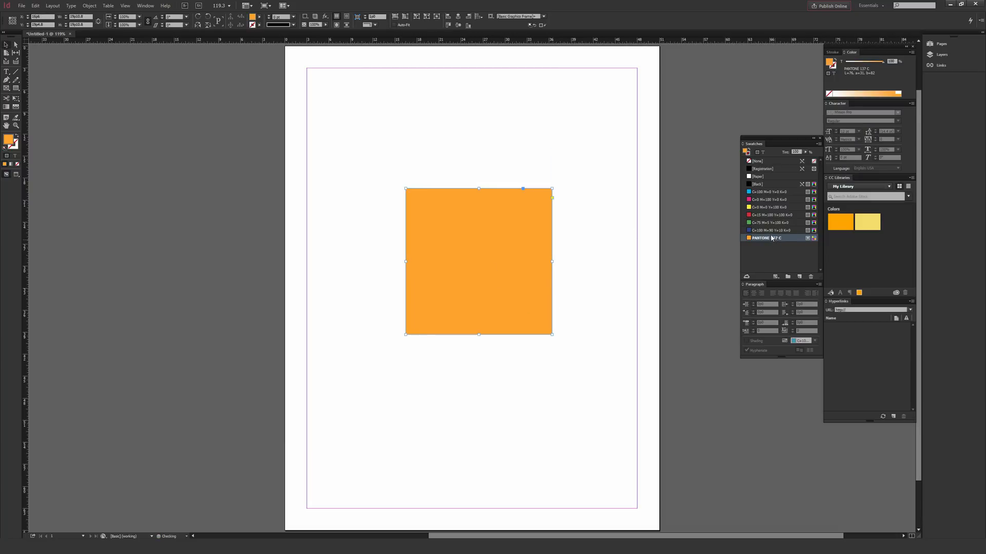
Fill the square dark blue, then refill it with the orange PANTONE 137 C swatch.
left_click(773, 230)
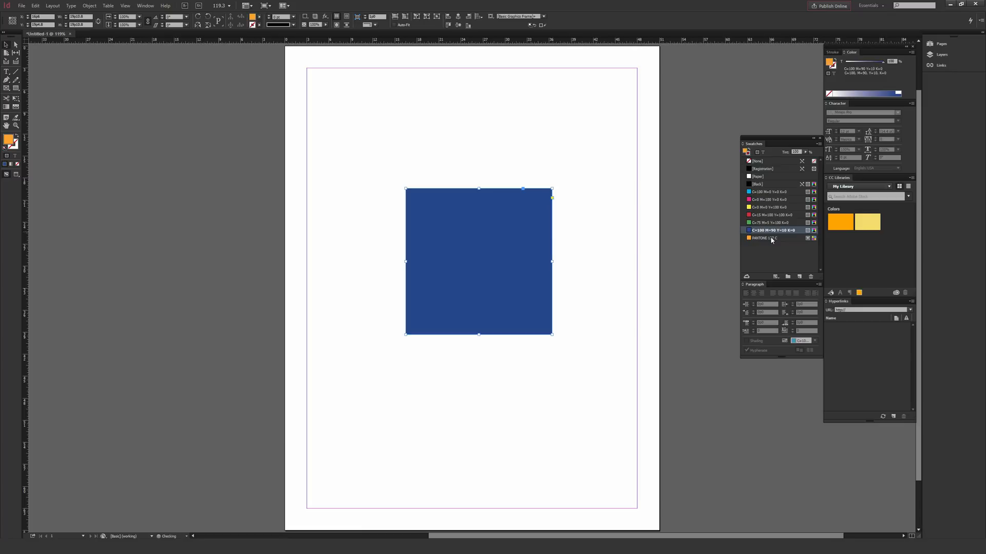
left_click(764, 238)
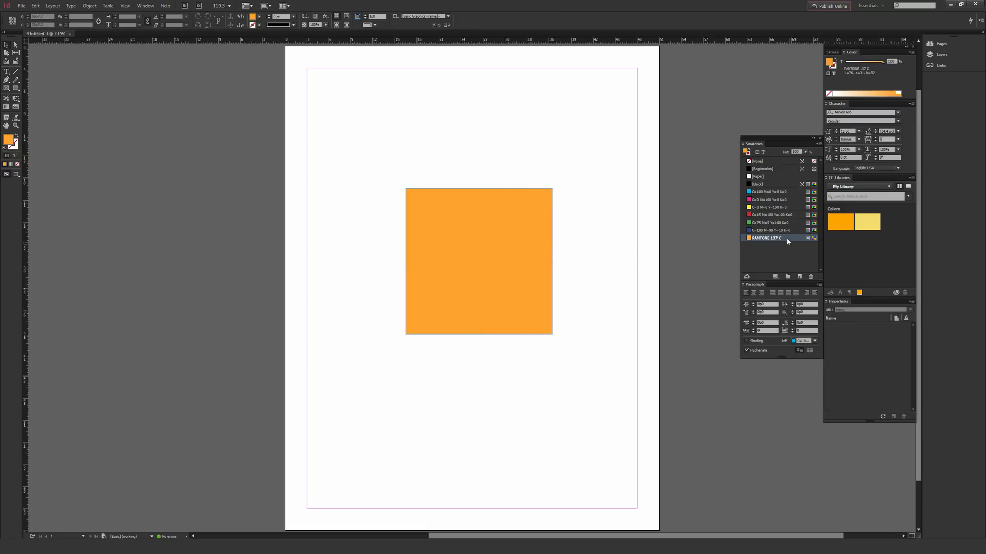
mouse_move(792, 243)
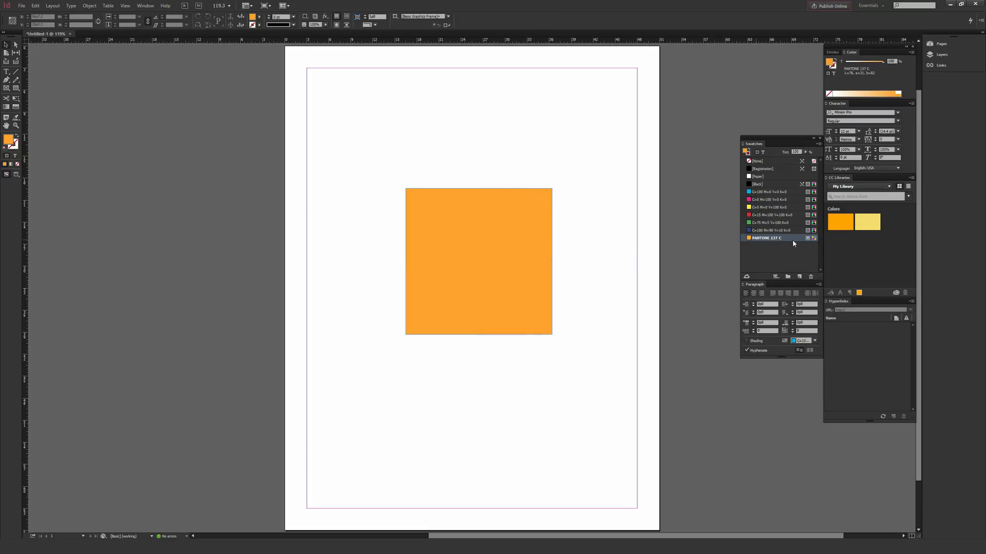
mouse_move(794, 238)
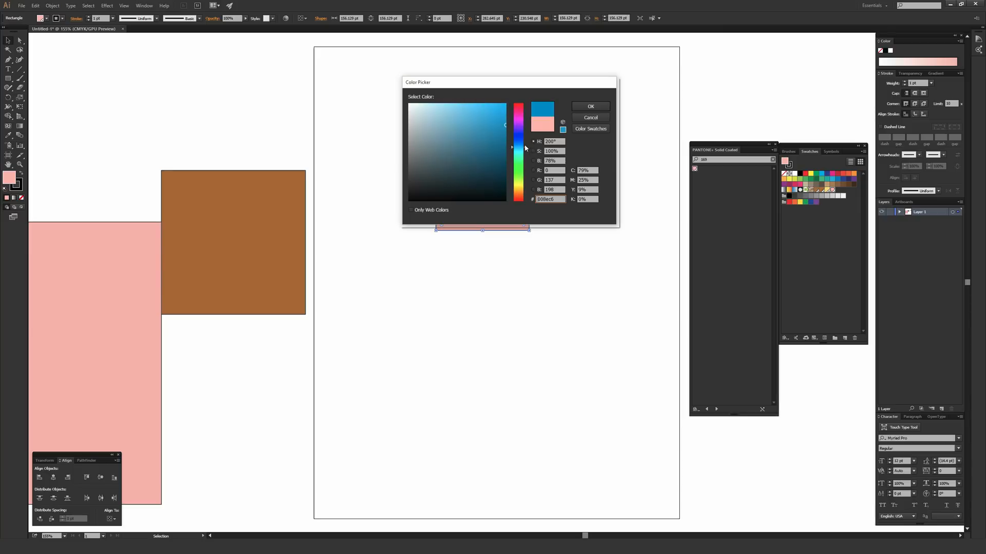
Set a bright blue fill on the first square and a dark navy fill on the second.
left_click(589, 105)
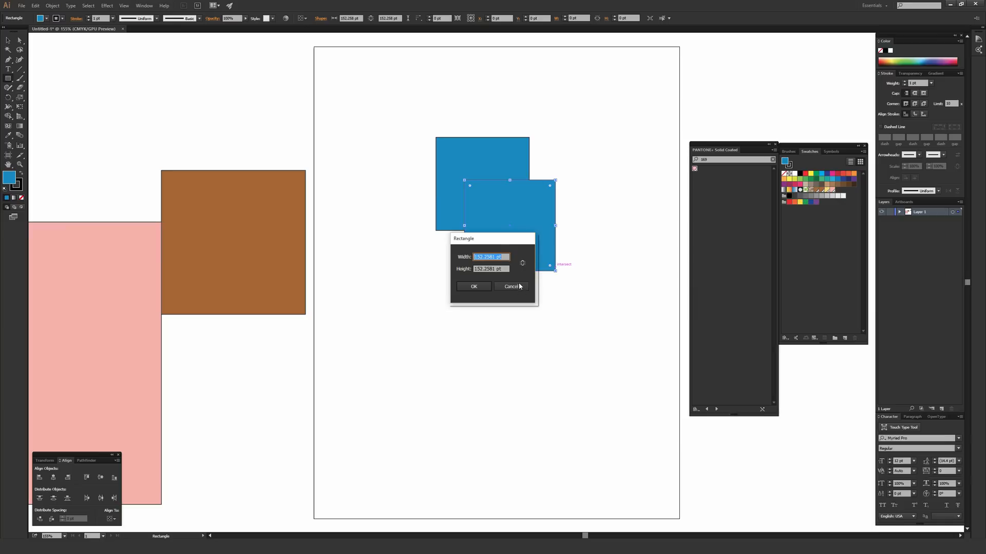
left_click(474, 286)
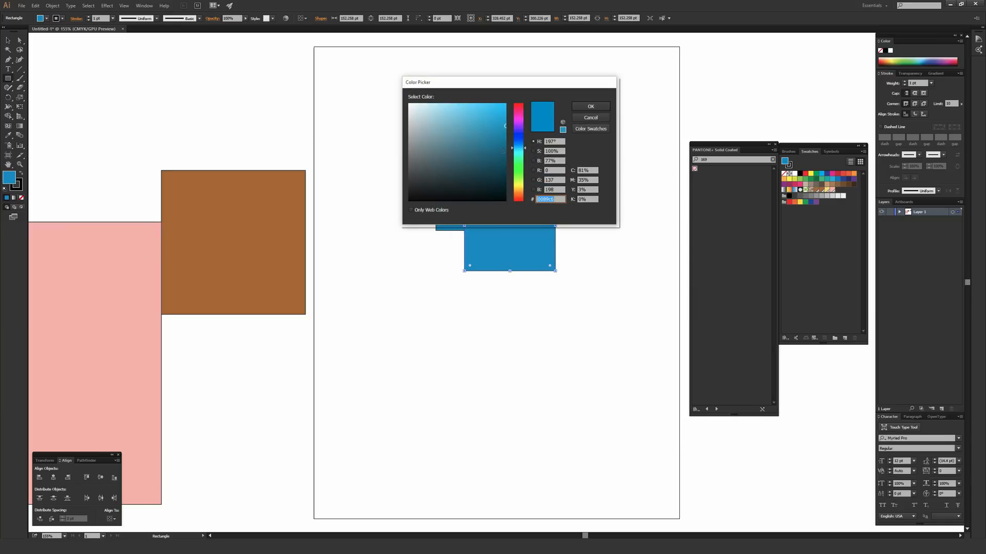
left_click(589, 106)
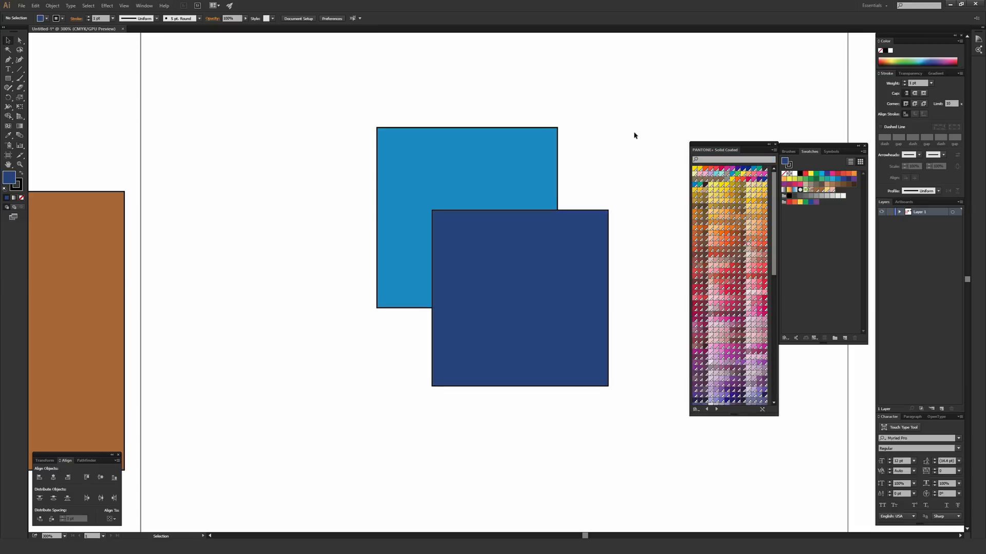
mouse_move(610, 144)
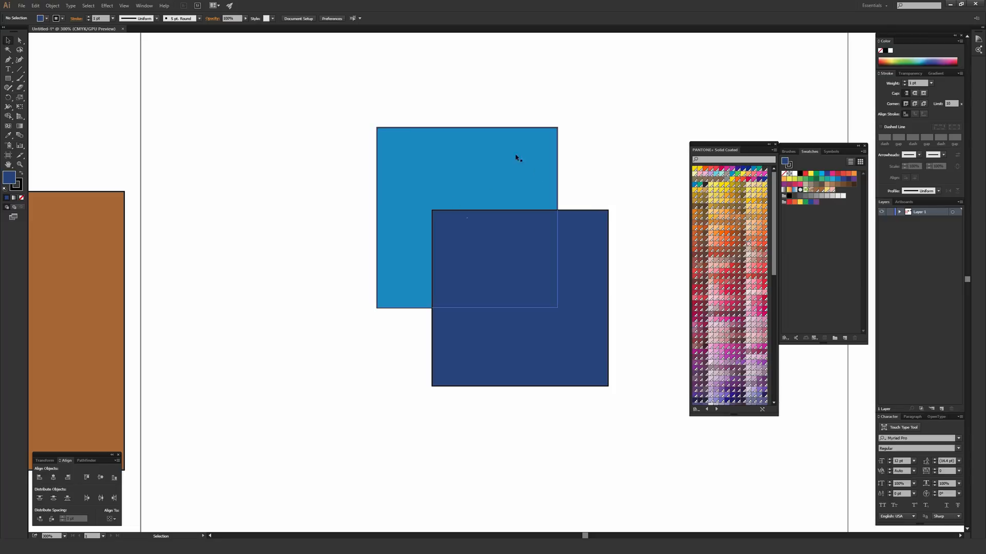
left_click(466, 169)
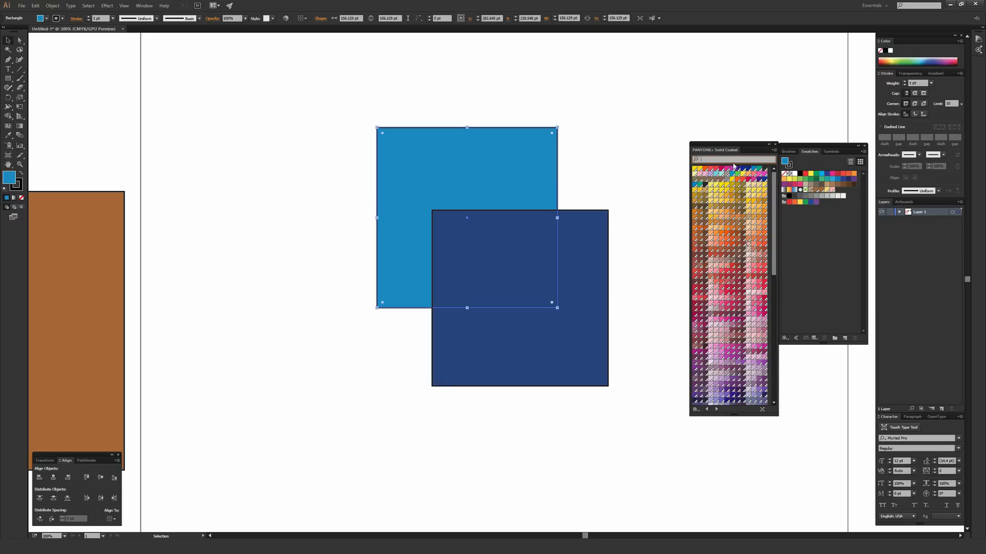
mouse_move(558, 247)
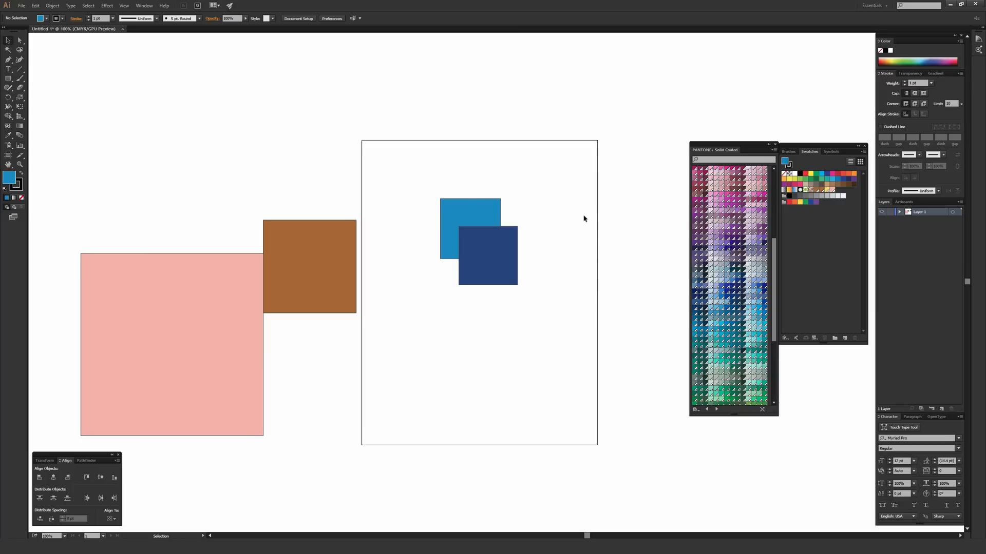
mouse_move(579, 218)
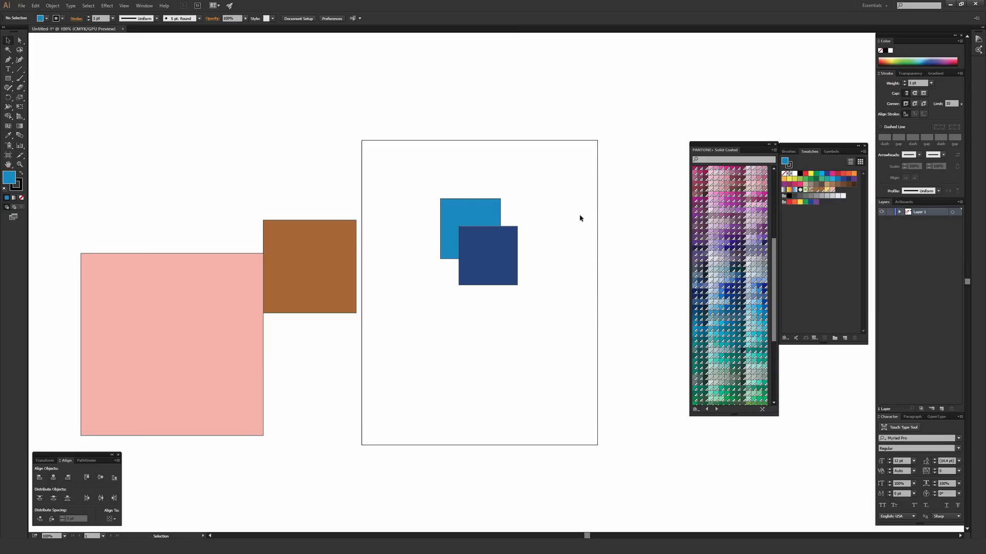
mouse_move(573, 211)
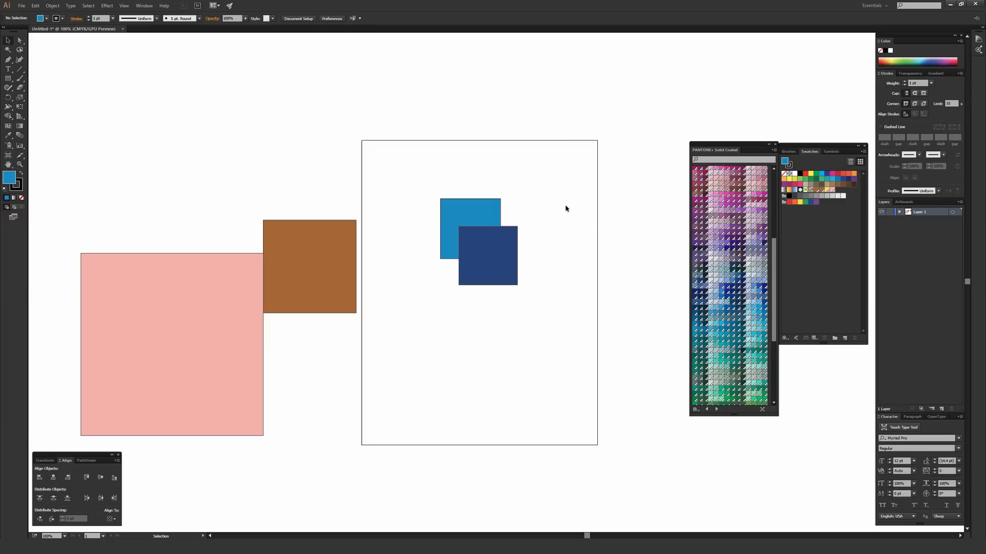
mouse_move(563, 209)
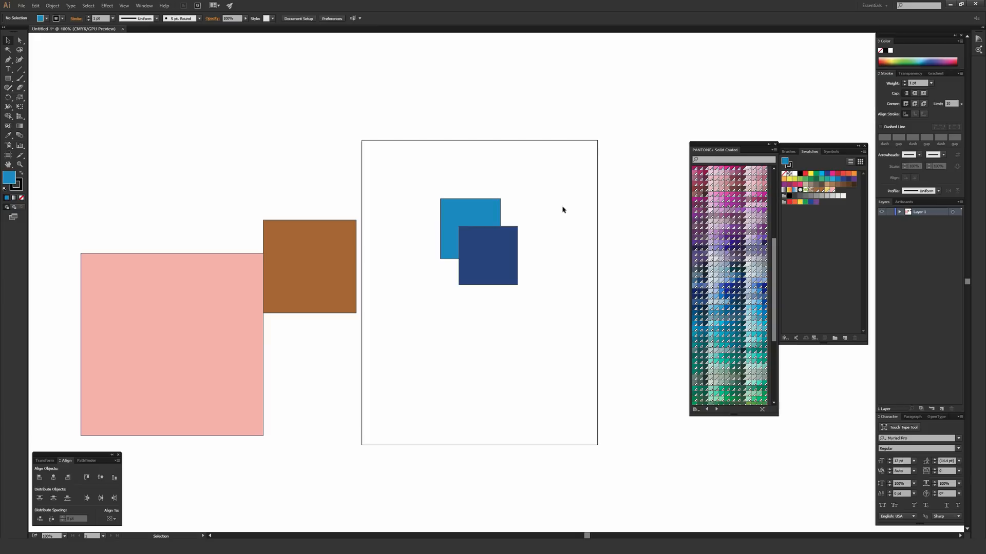
mouse_move(544, 136)
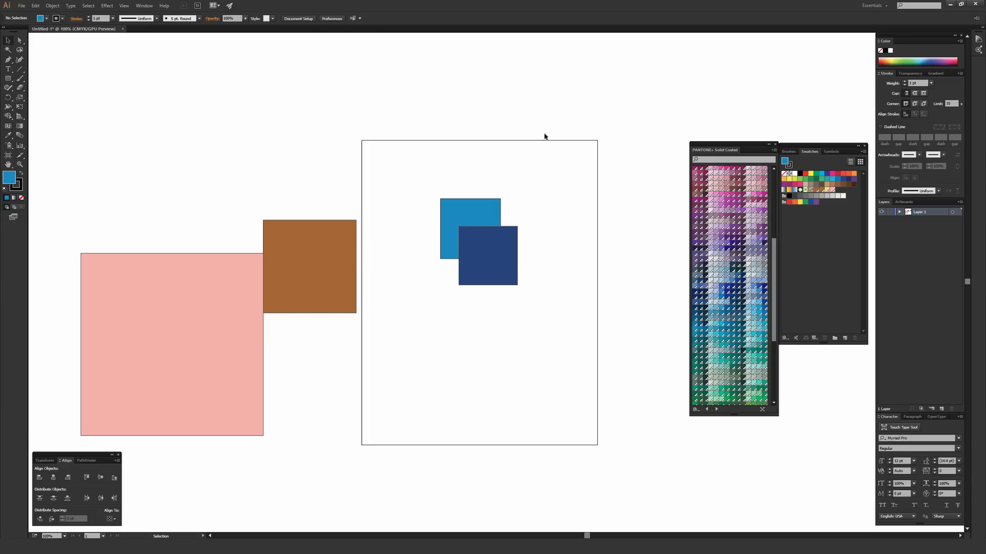
mouse_move(536, 179)
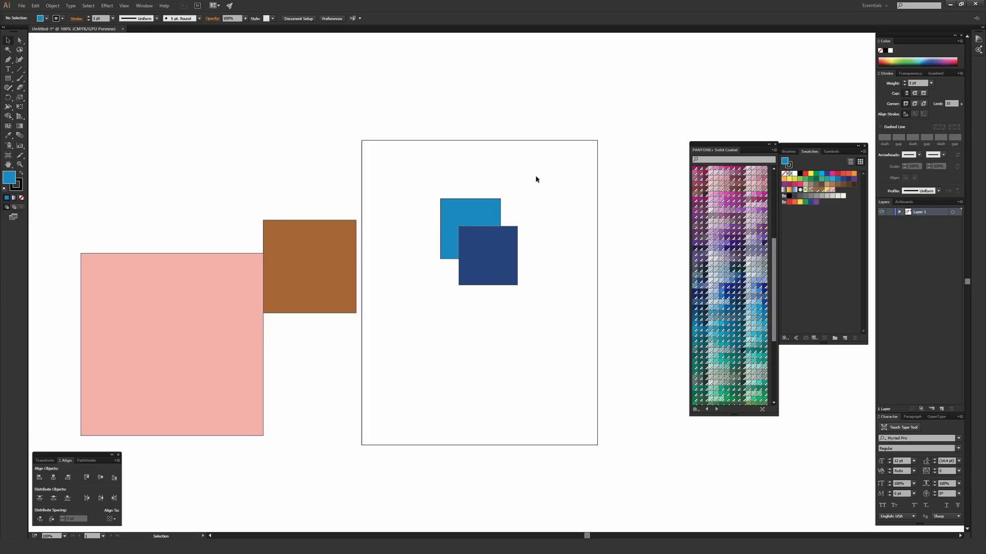
mouse_move(537, 183)
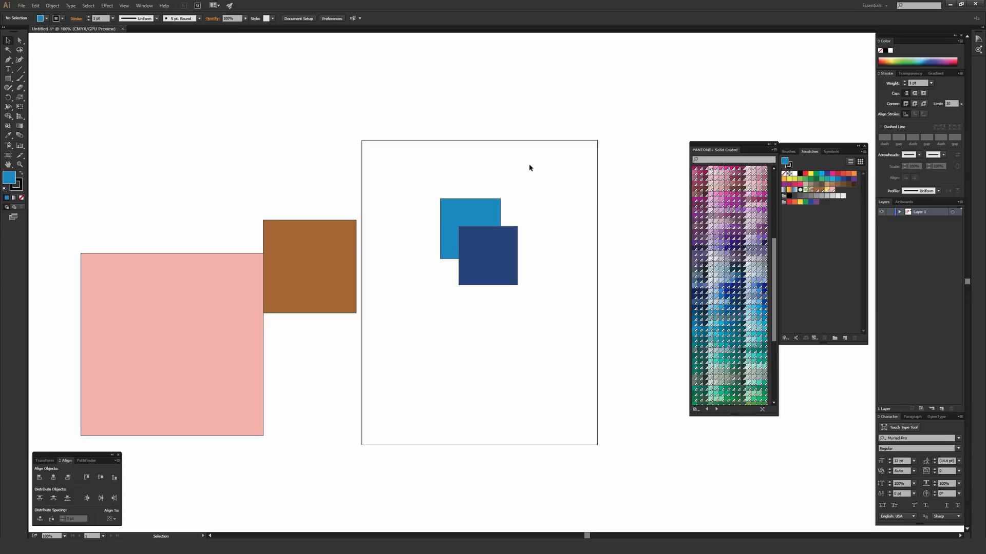
mouse_move(532, 175)
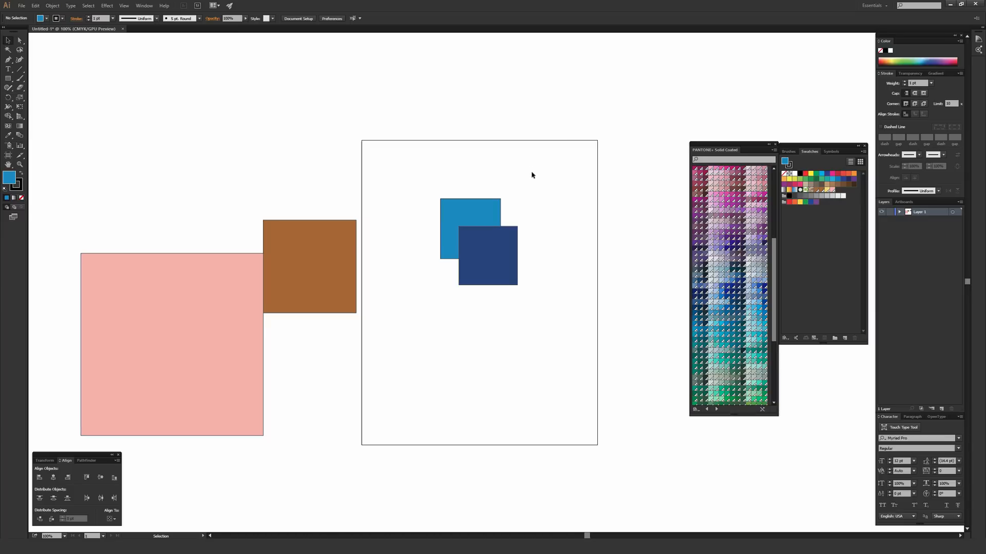